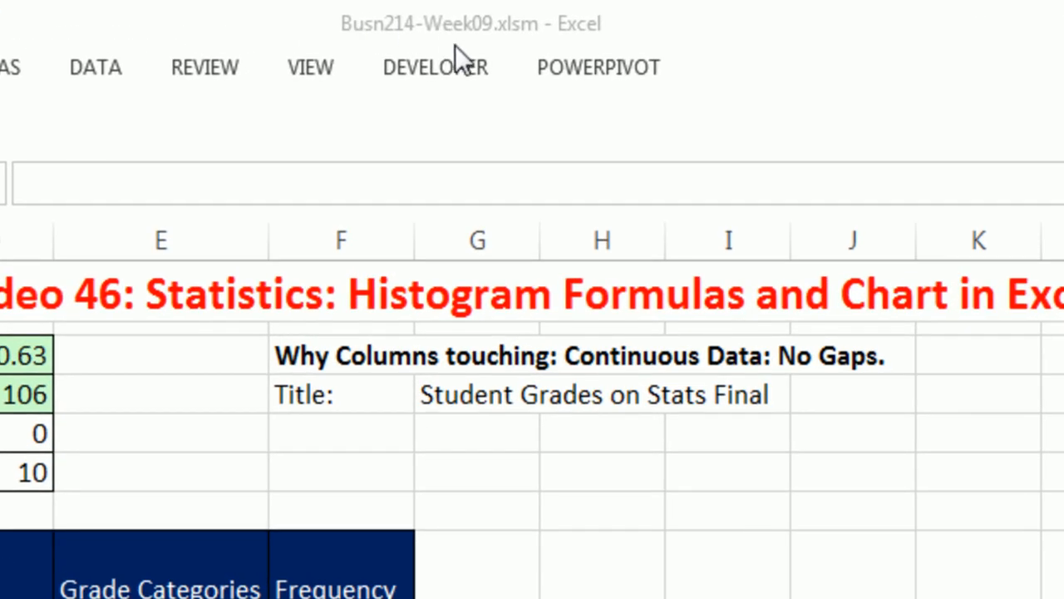
# Open the H (an) answer sheet showing the finished multicoloured grade histogram
pyautogui.click(340, 432)
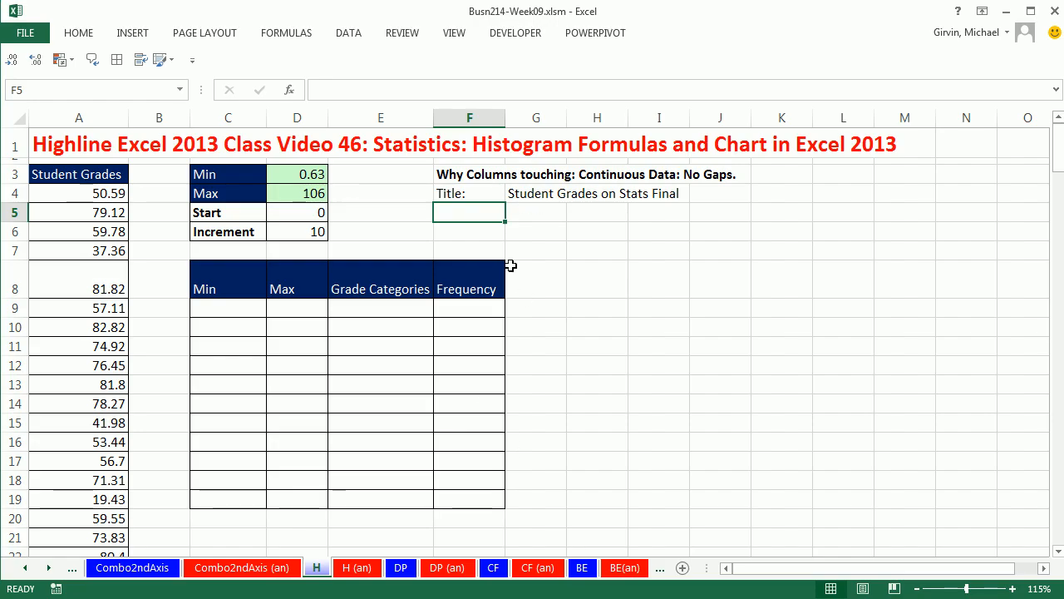
pyautogui.click(380, 231)
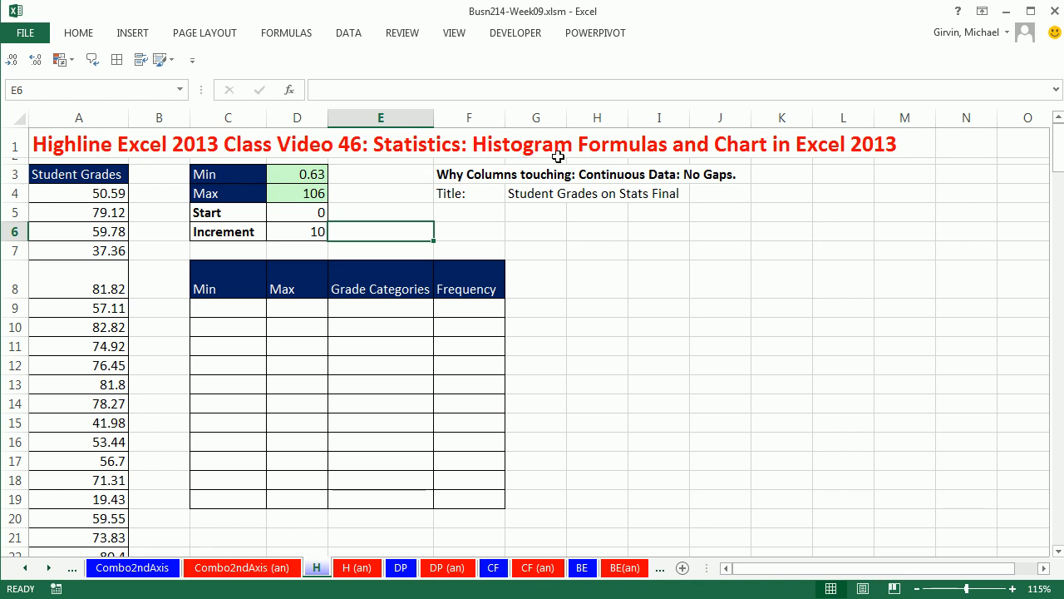
pyautogui.moveTo(344, 447)
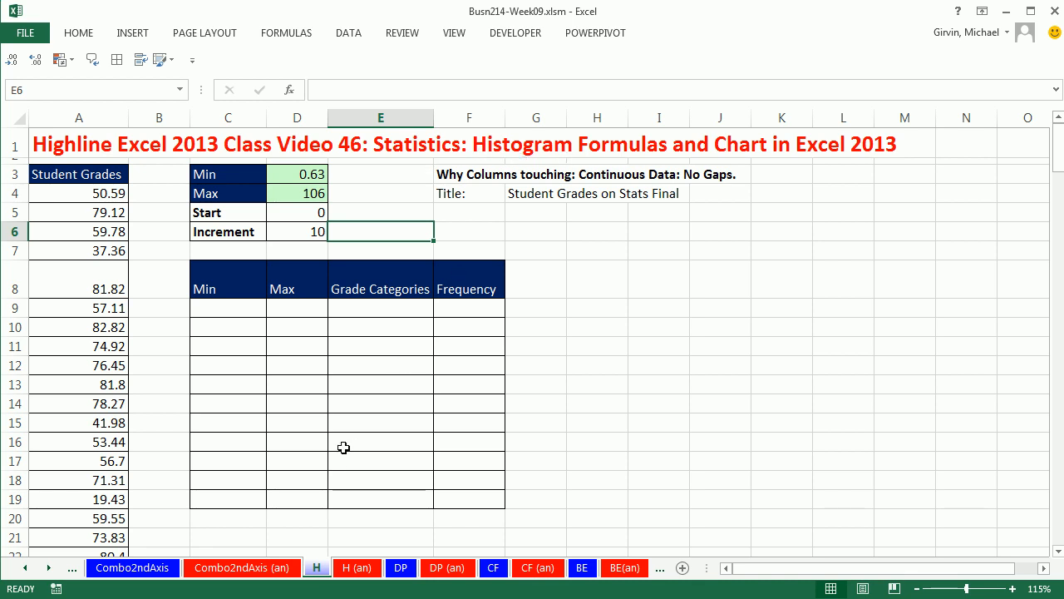
pyautogui.click(356, 567)
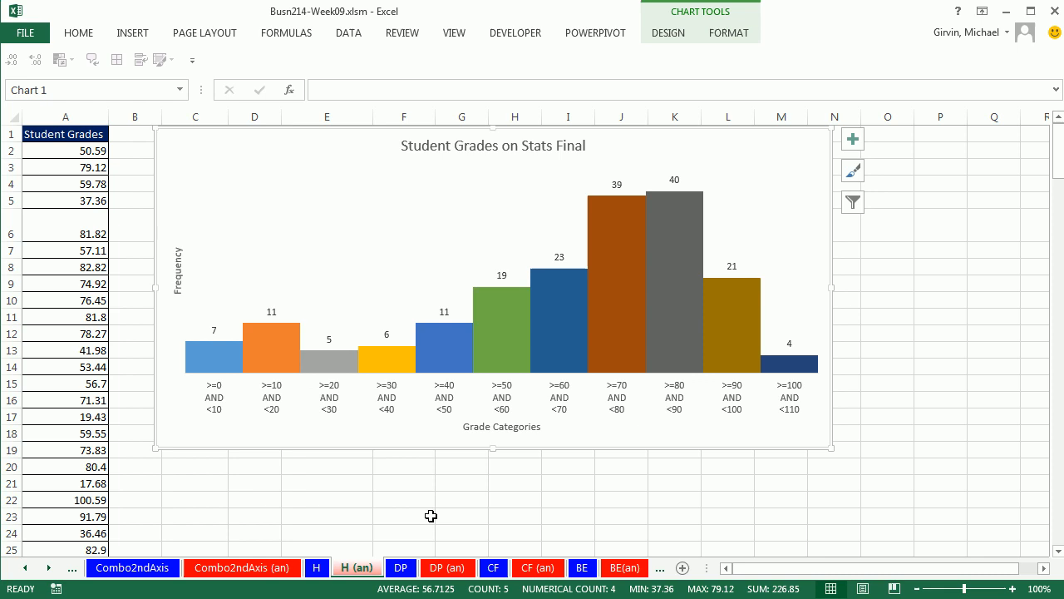
pyautogui.moveTo(287, 385)
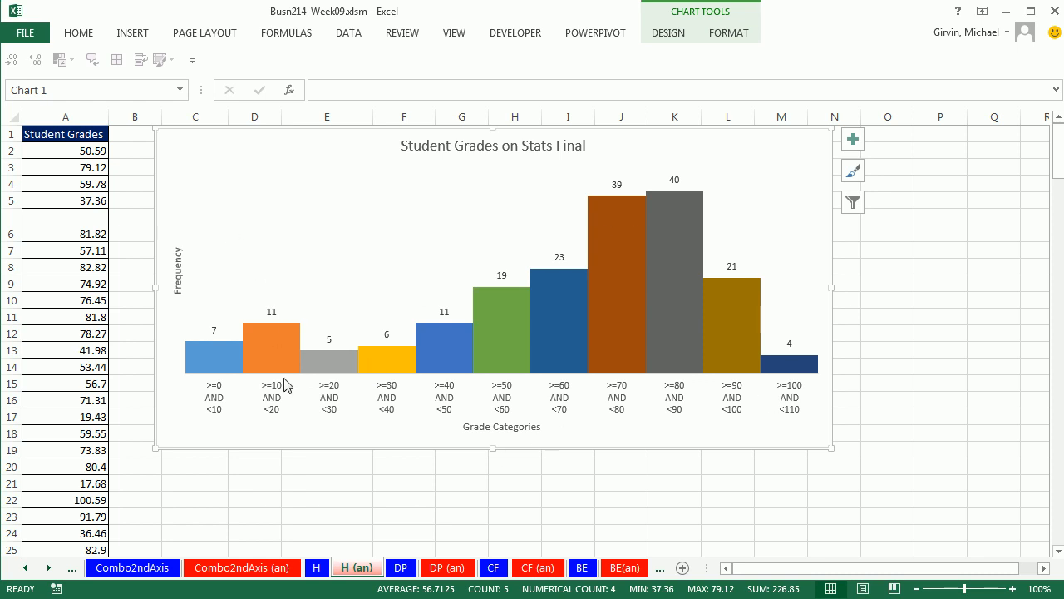
pyautogui.moveTo(414, 362)
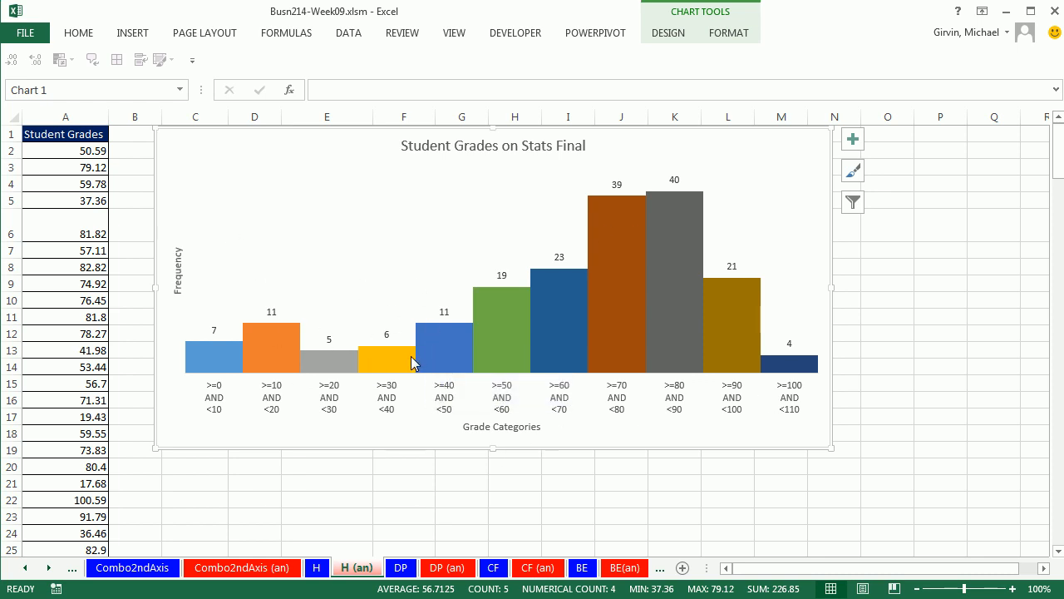
pyautogui.moveTo(385, 349)
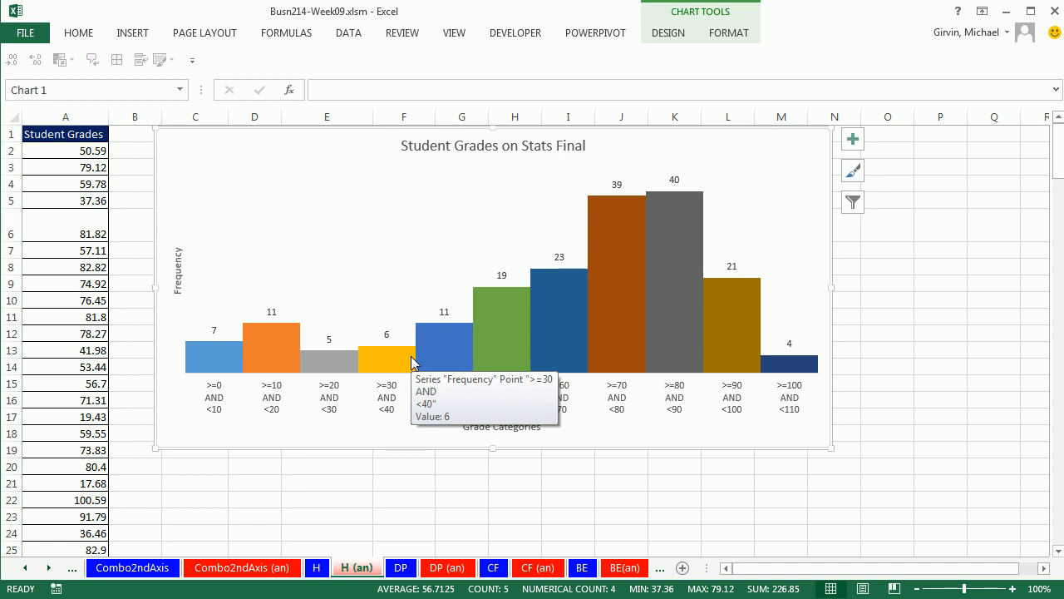
pyautogui.moveTo(700, 395)
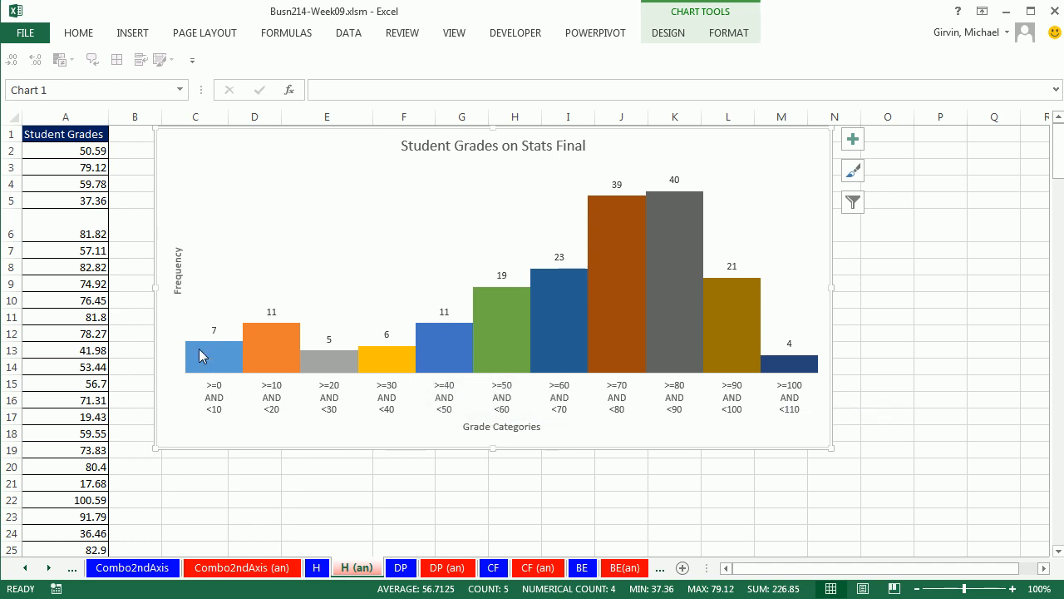
pyautogui.moveTo(346, 407)
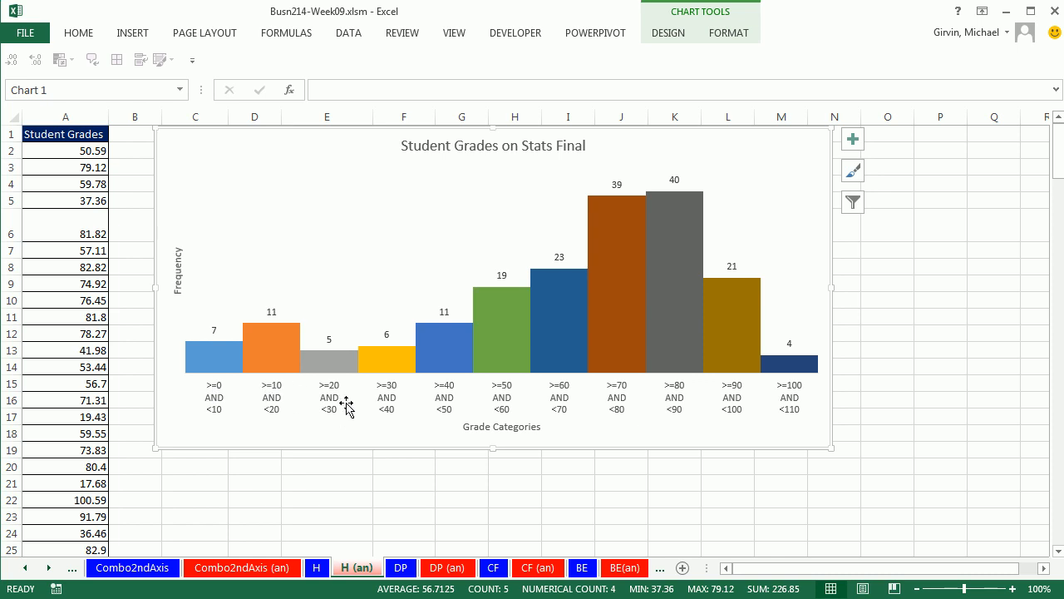
pyautogui.moveTo(349, 402)
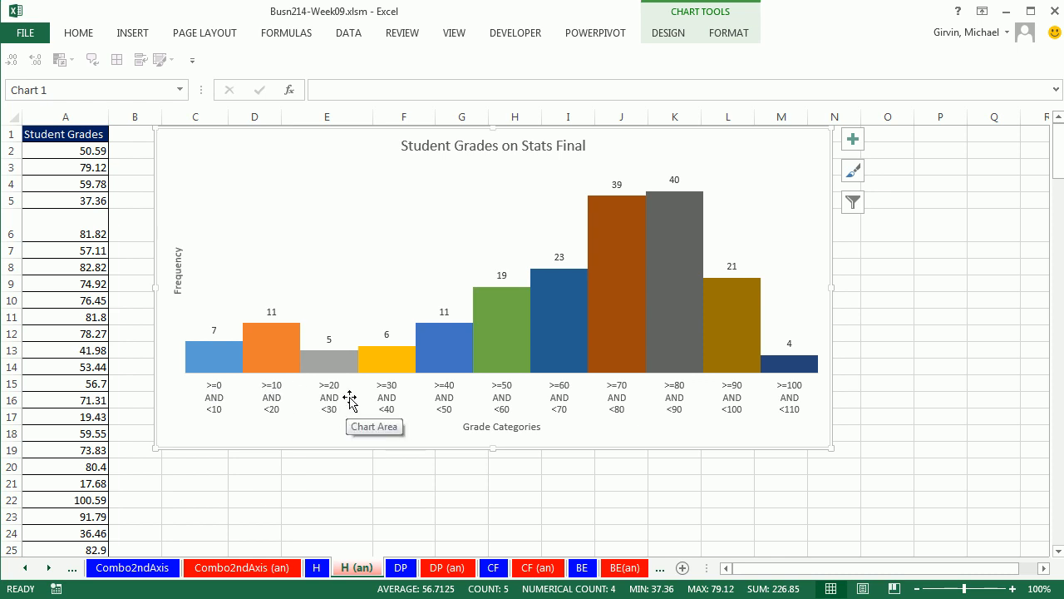
pyautogui.moveTo(222, 380)
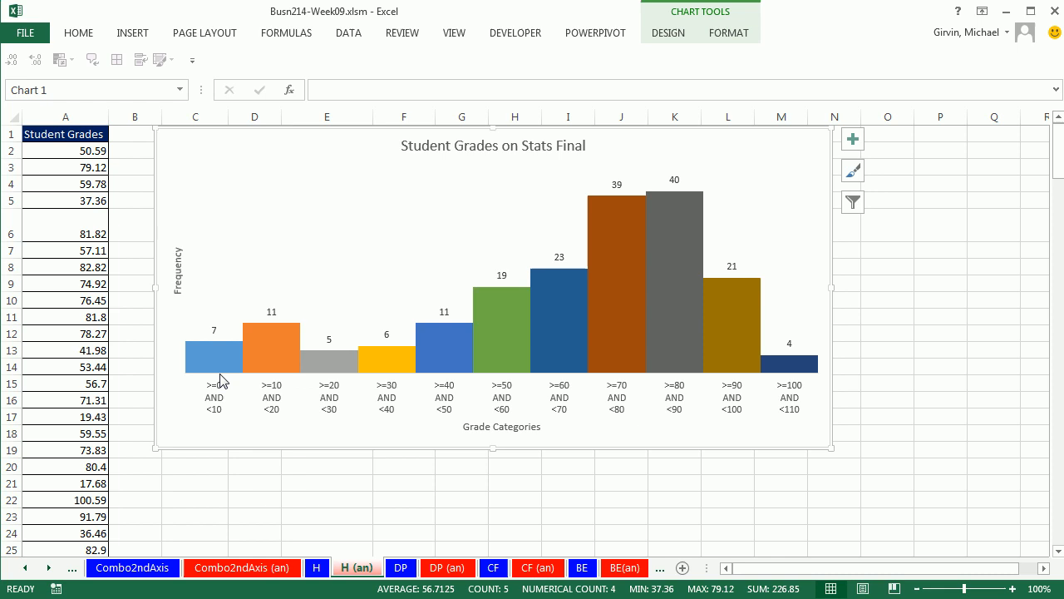
pyautogui.moveTo(213, 357)
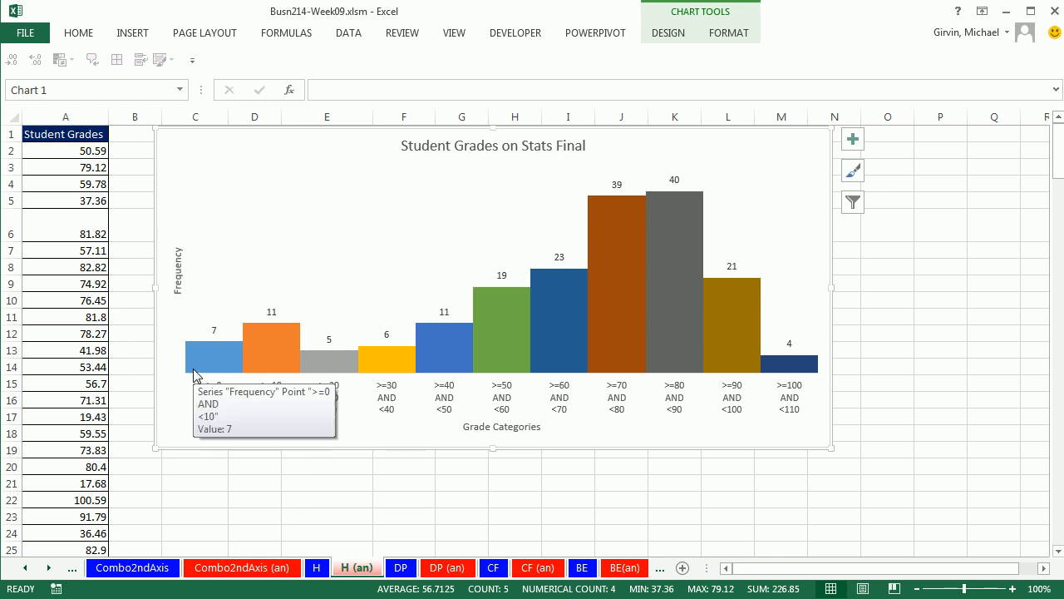
pyautogui.moveTo(283, 452)
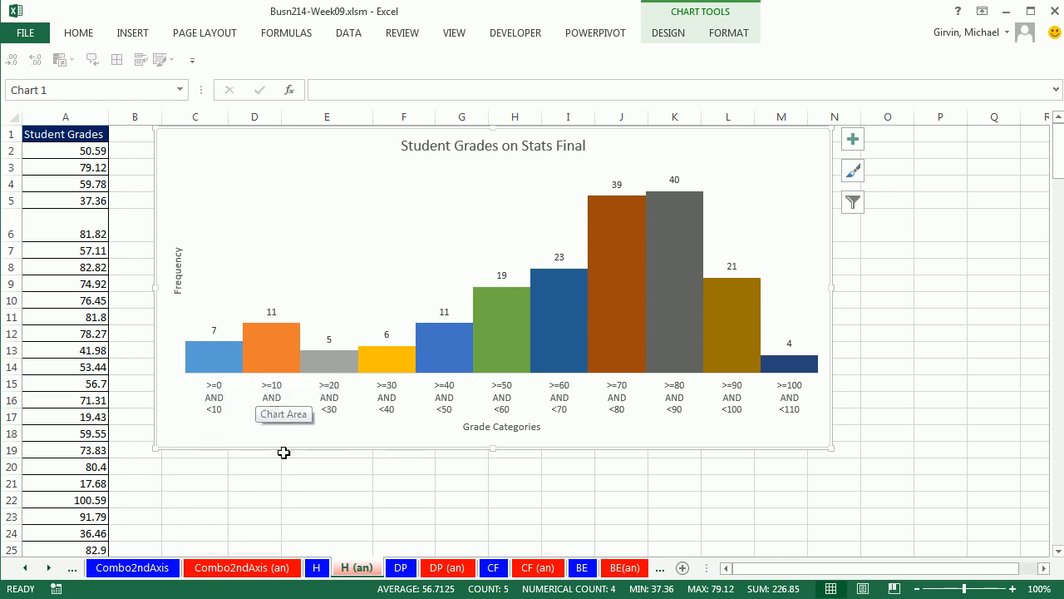
pyautogui.moveTo(252, 377)
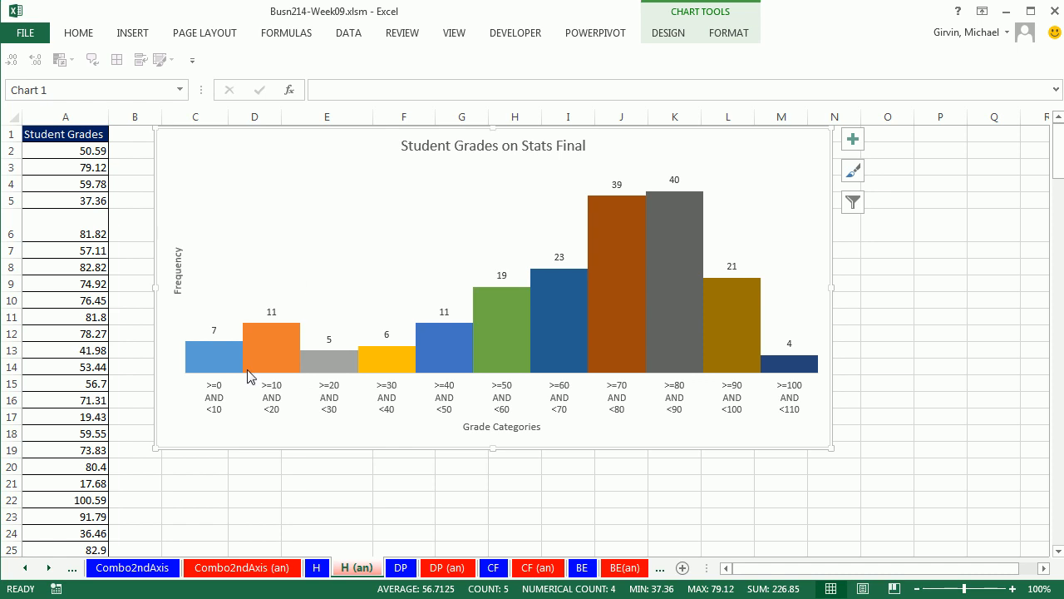
pyautogui.moveTo(243, 319)
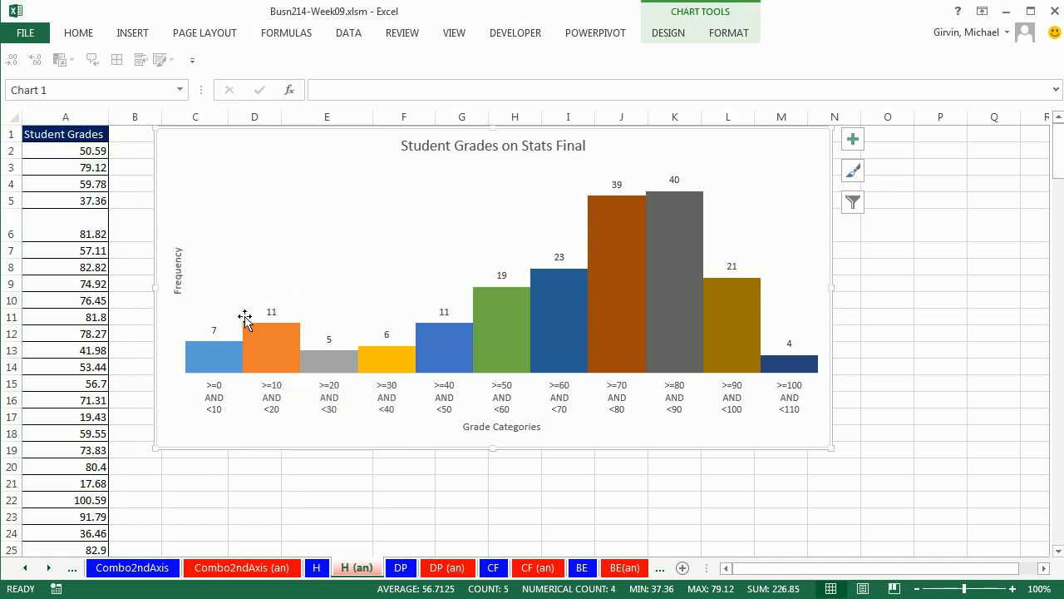
pyautogui.moveTo(223, 371)
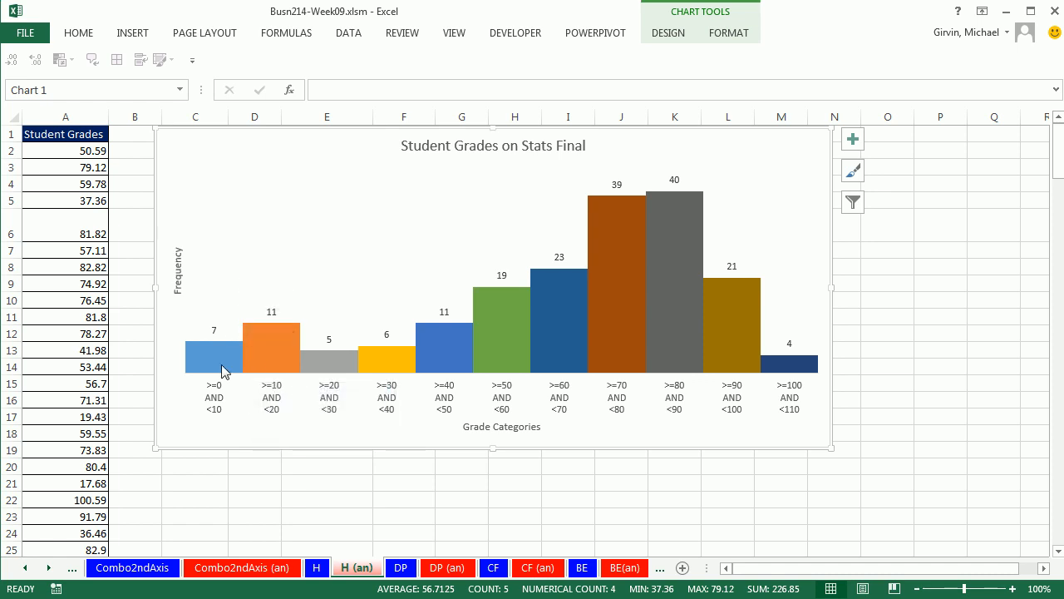
pyautogui.moveTo(215, 341)
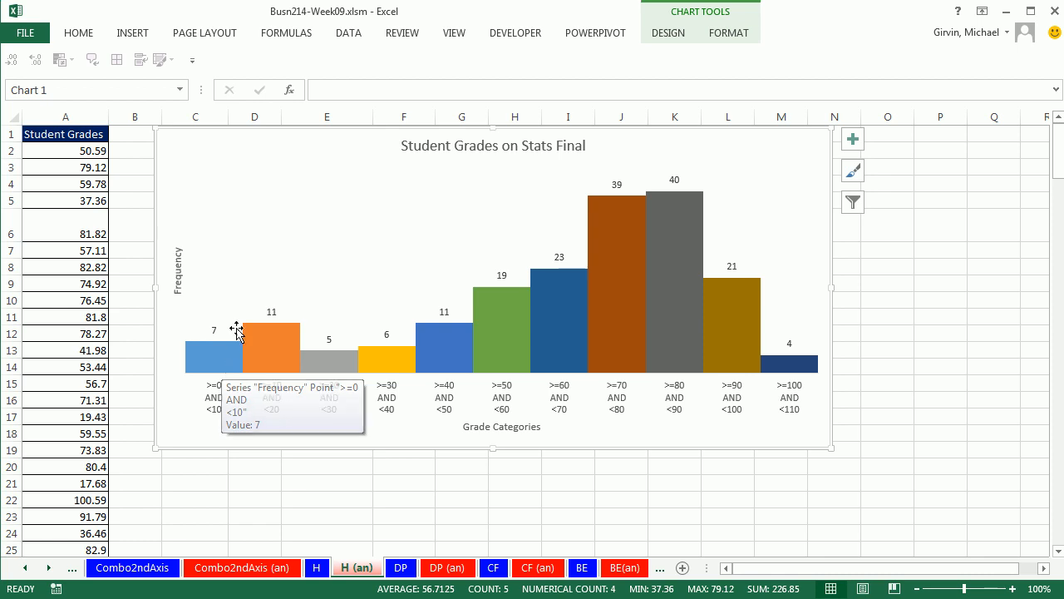
pyautogui.moveTo(183, 370)
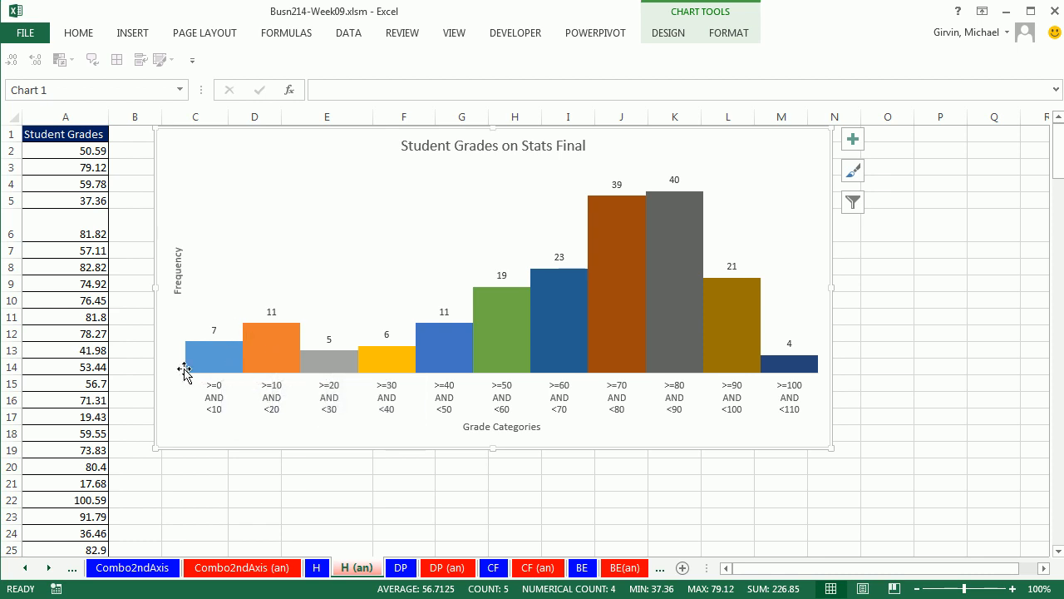
pyautogui.moveTo(624, 409)
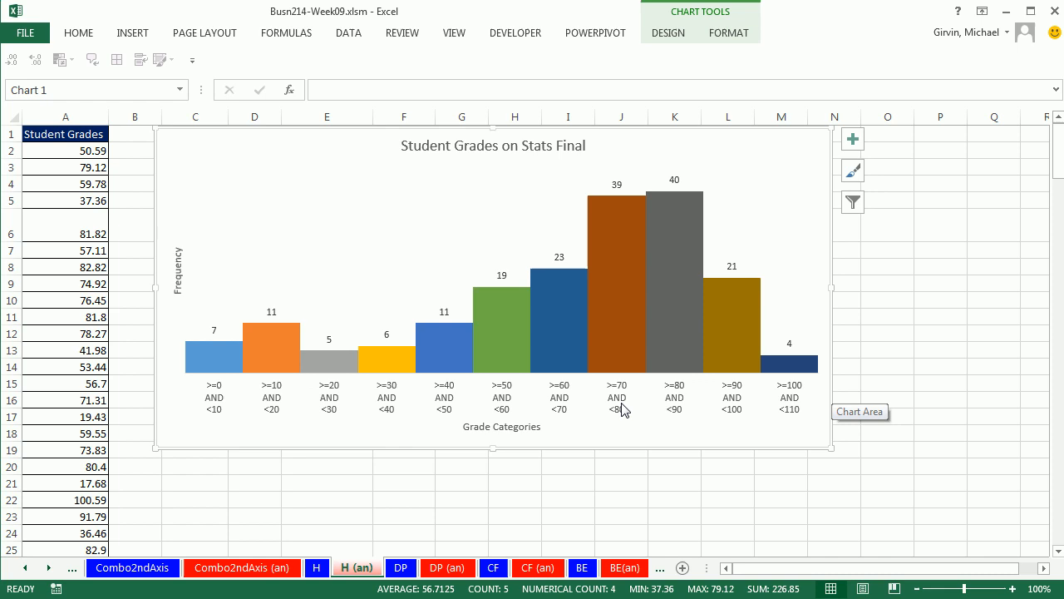
pyautogui.moveTo(363, 308)
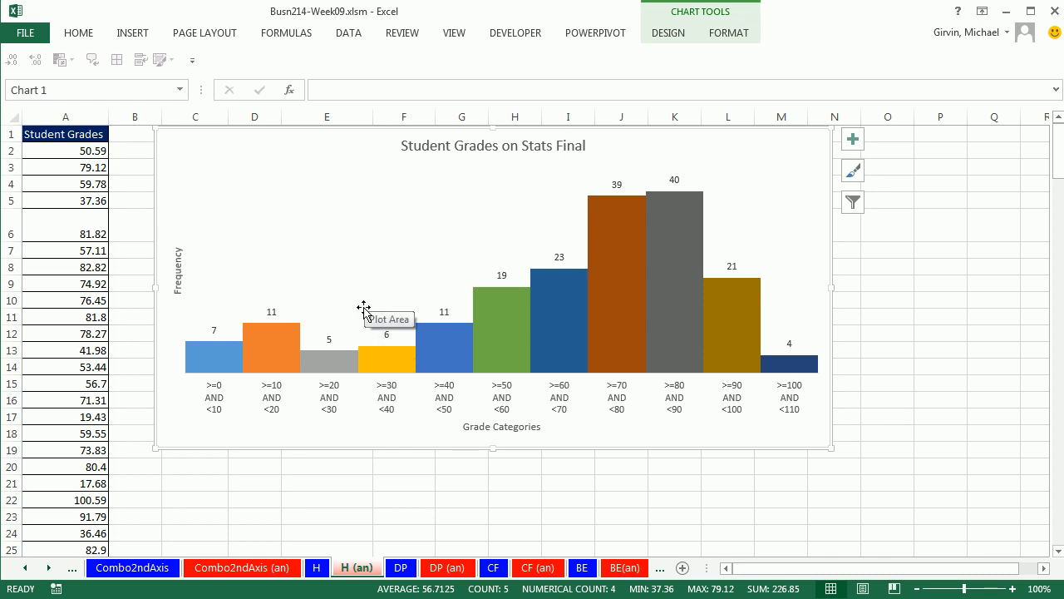
pyautogui.moveTo(363, 398)
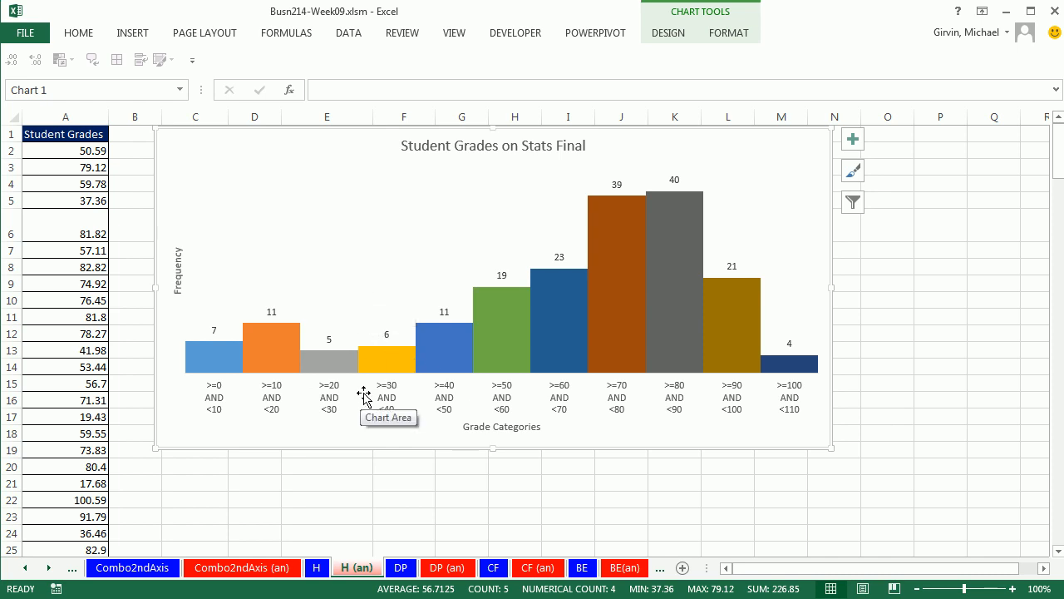
pyautogui.moveTo(364, 385)
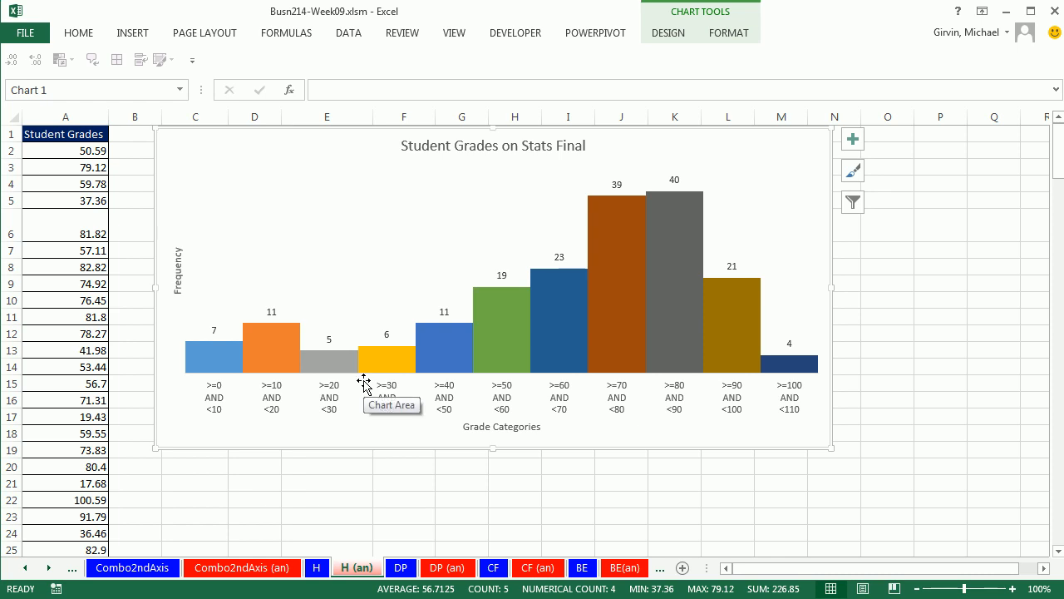
pyautogui.moveTo(275, 314)
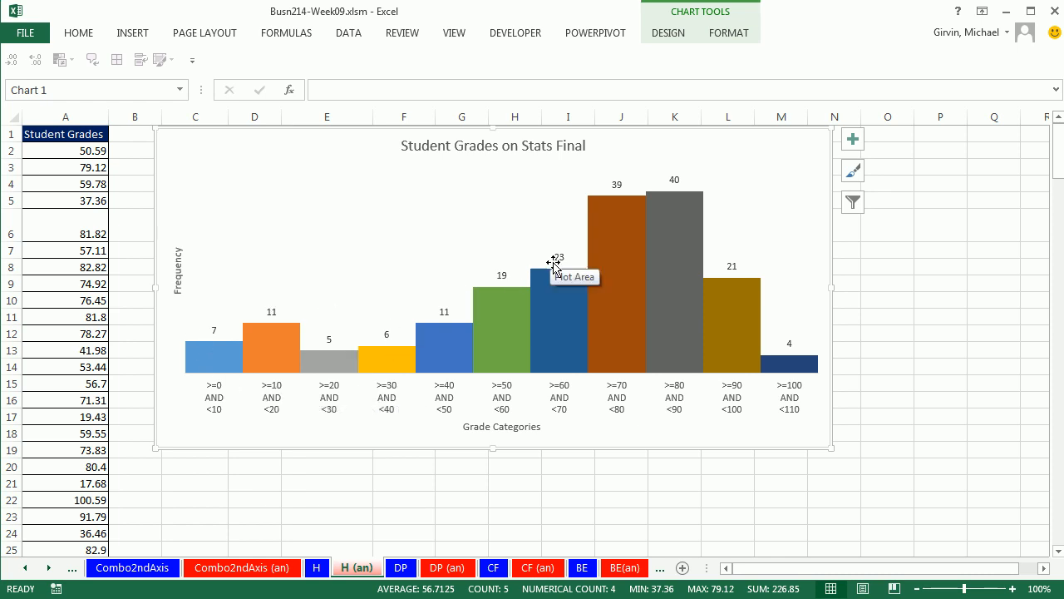
pyautogui.moveTo(666, 425)
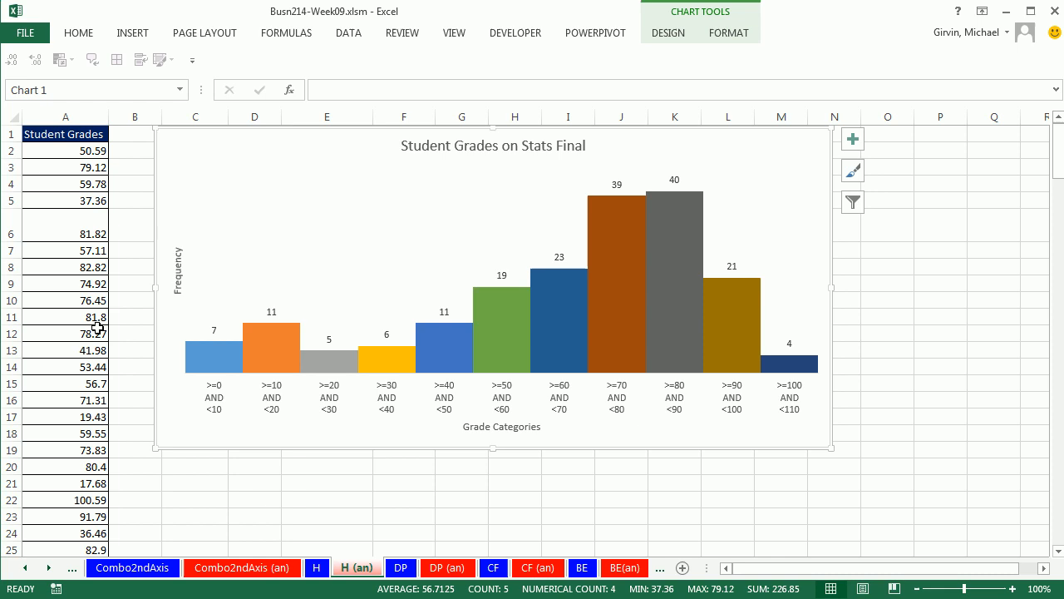
pyautogui.moveTo(616, 208)
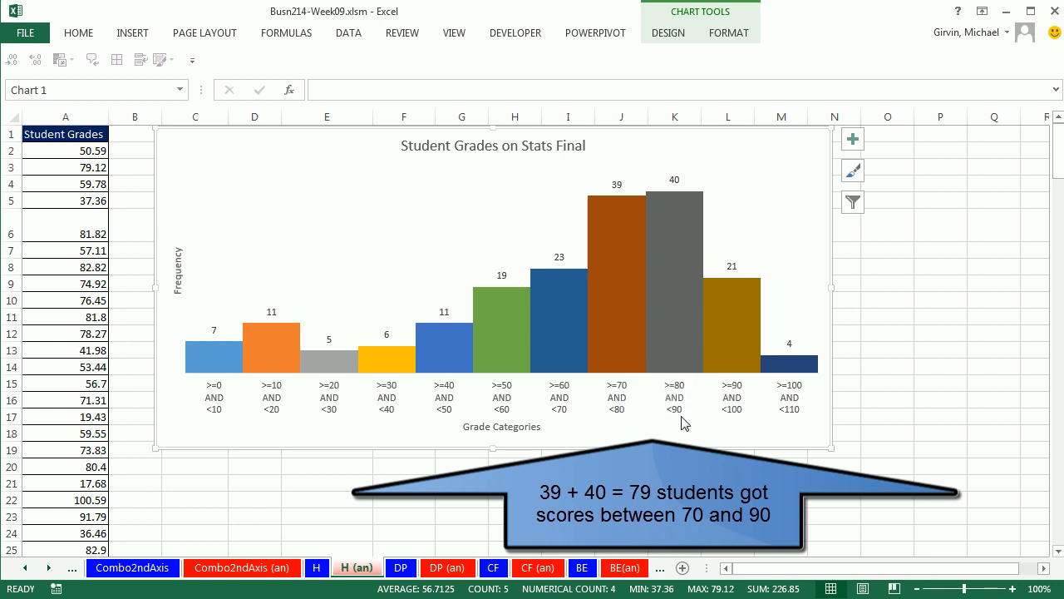
pyautogui.moveTo(686, 429)
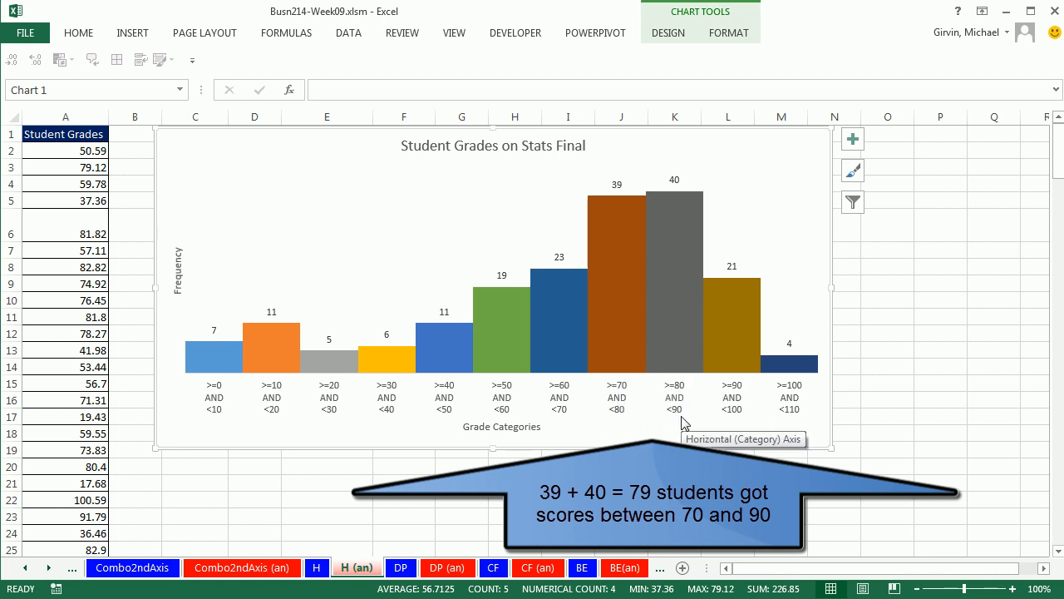
pyautogui.click(316, 568)
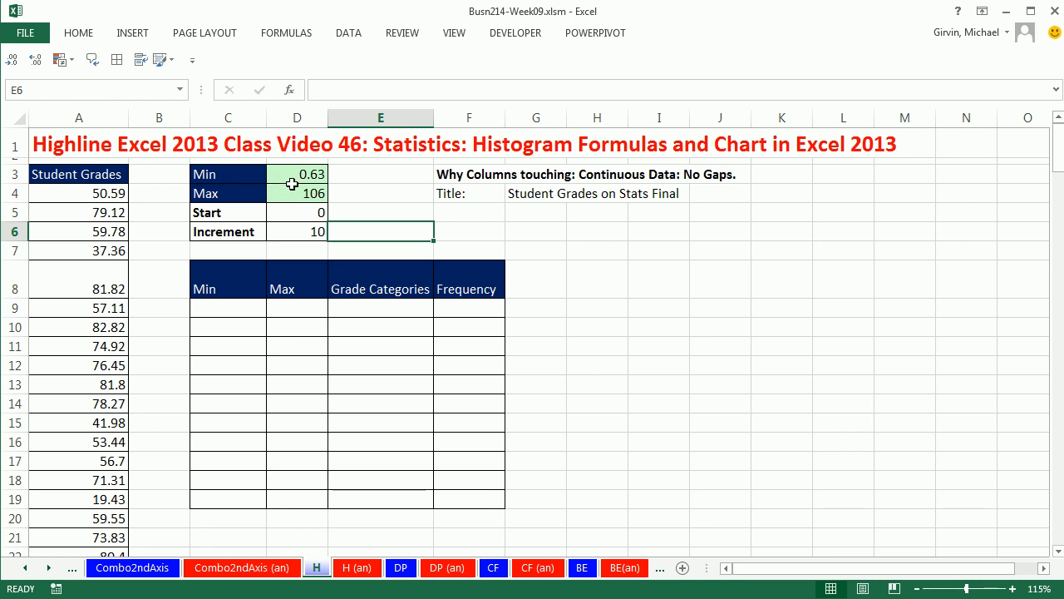
pyautogui.moveTo(293, 172)
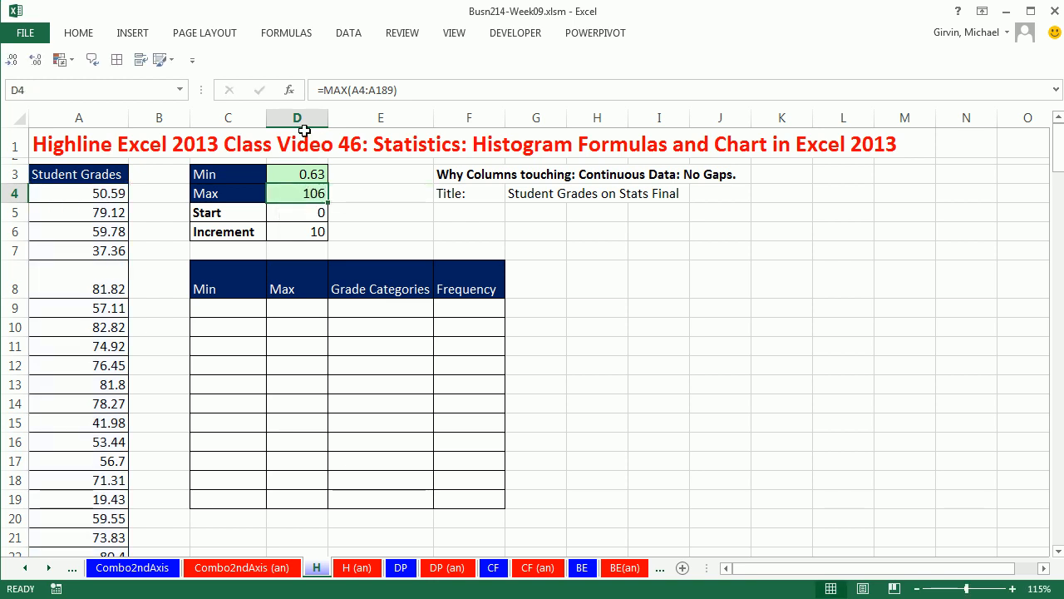
pyautogui.moveTo(310, 157)
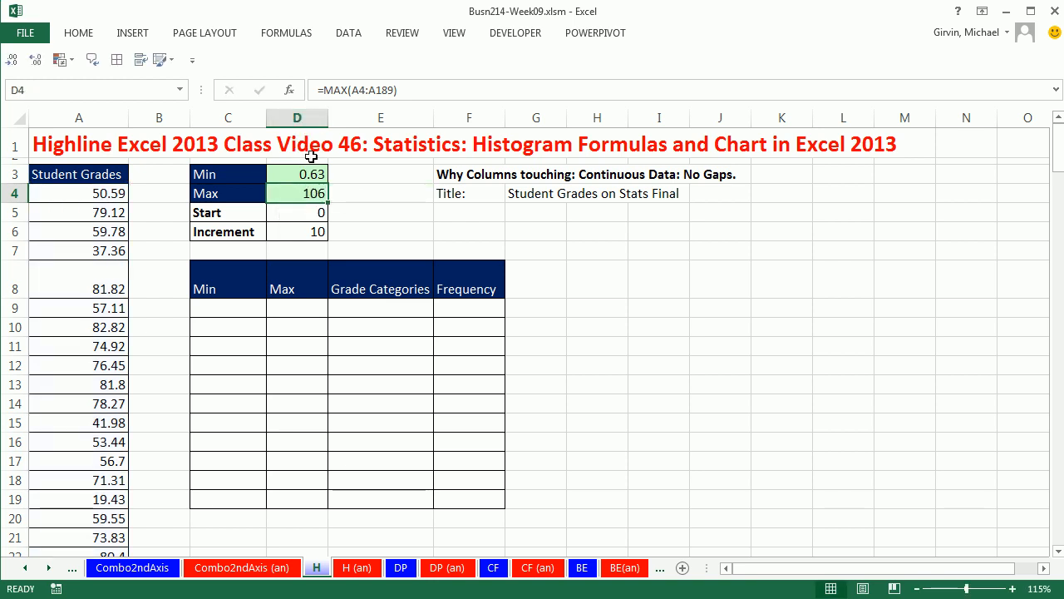
pyautogui.moveTo(348, 198)
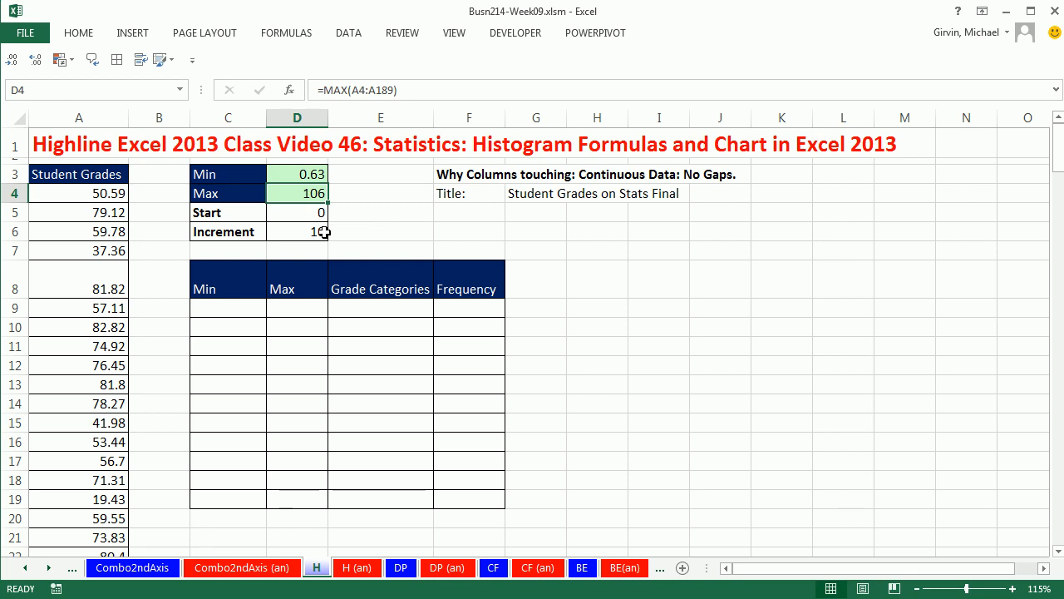
pyautogui.moveTo(372, 229)
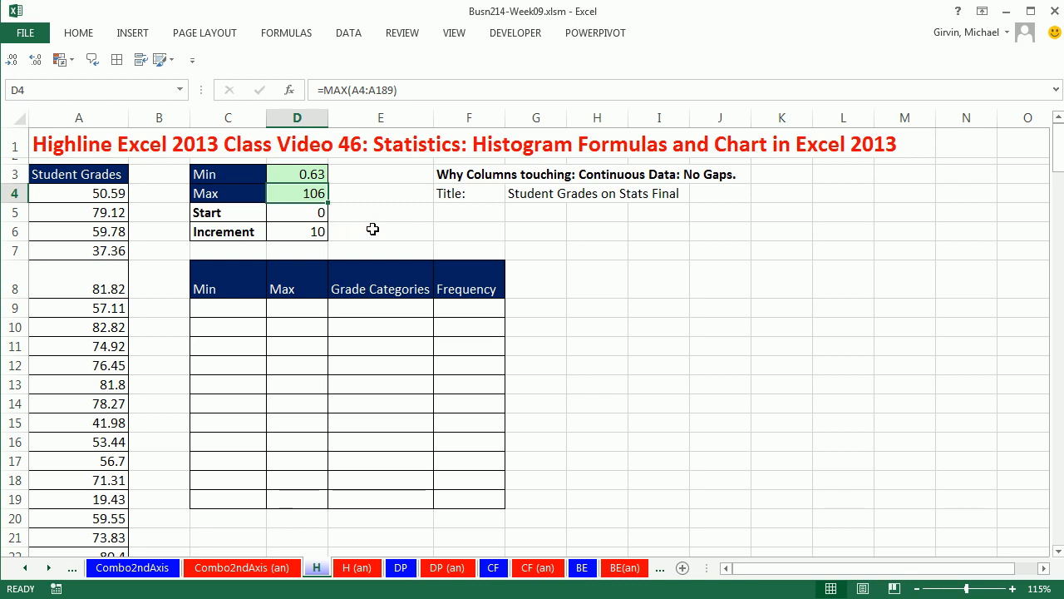
pyautogui.moveTo(345, 232)
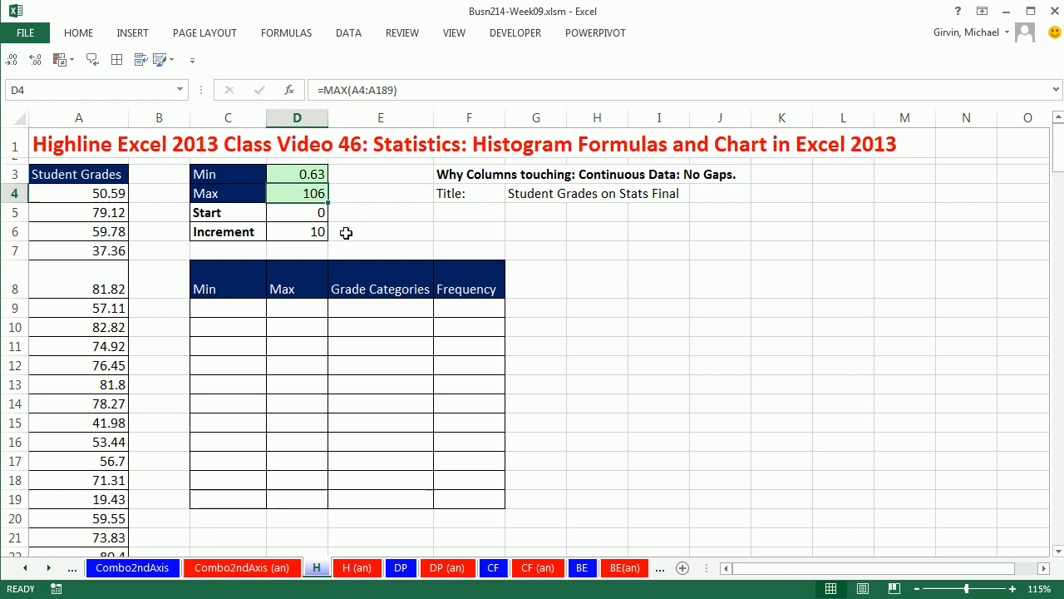
pyautogui.moveTo(233, 295)
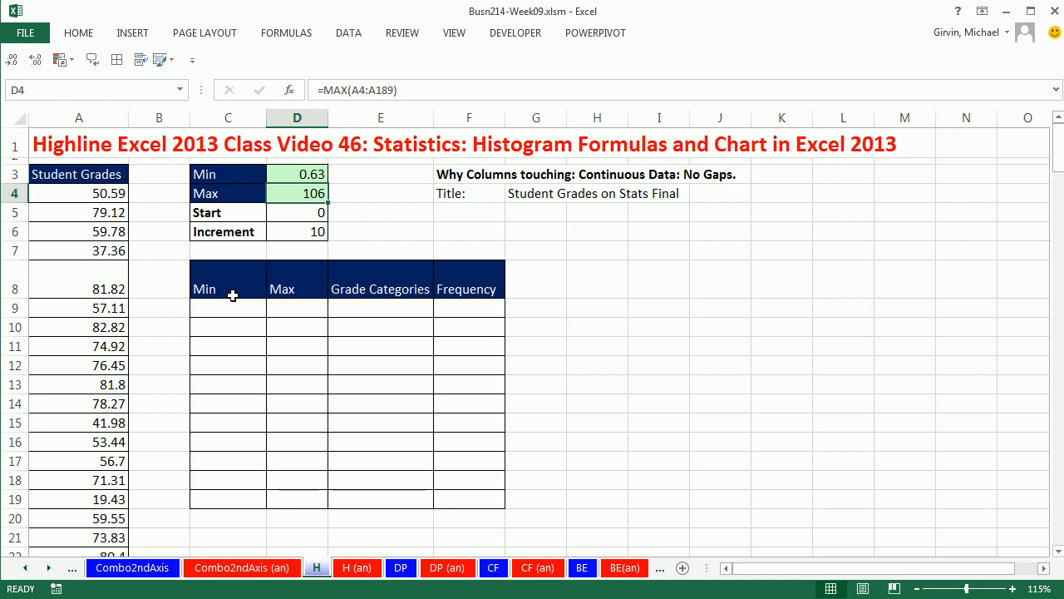
pyautogui.moveTo(381, 308)
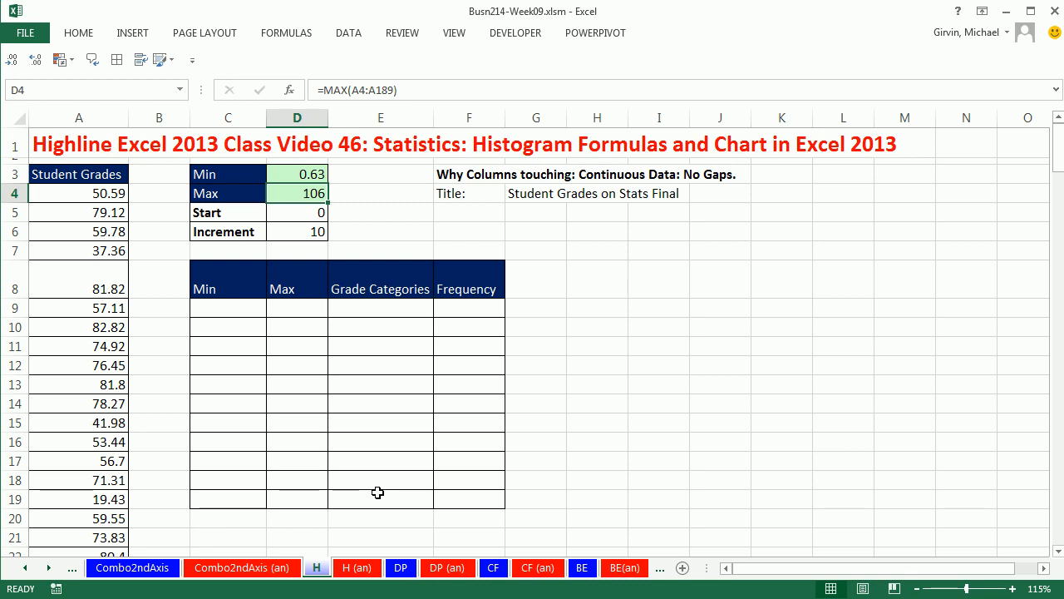
pyautogui.moveTo(486, 467)
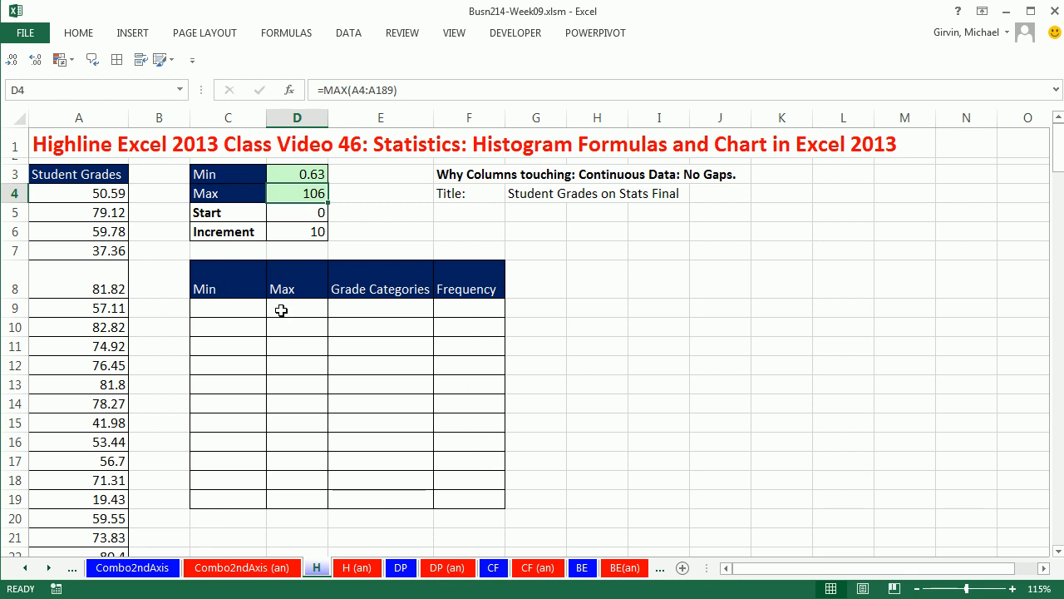
pyautogui.click(356, 567)
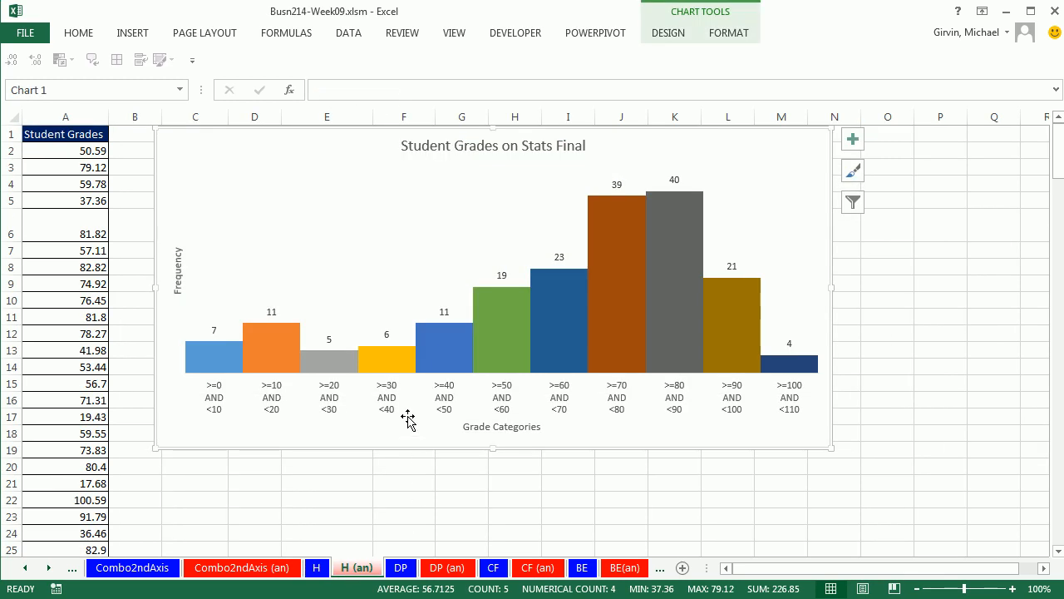
pyautogui.moveTo(165, 156)
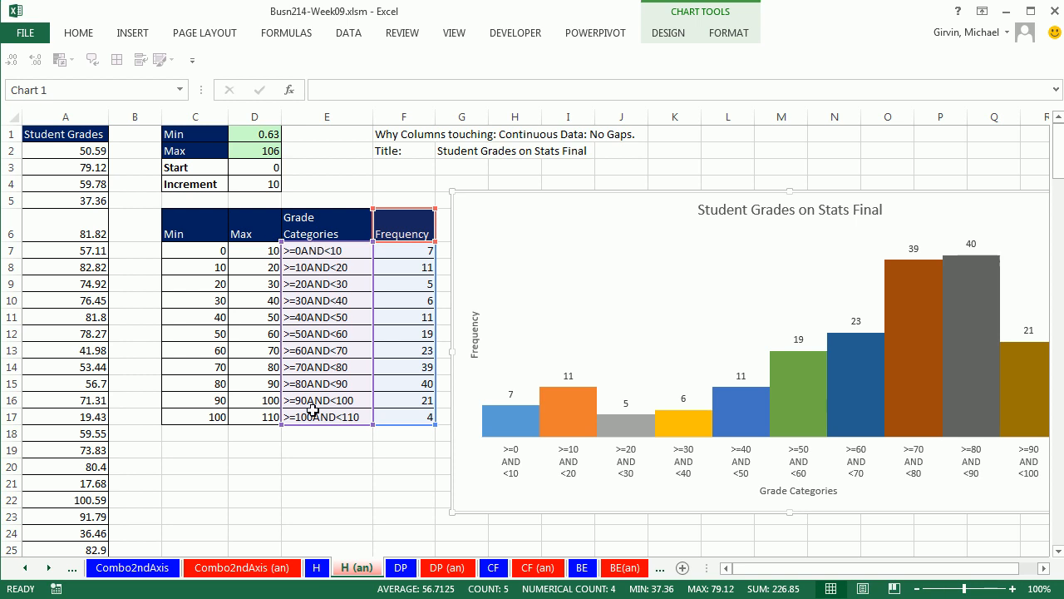
pyautogui.moveTo(563, 484)
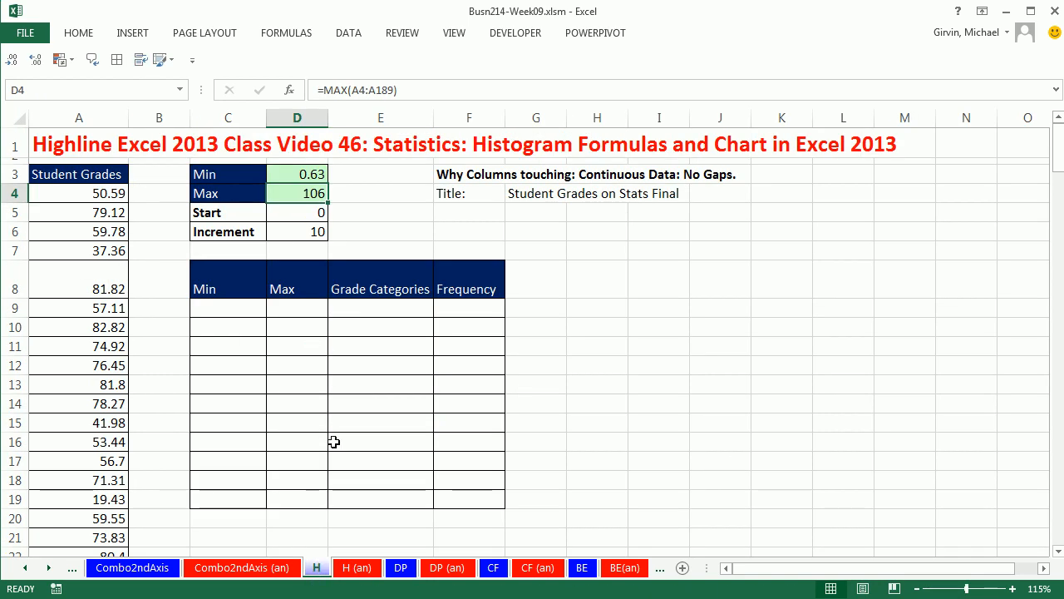
# Enter =C9+$D$6 as the first Max and =D9 as the next Min
pyautogui.click(228, 308)
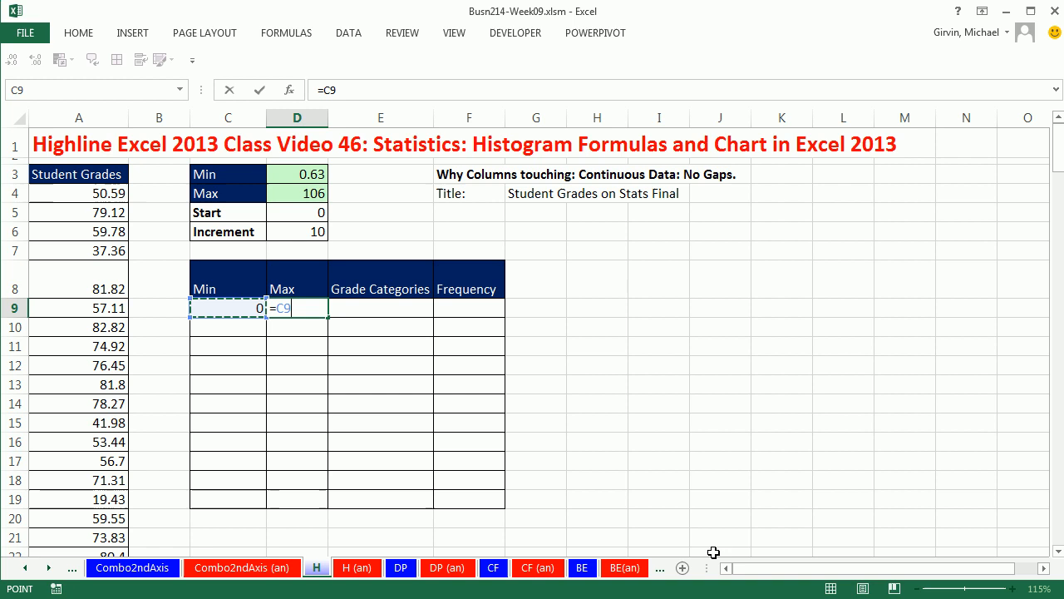
pyautogui.write('+')
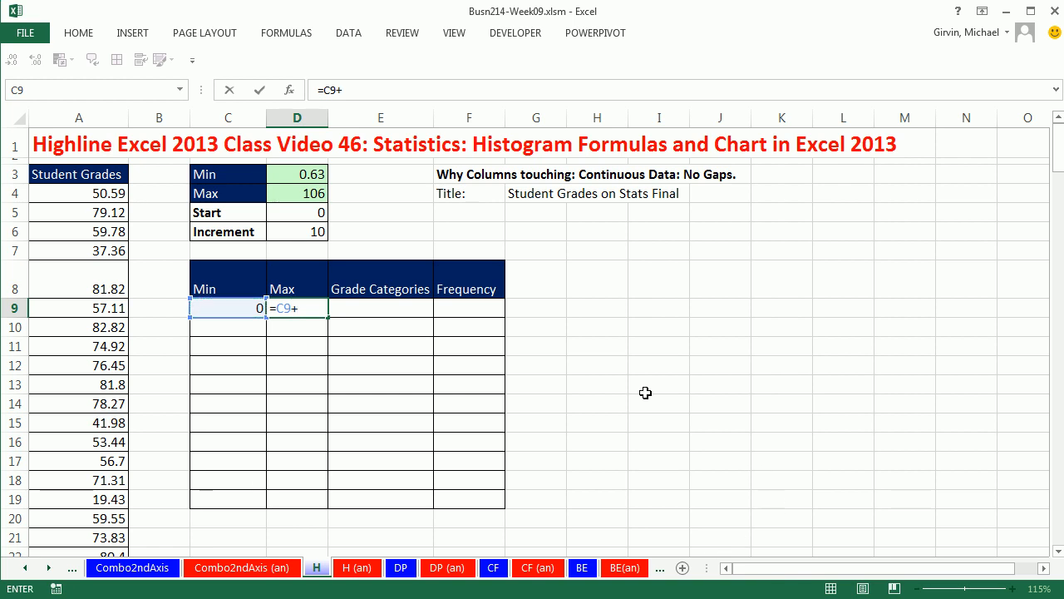
pyautogui.click(298, 231)
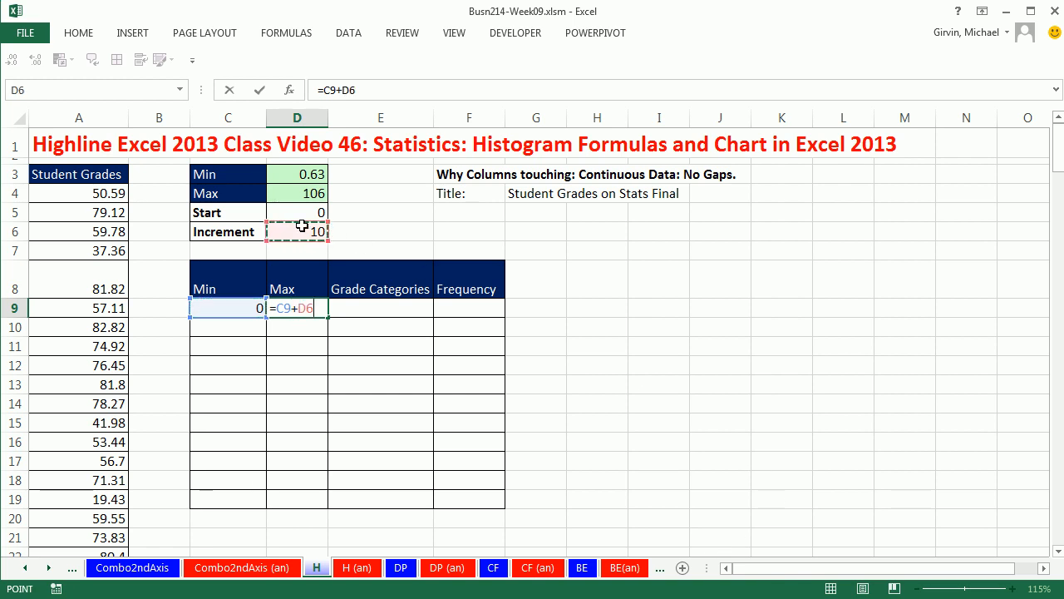
pyautogui.press('f4')
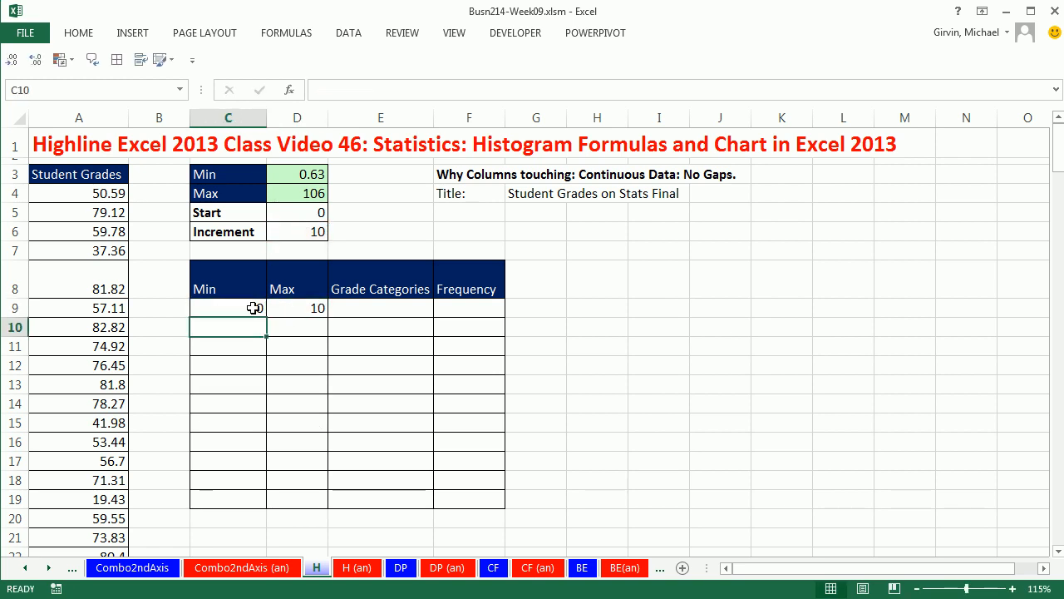
pyautogui.write('=')
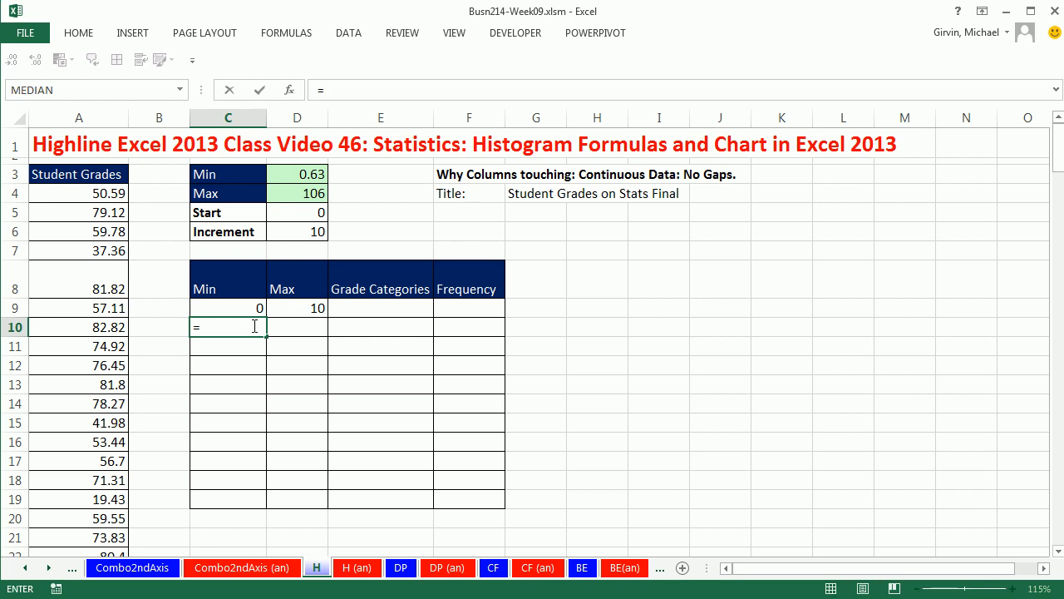
pyautogui.click(297, 308)
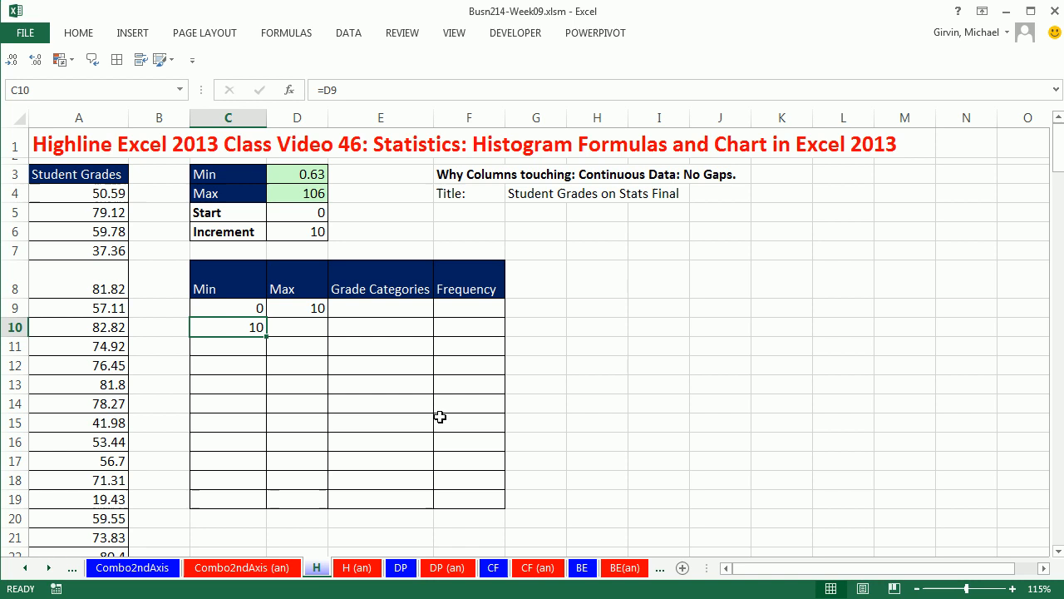
pyautogui.click(297, 307)
pyautogui.write('=C10+$D$6')
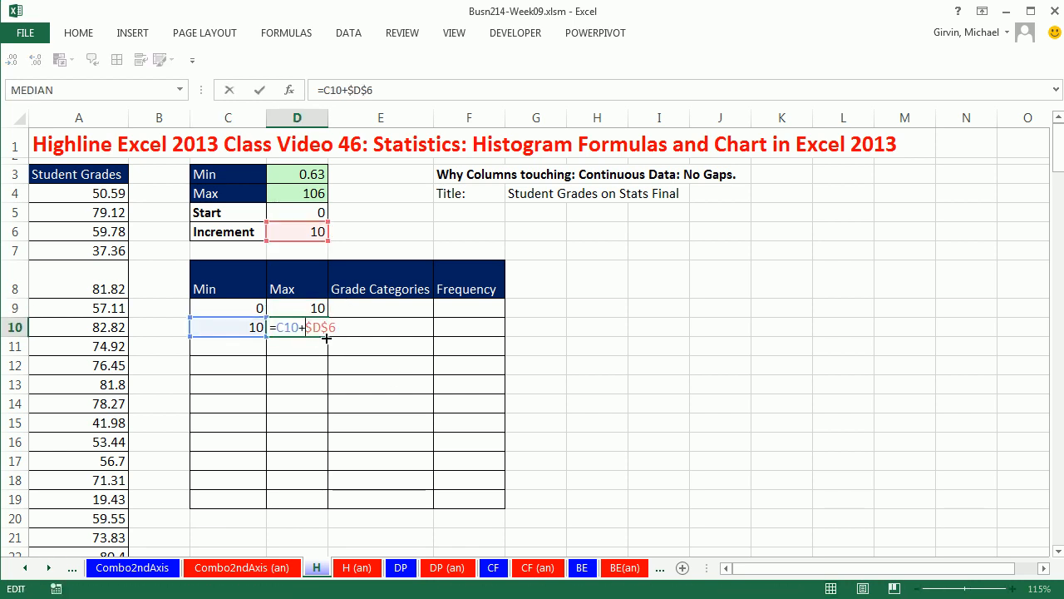
pyautogui.press('Enter')
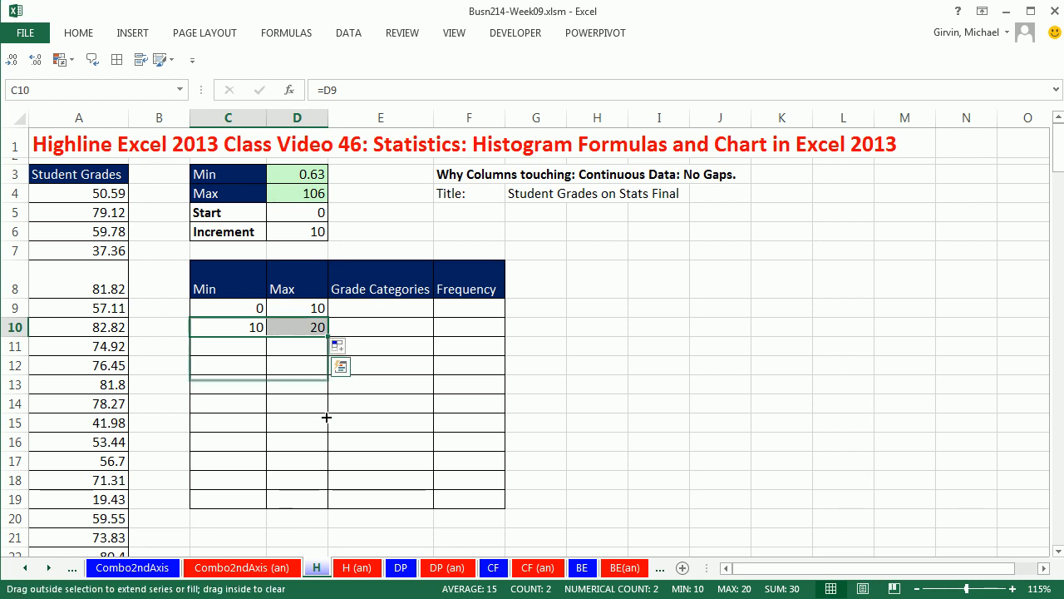
# Fill the Min and Max formulas down to row 19, giving bins 0–10 through 100–110
pyautogui.moveTo(326, 336); pyautogui.dragTo(326, 507)
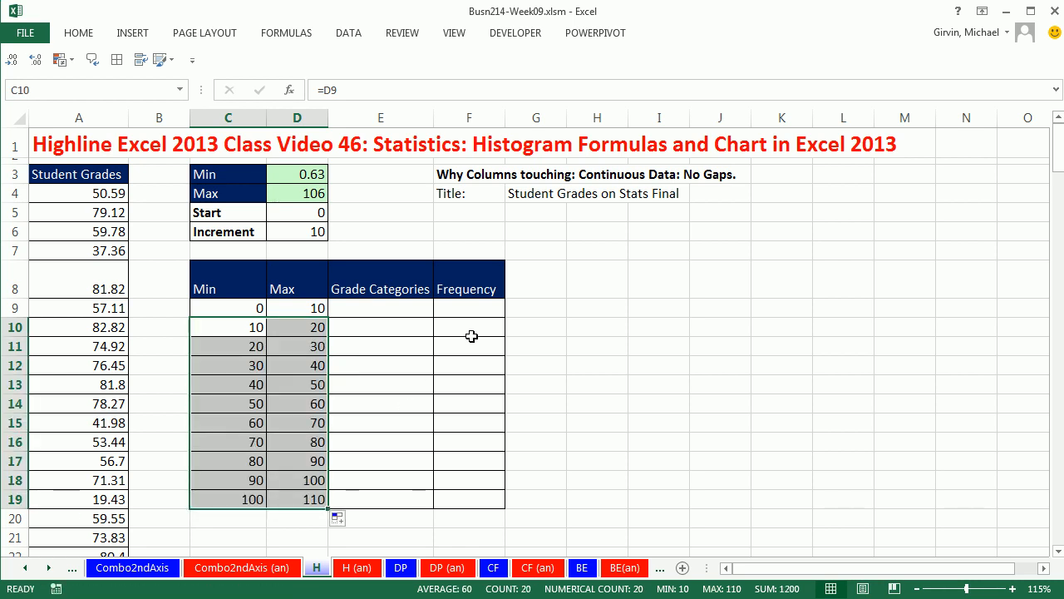
pyautogui.click(468, 326)
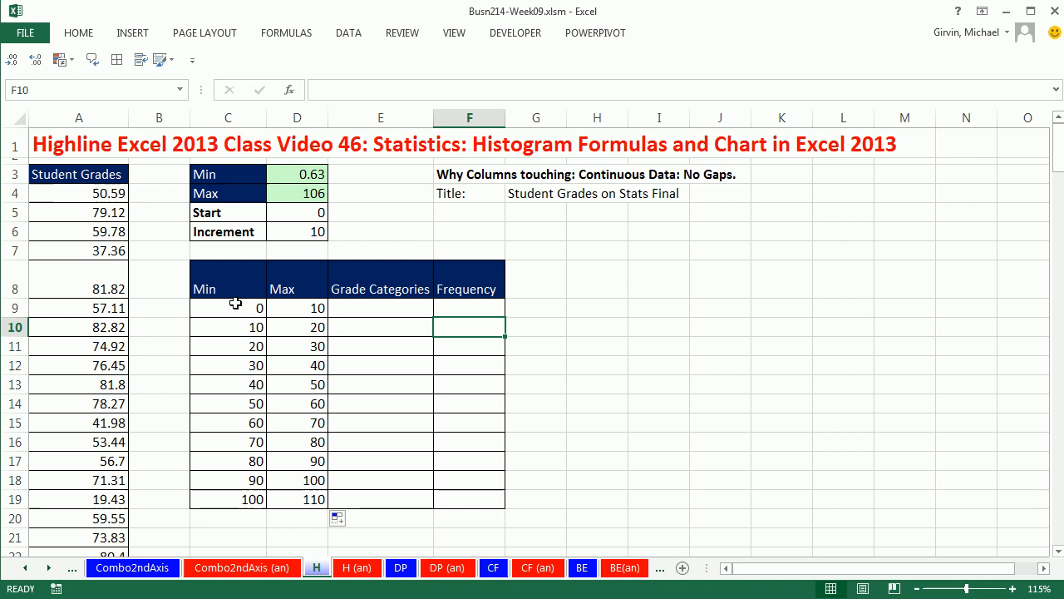
pyautogui.moveTo(300, 324)
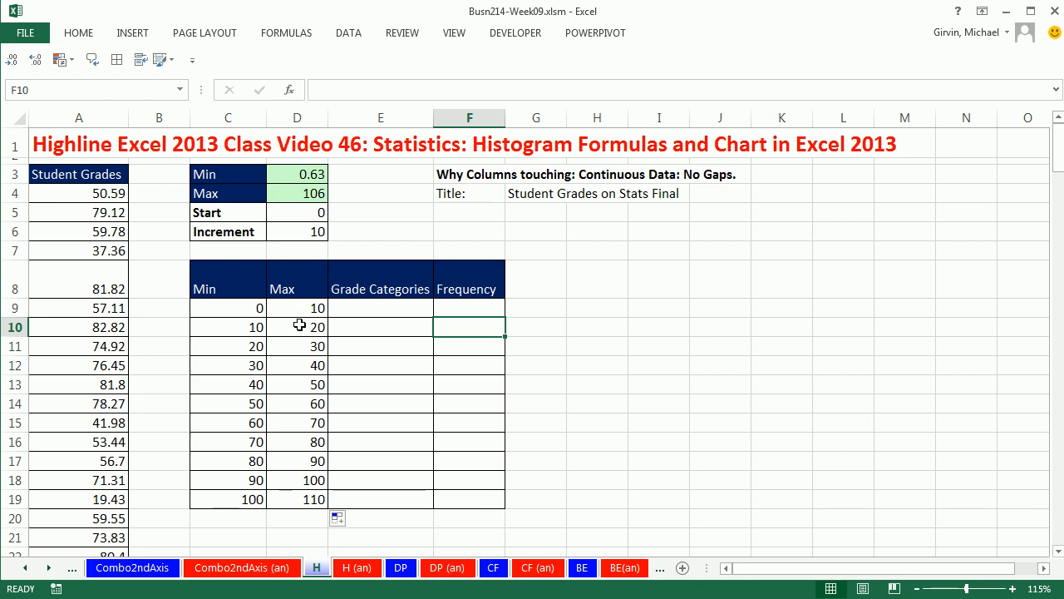
pyautogui.click(297, 308)
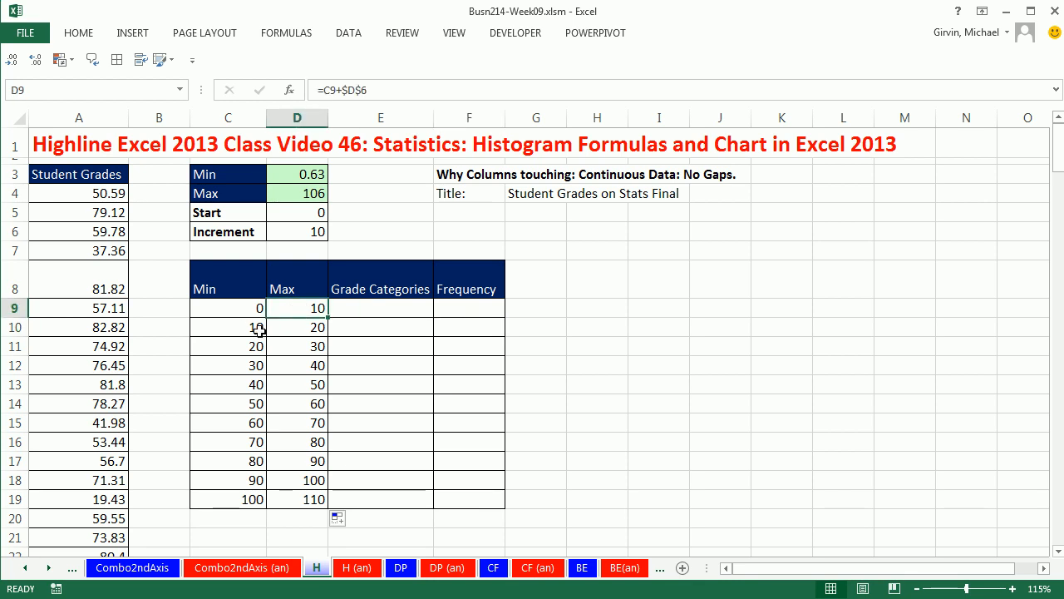
pyautogui.click(228, 327)
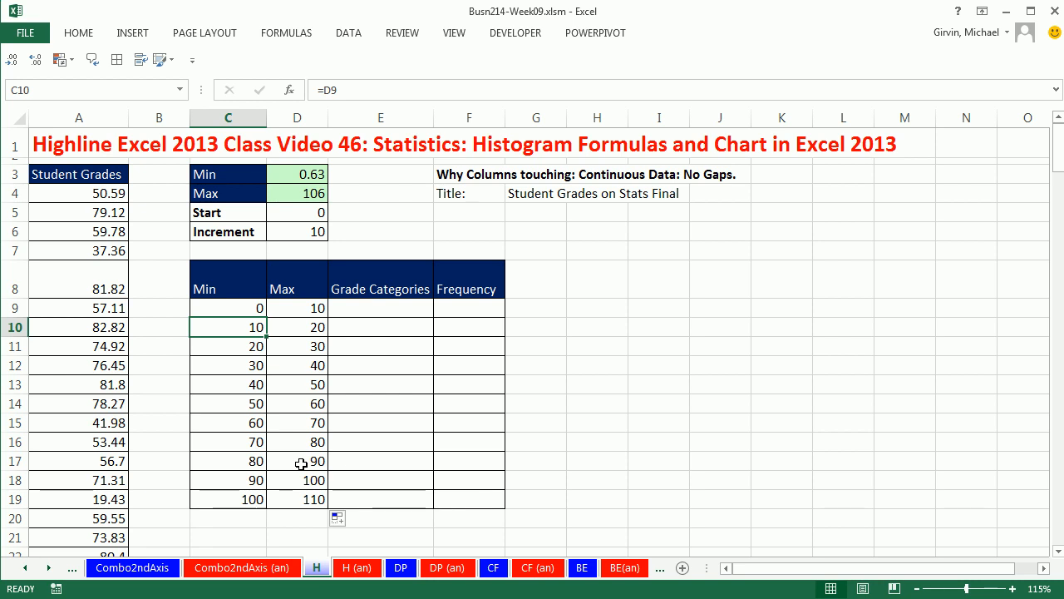
pyautogui.moveTo(329, 309)
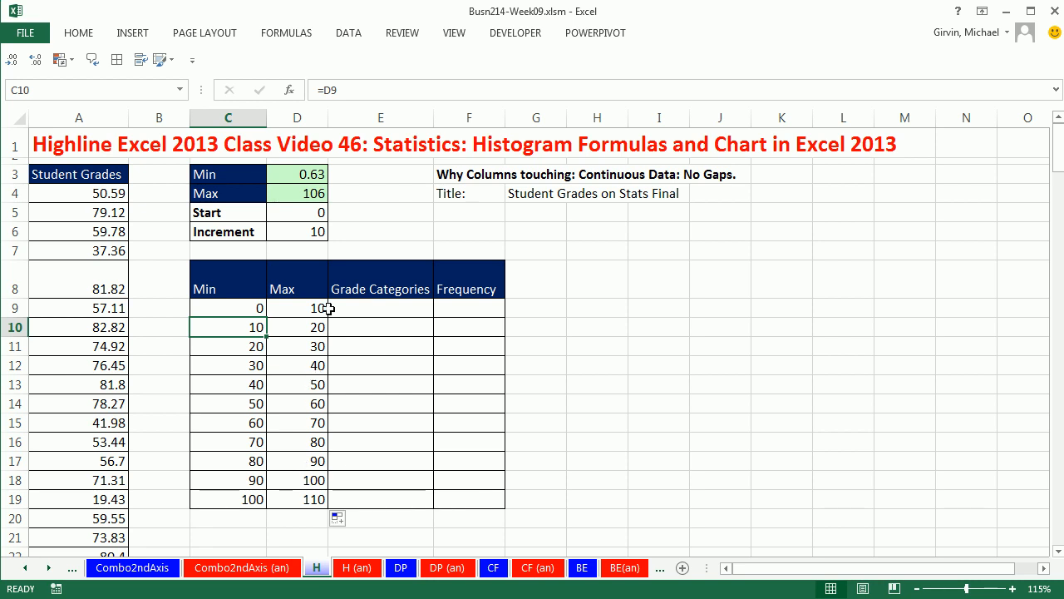
pyautogui.moveTo(249, 254)
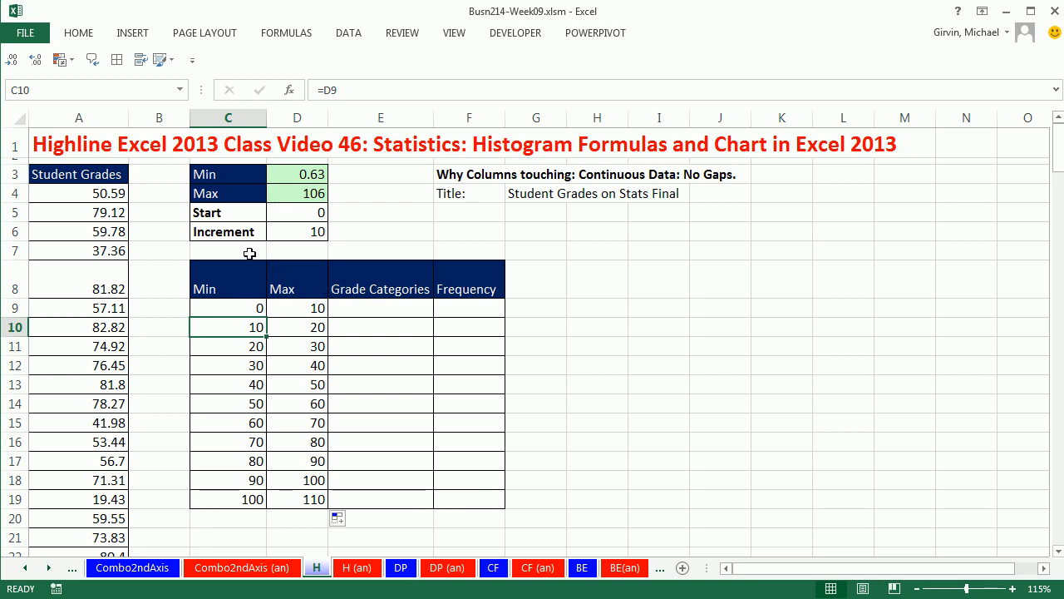
pyautogui.moveTo(247, 305)
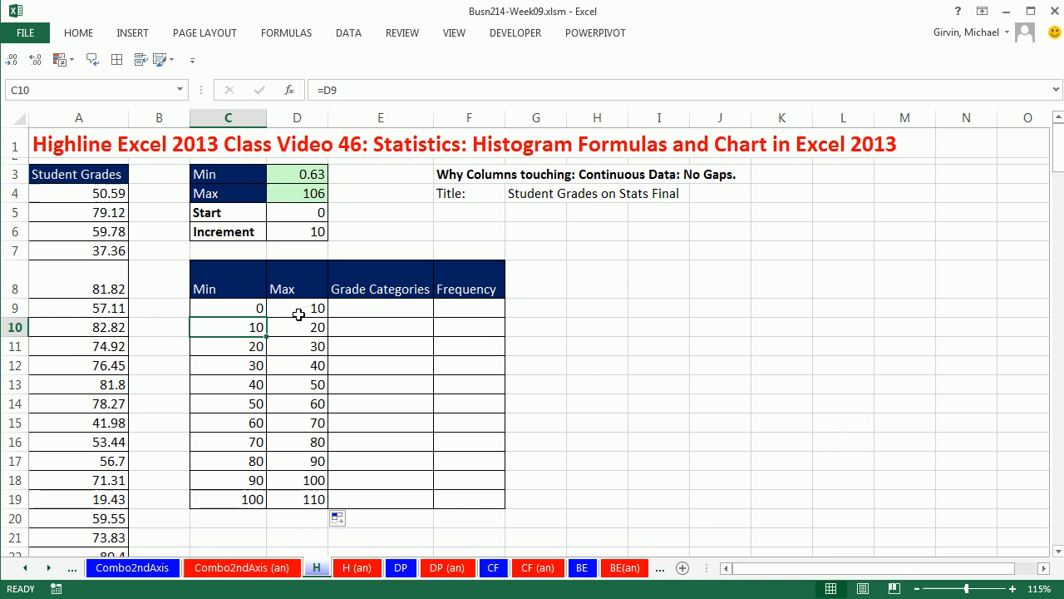
pyautogui.click(380, 307)
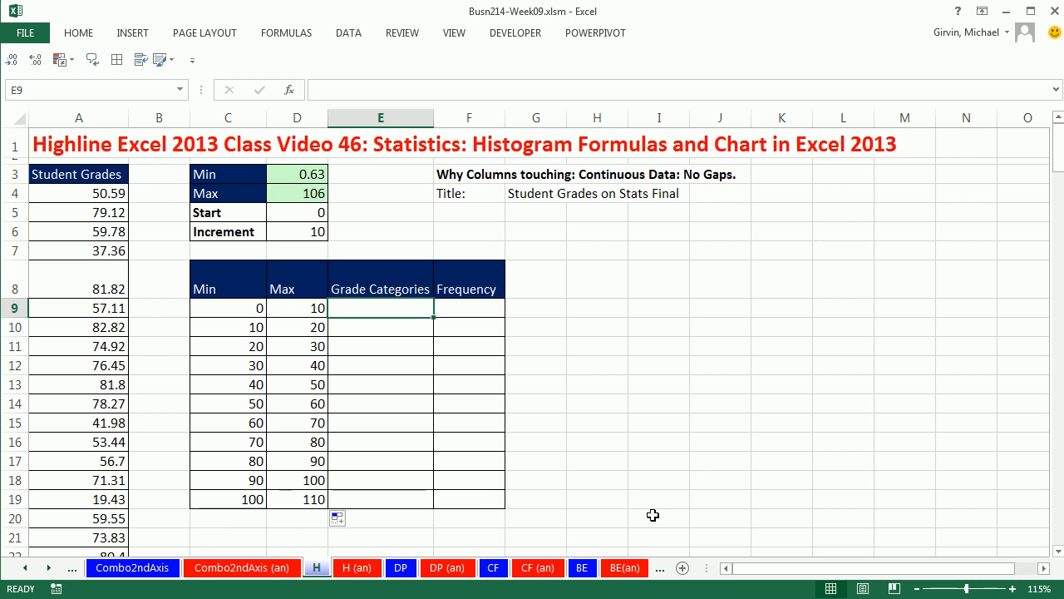
# Type the sample label '>=0 AND <10' into the first Grade Categories cell
pyautogui.write('>=')
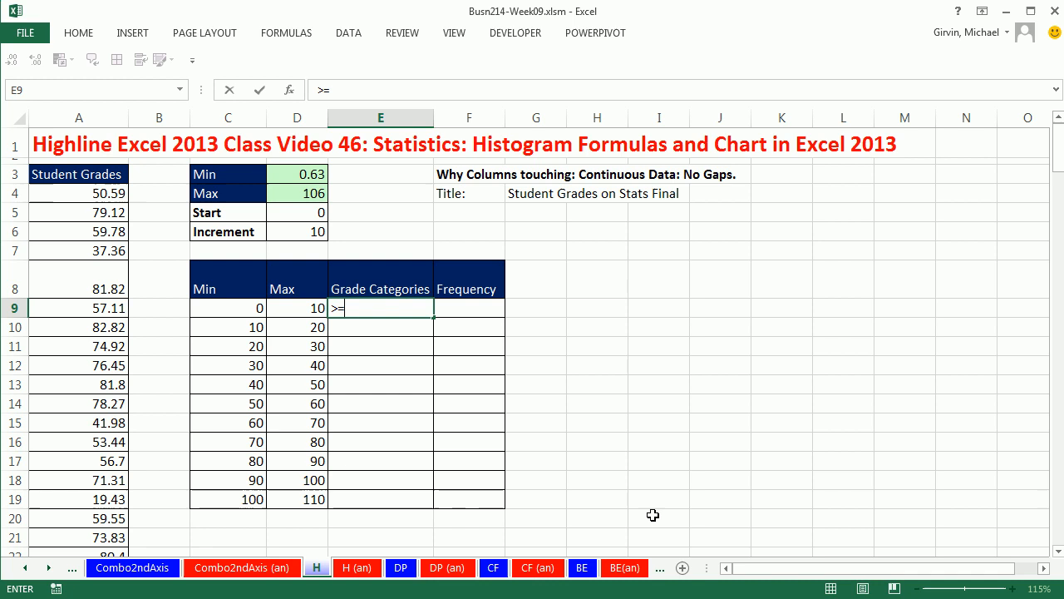
pyautogui.write('0 AND <')
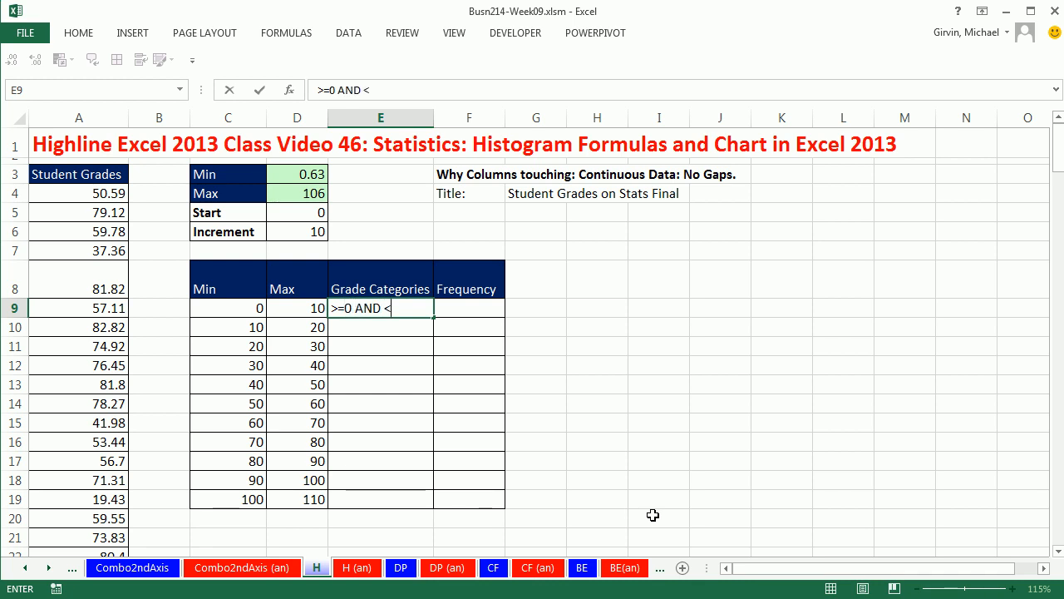
pyautogui.write('1')
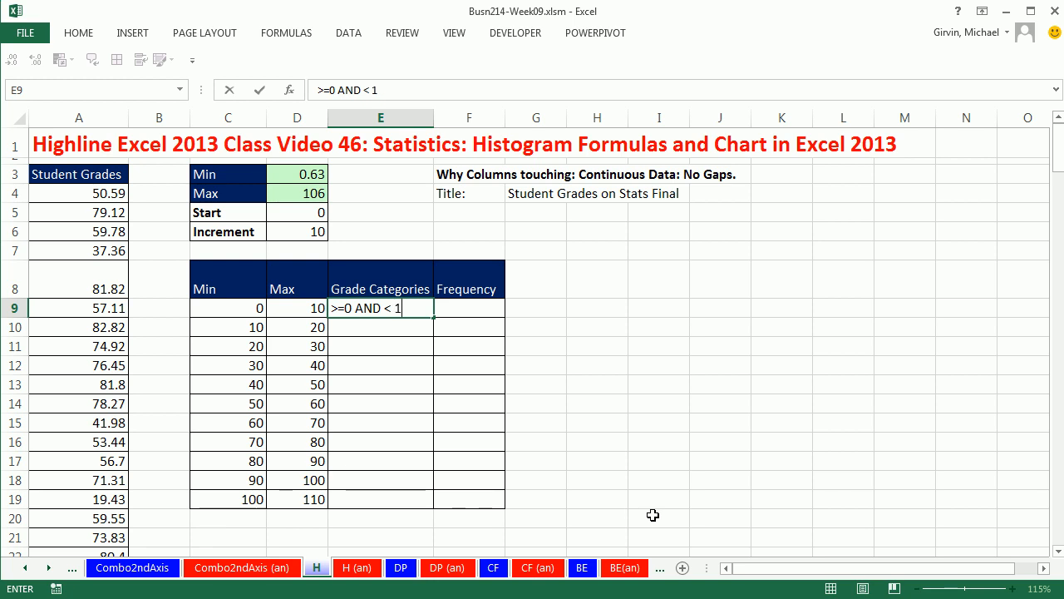
pyautogui.press('Enter')
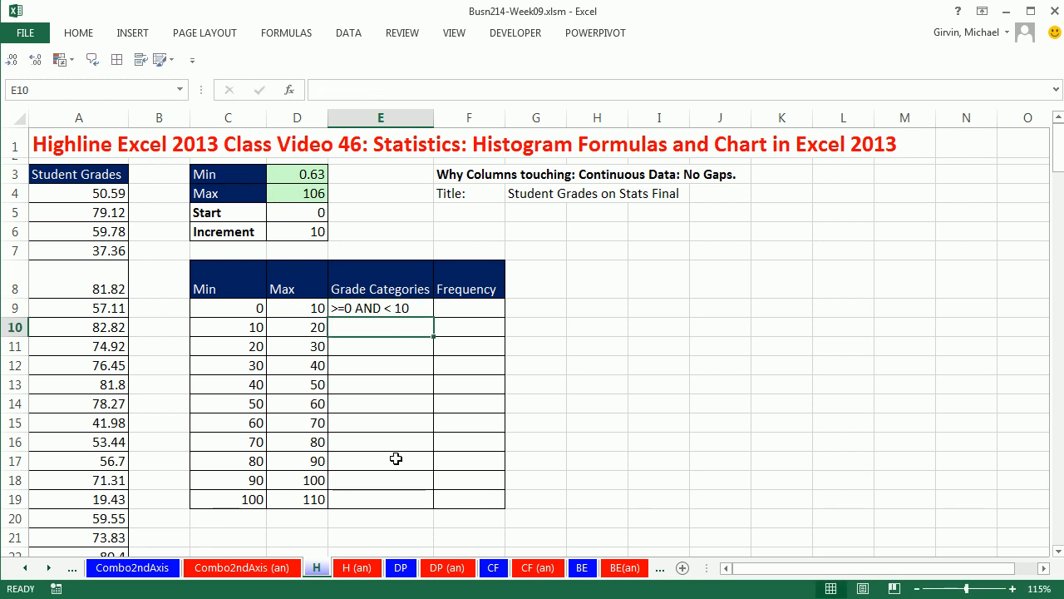
pyautogui.moveTo(404, 310)
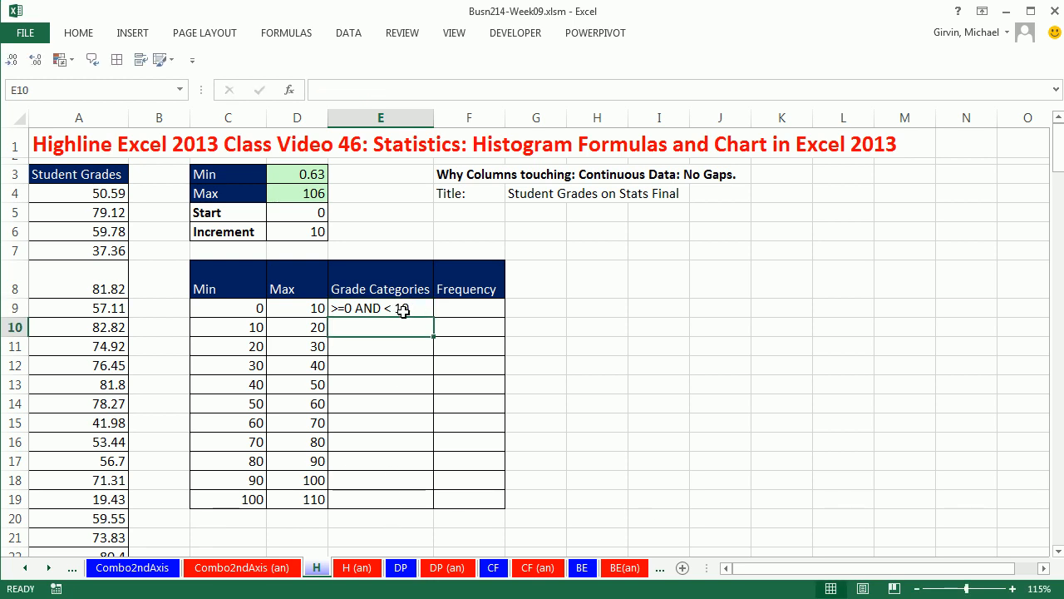
pyautogui.write('=">')
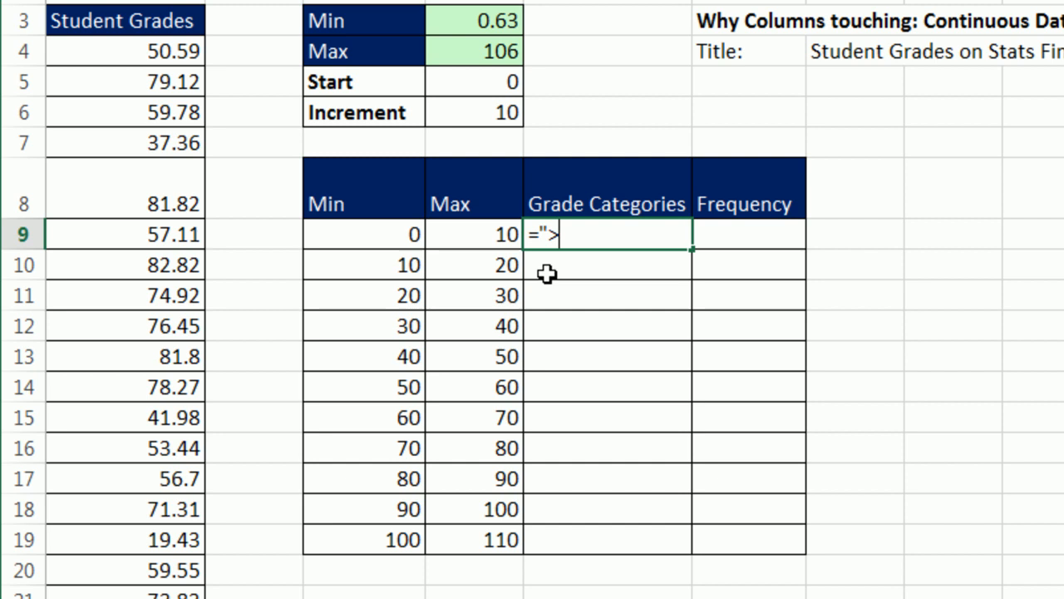
# Start the label formula =">="&C9&" AND " and copy it down through row 19
pyautogui.write('=')
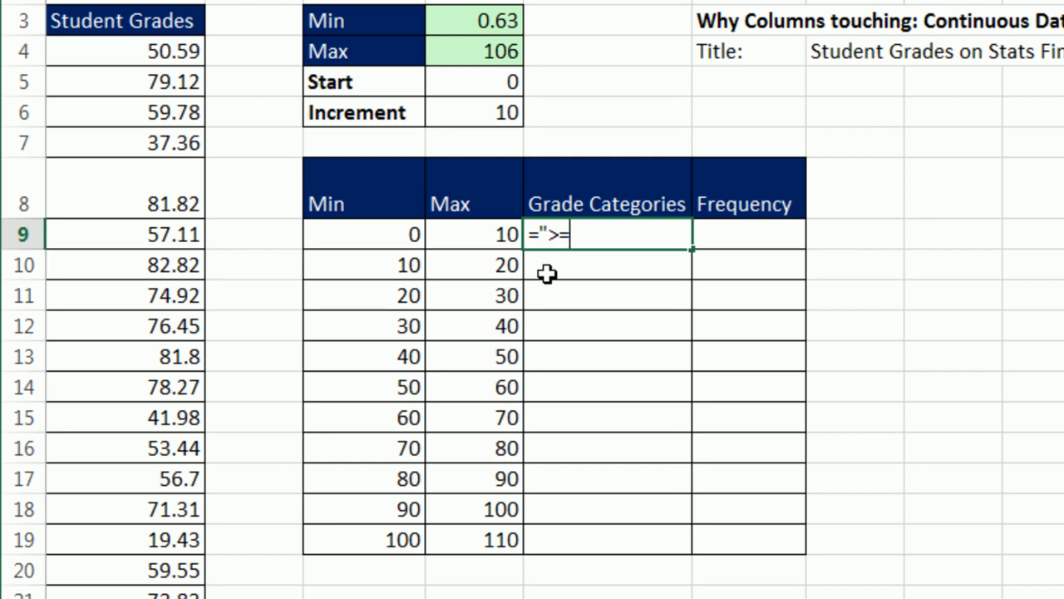
pyautogui.write('"&')
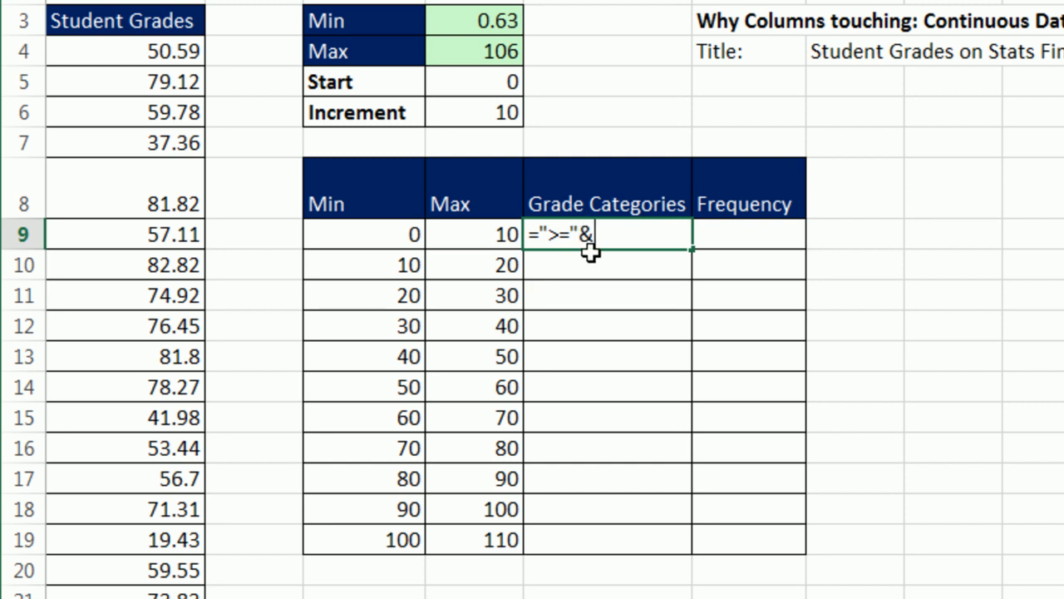
pyautogui.click(364, 233)
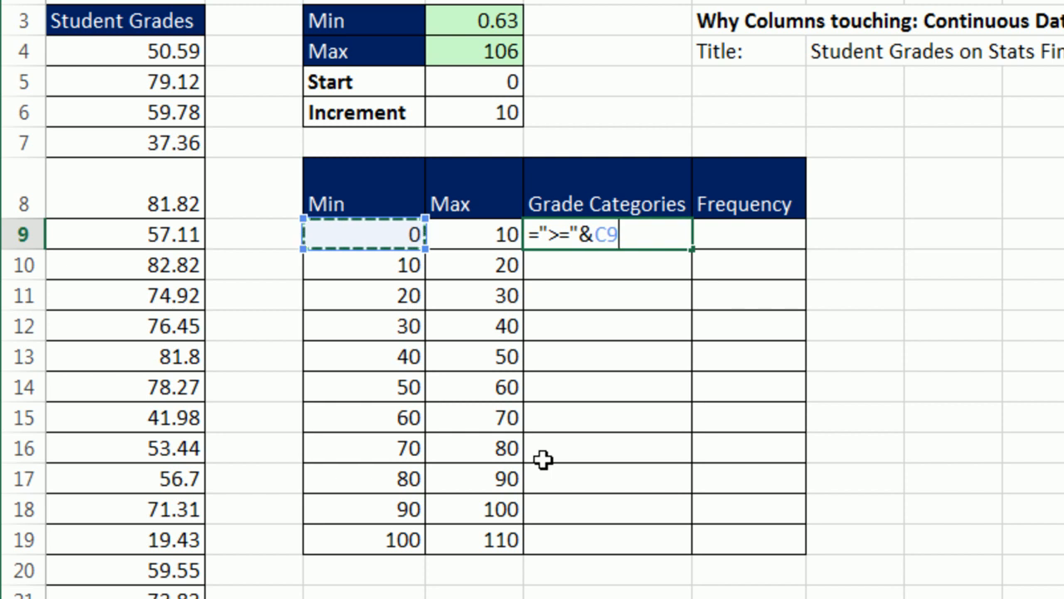
pyautogui.write('&')
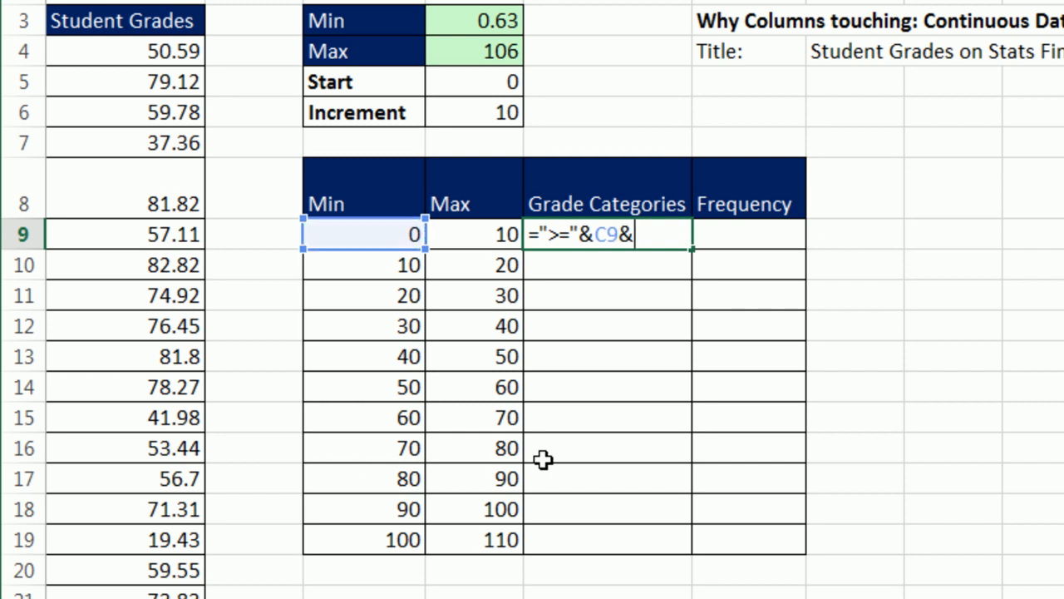
pyautogui.write('"')
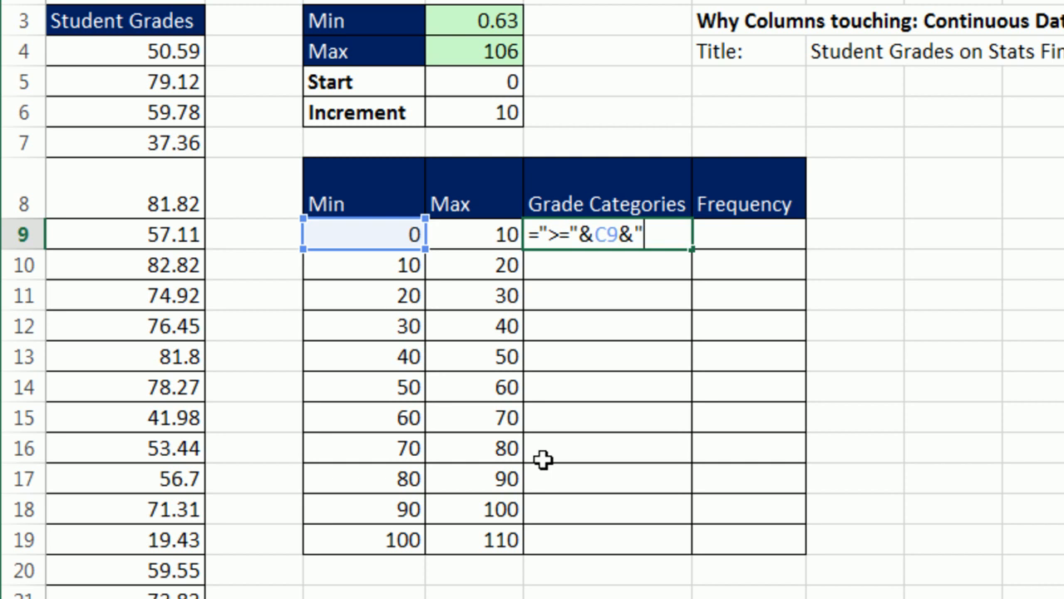
pyautogui.write('A')
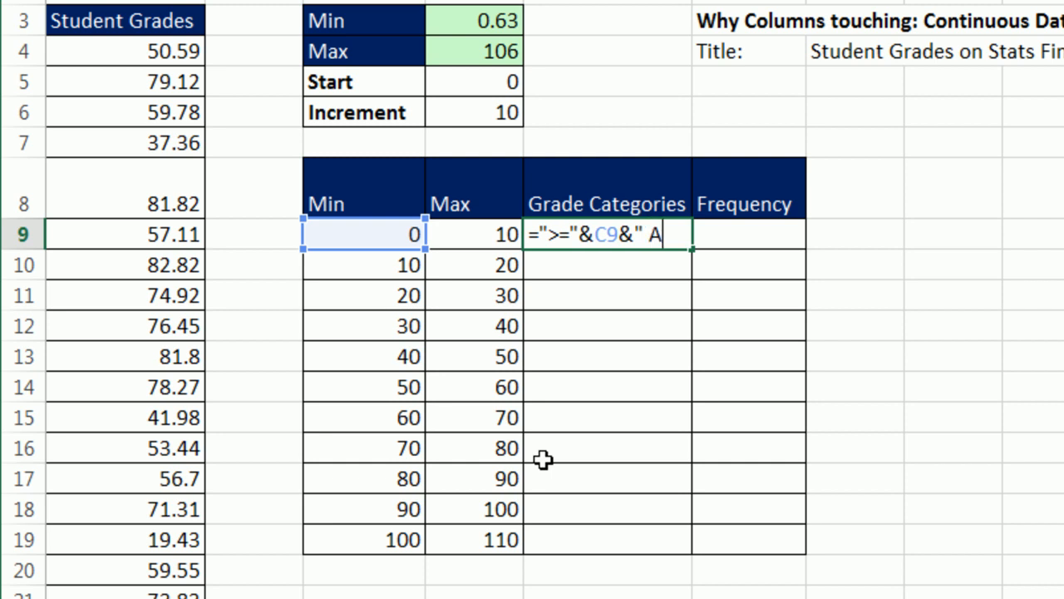
pyautogui.write('ND')
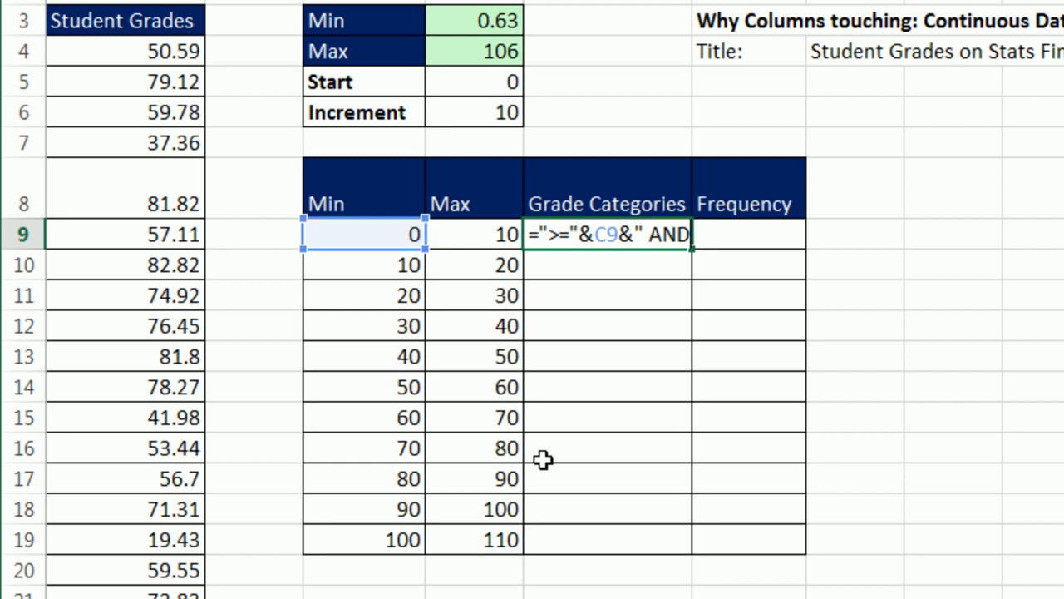
pyautogui.write('"')
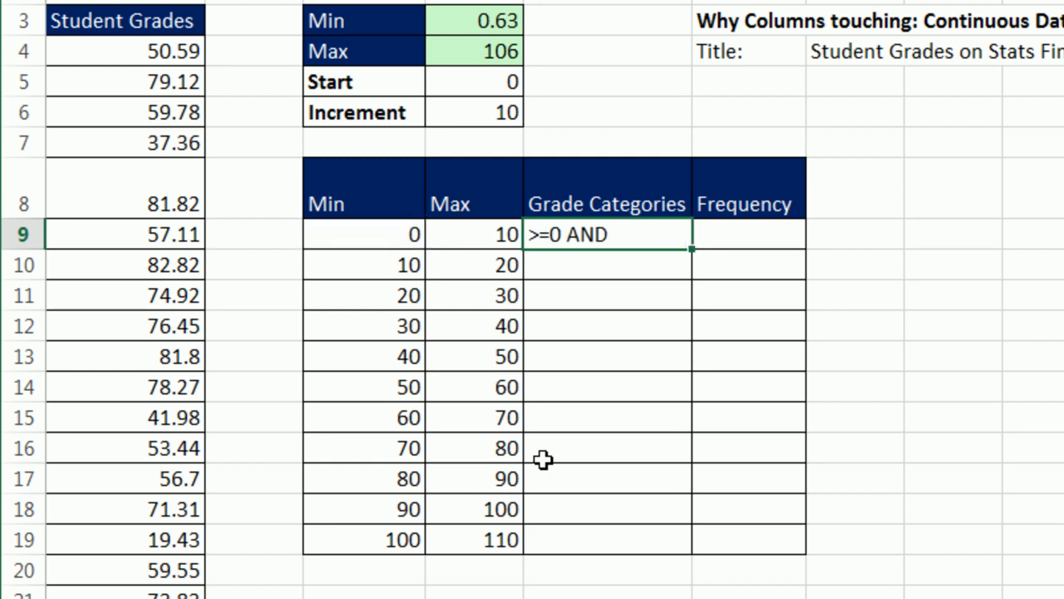
pyautogui.moveTo(690, 248); pyautogui.dragTo(690, 555)
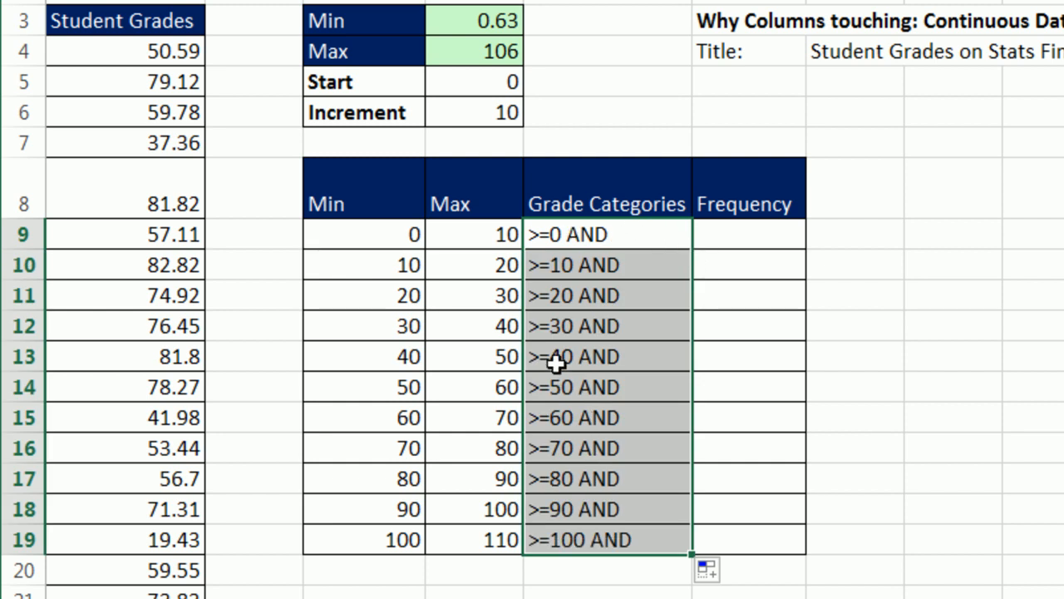
pyautogui.moveTo(530, 532)
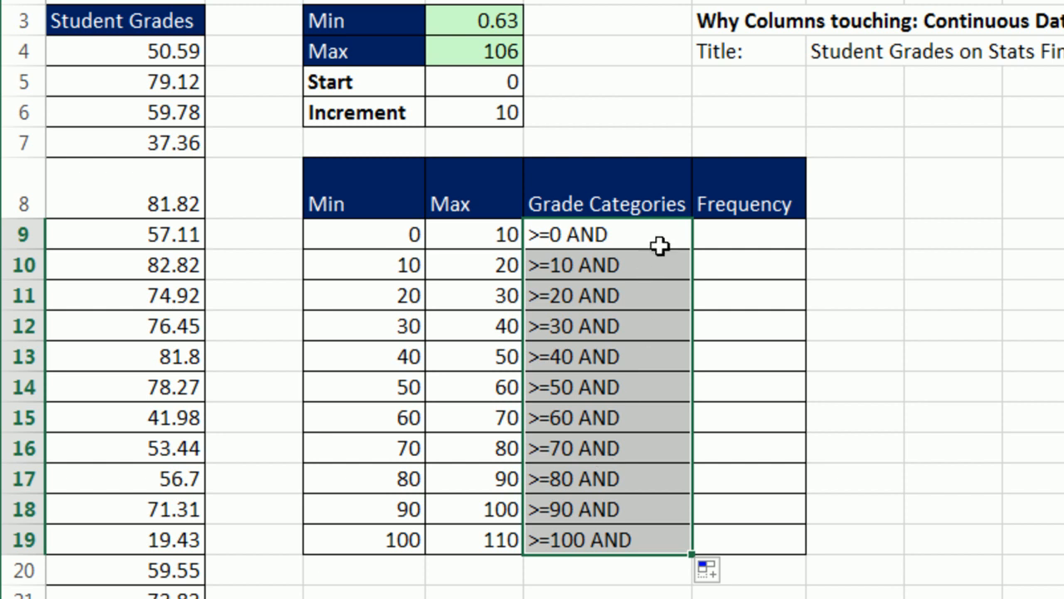
pyautogui.moveTo(675, 392)
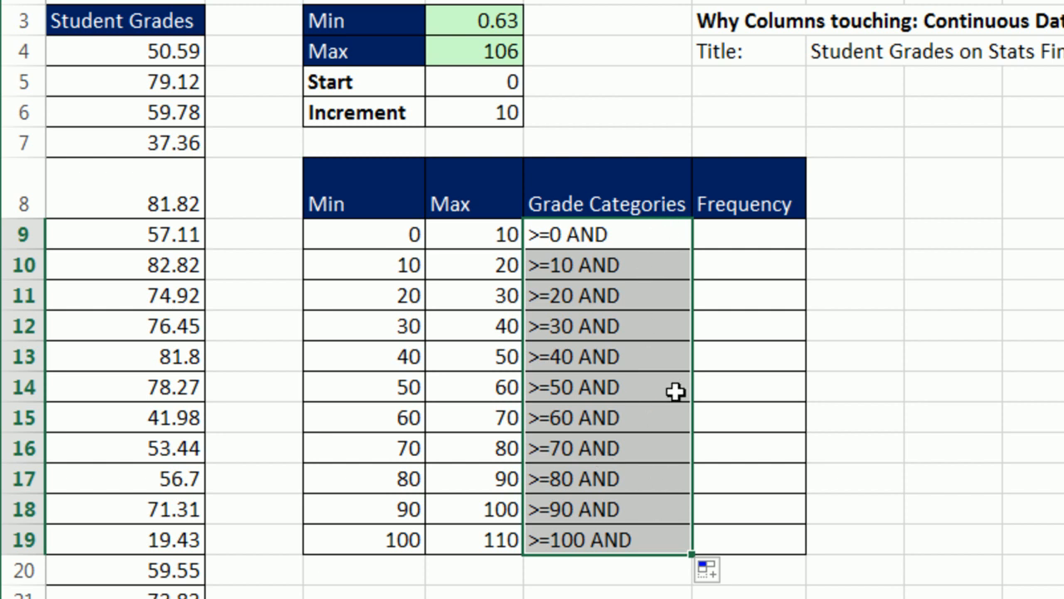
# Append "<"&D9 to the label formula and enter it into all category cells
pyautogui.click(363, 233)
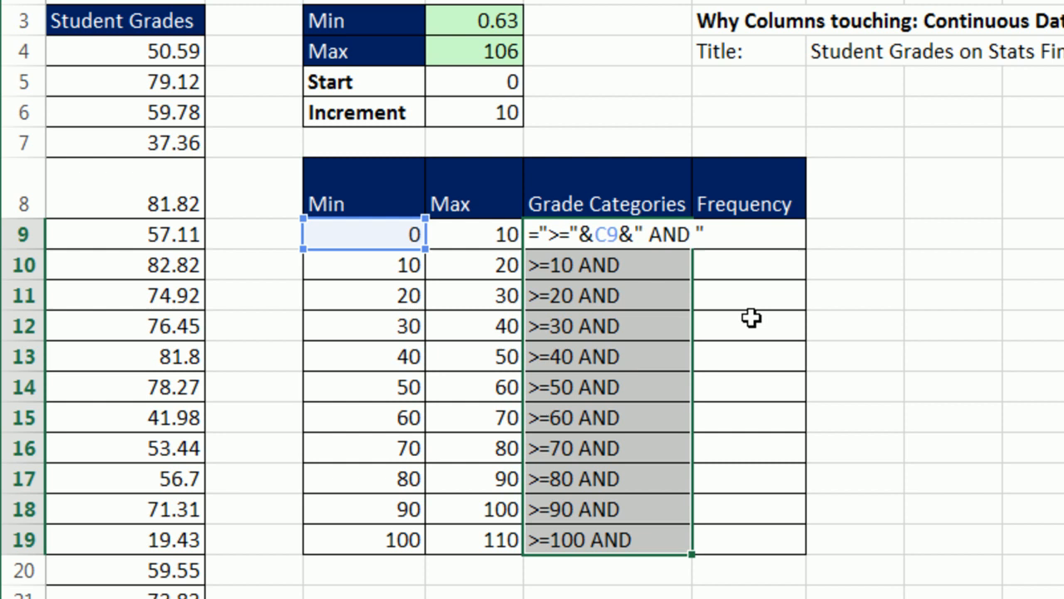
pyautogui.write('&')
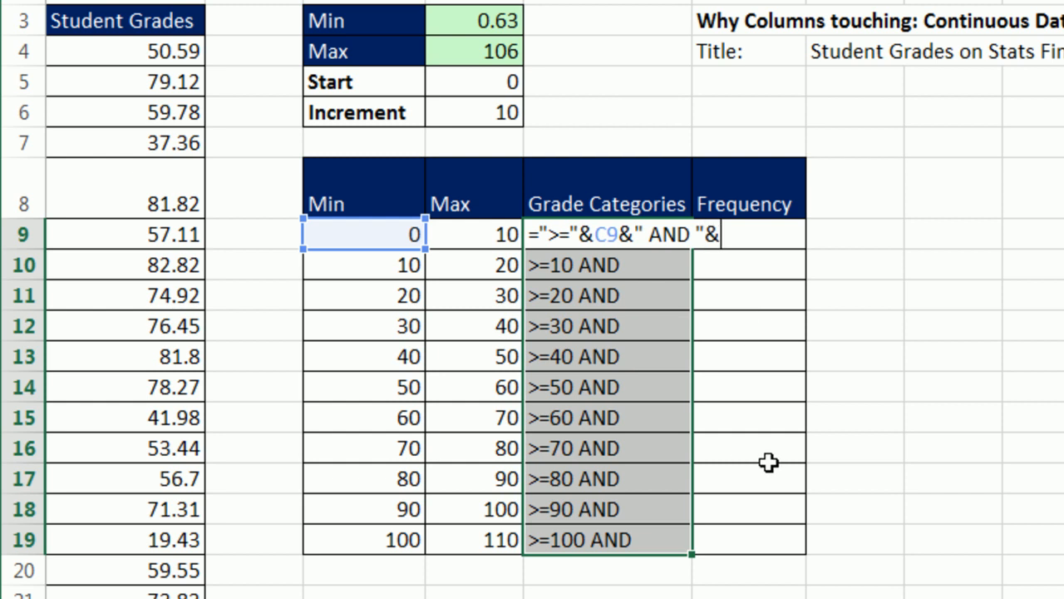
pyautogui.write('"')
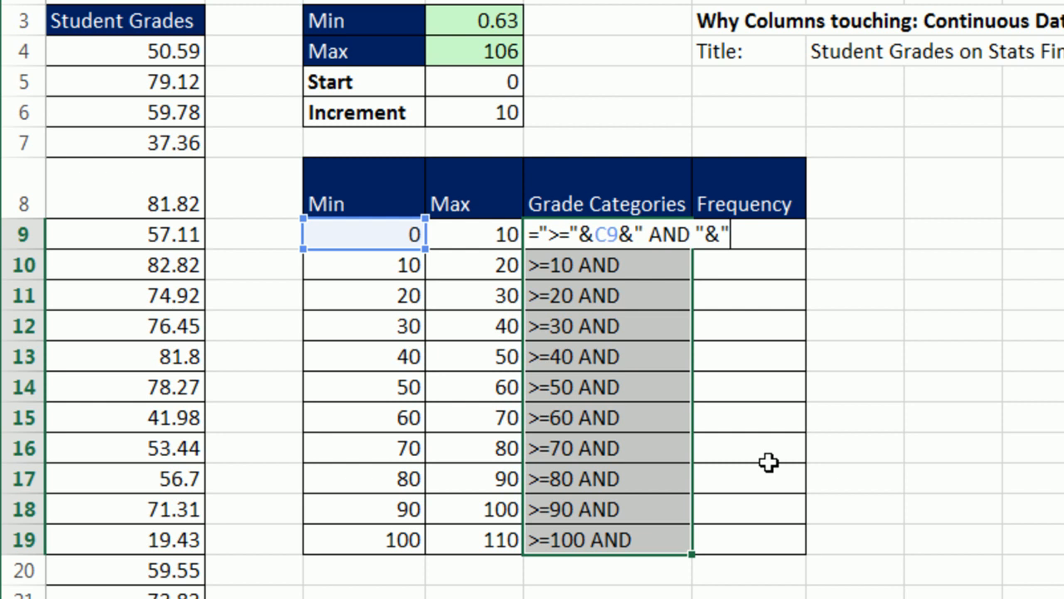
pyautogui.write('<"')
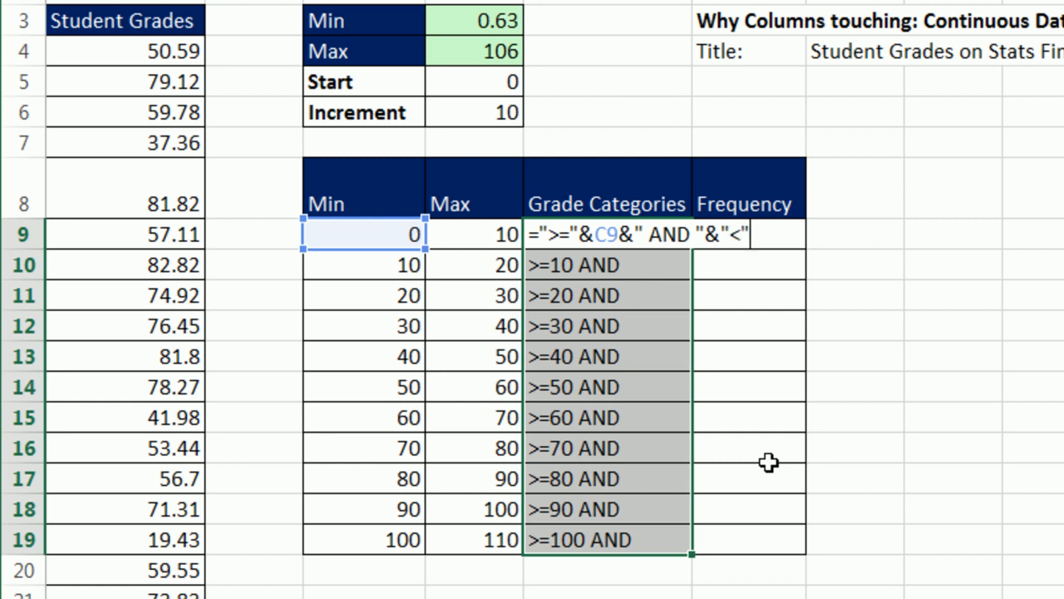
pyautogui.write('&')
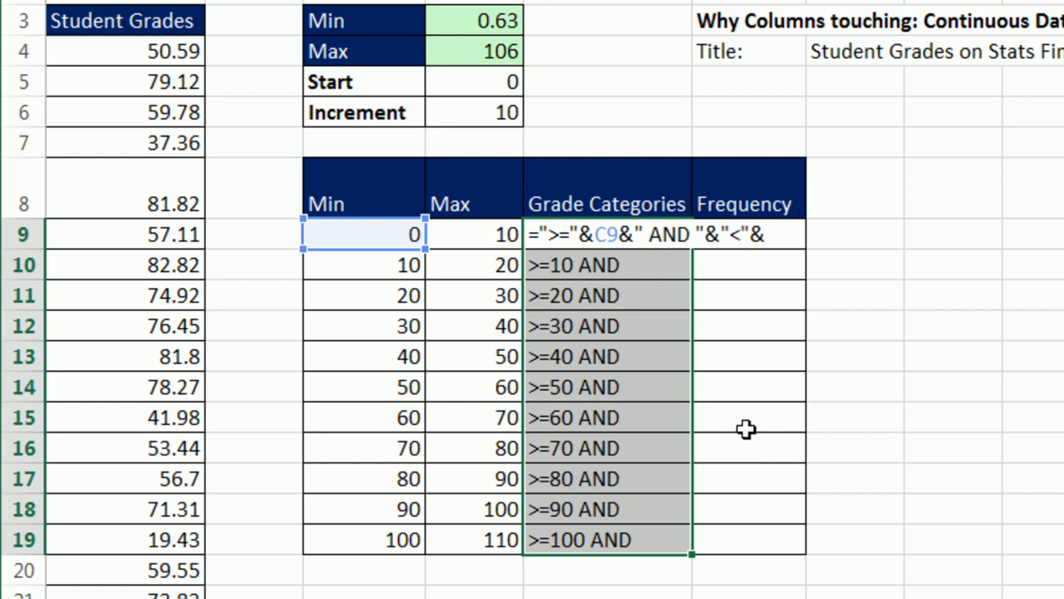
pyautogui.click(474, 234)
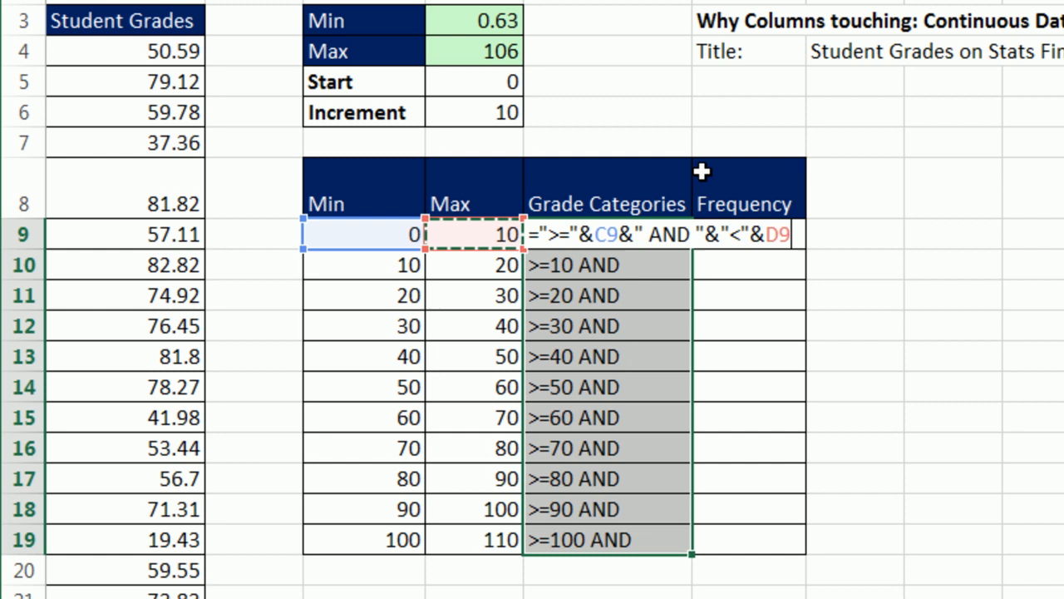
pyautogui.moveTo(935, 205)
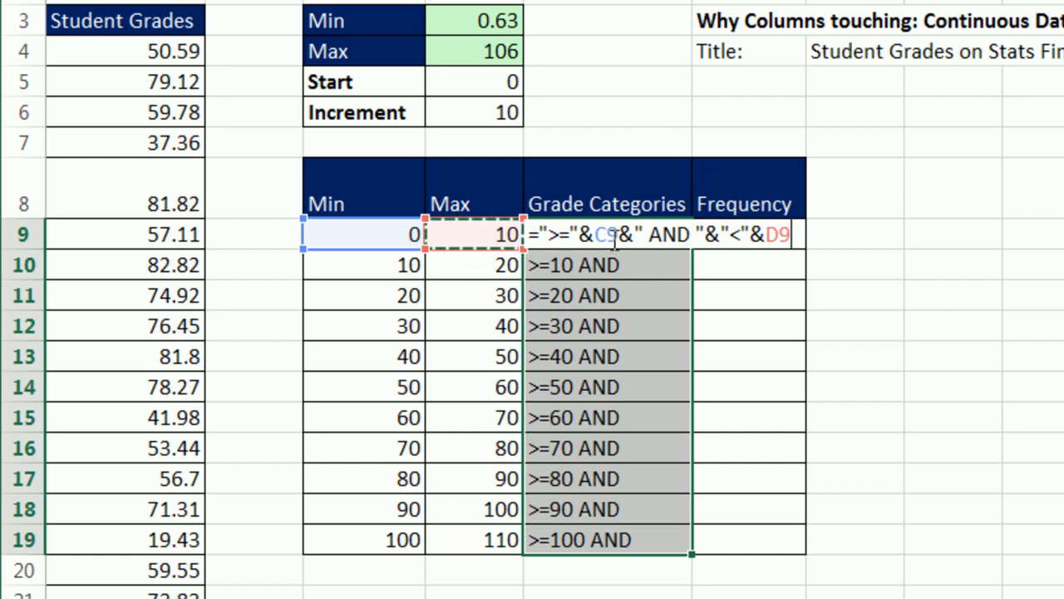
pyautogui.press('Enter')
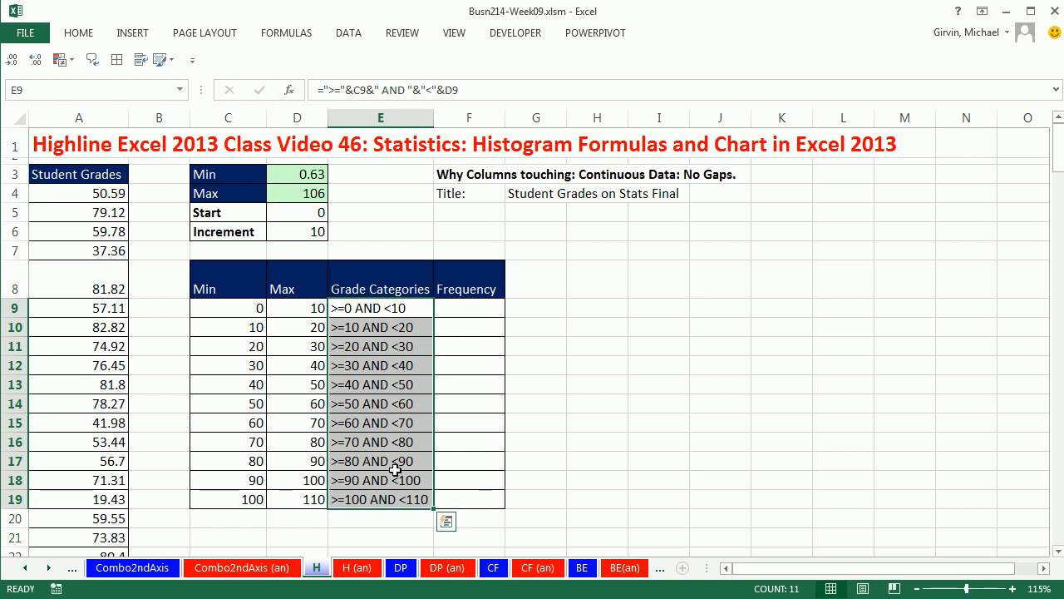
pyautogui.moveTo(560, 345)
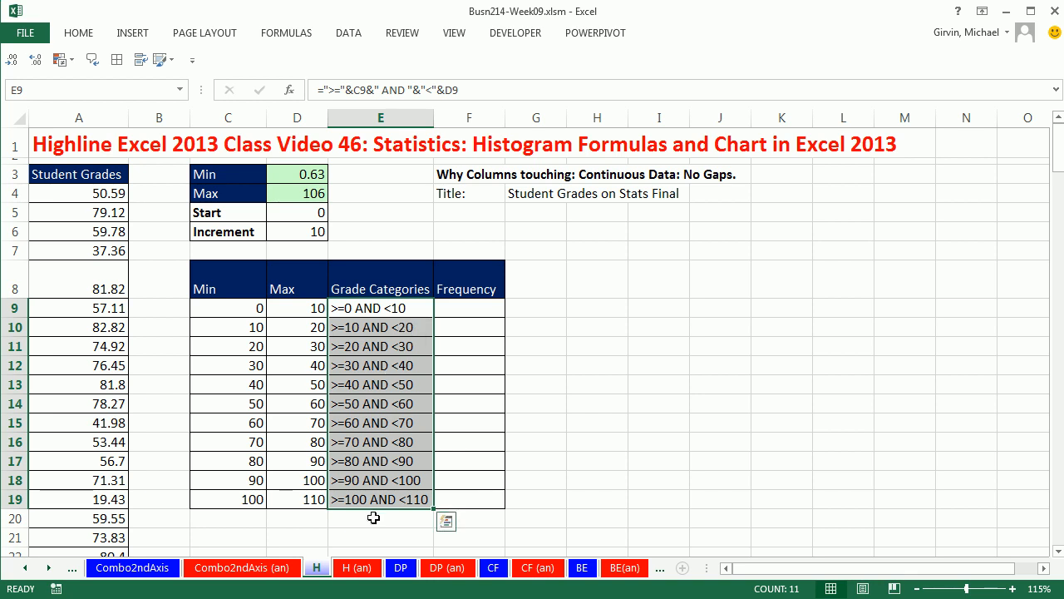
pyautogui.moveTo(379, 517)
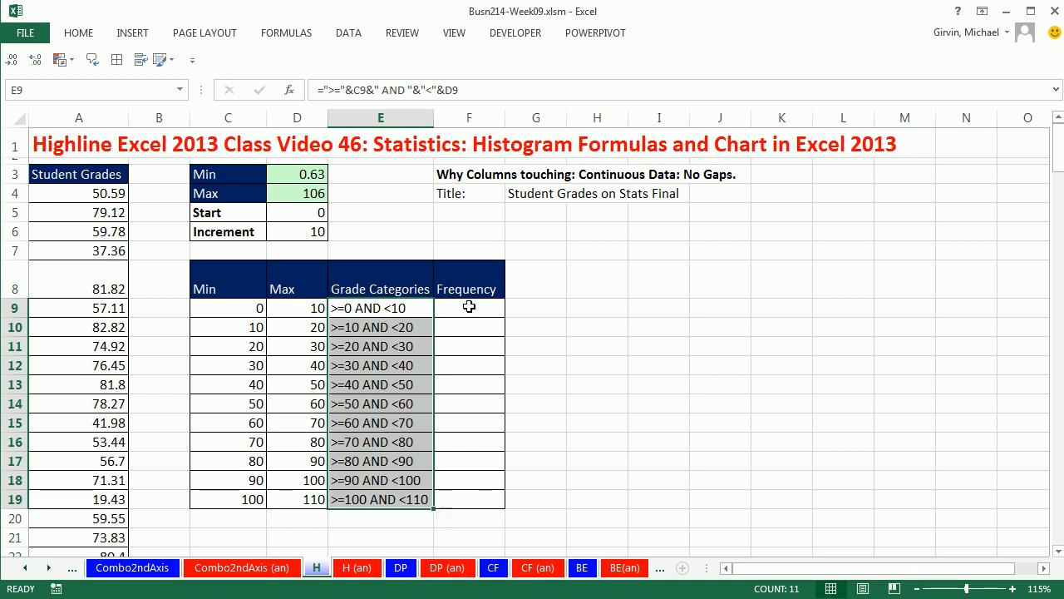
pyautogui.moveTo(388, 306)
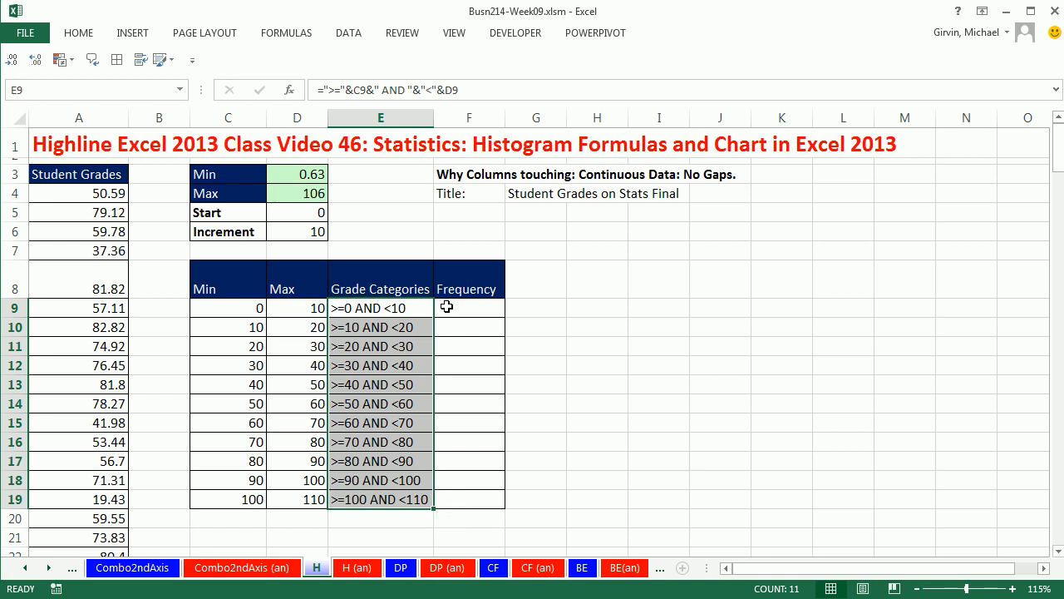
pyautogui.write('=co')
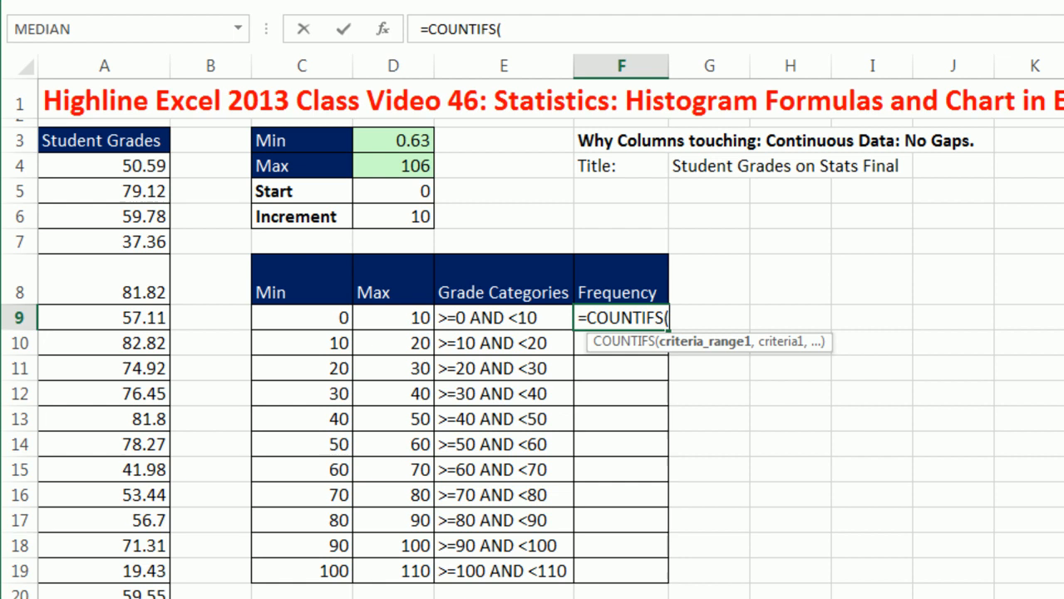
pyautogui.moveTo(205, 173)
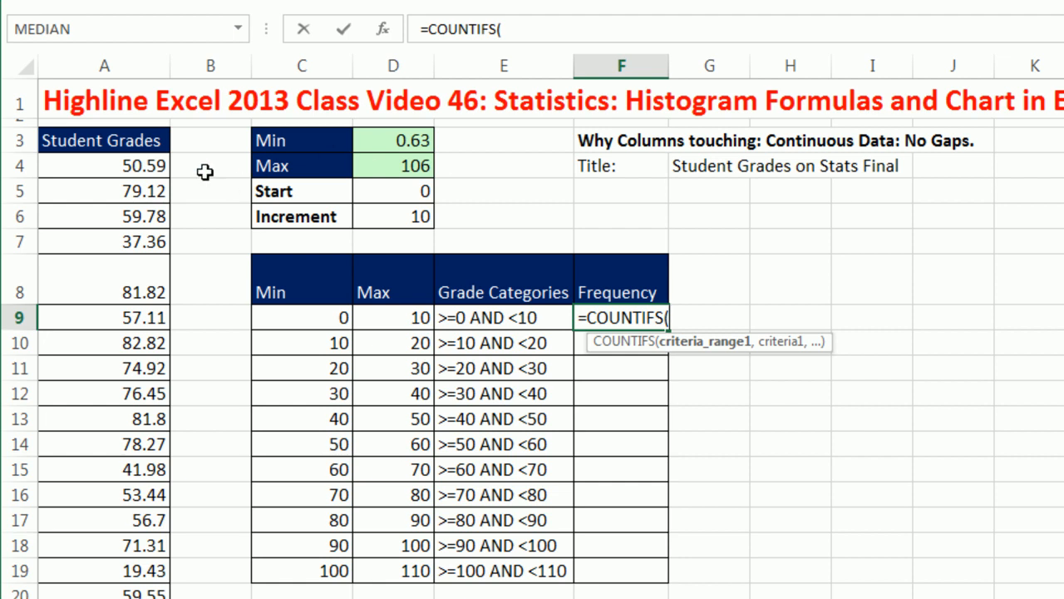
pyautogui.moveTo(113, 165)
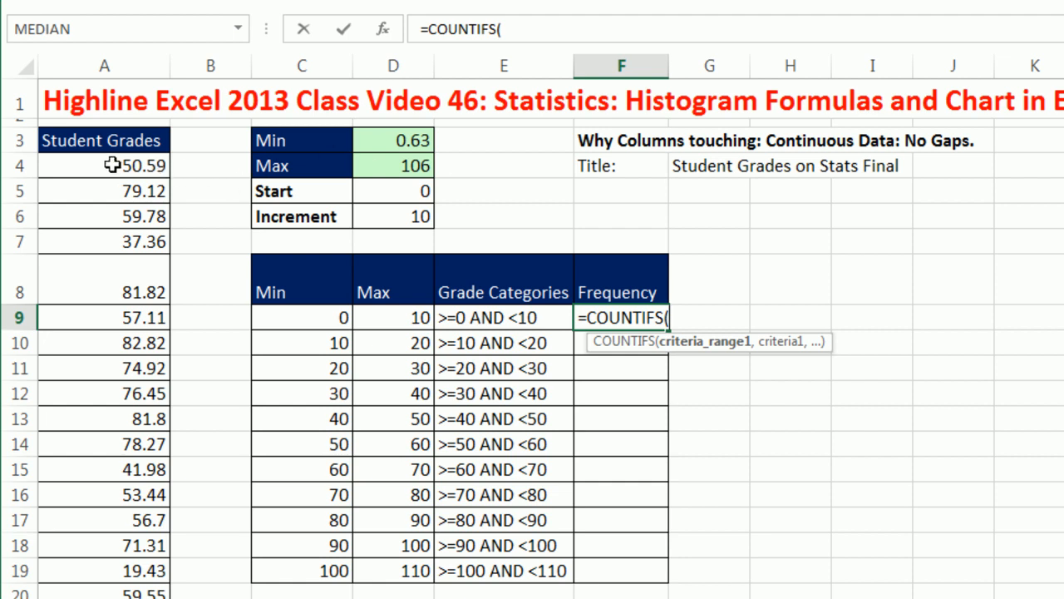
# Begin =COUNTIFS in F9 over grades $A$4:$A$189 with ">="&C9, previewing the criterion
pyautogui.click(104, 165)
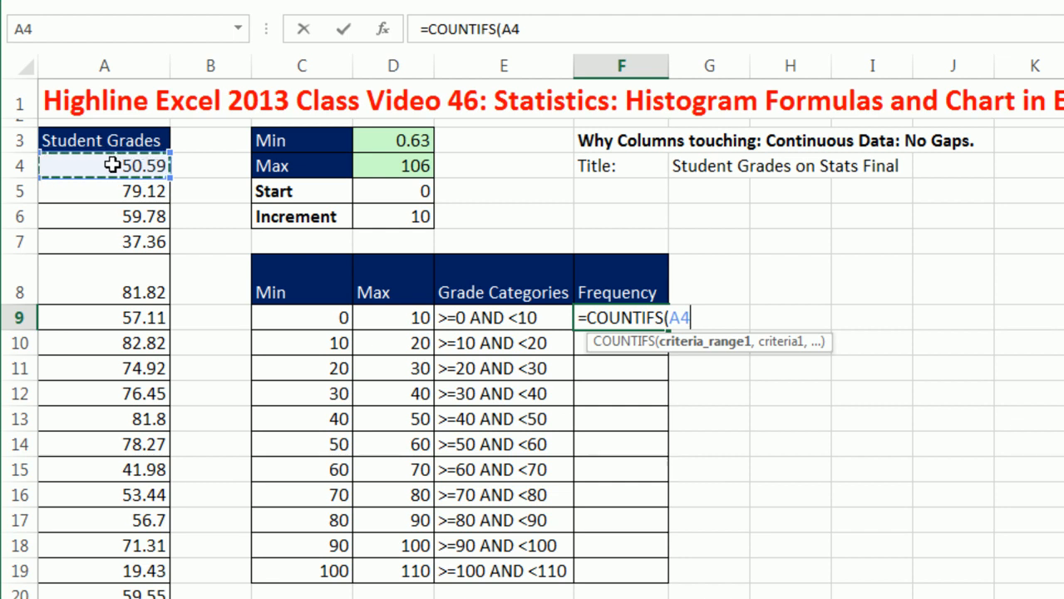
pyautogui.moveTo(717, 364)
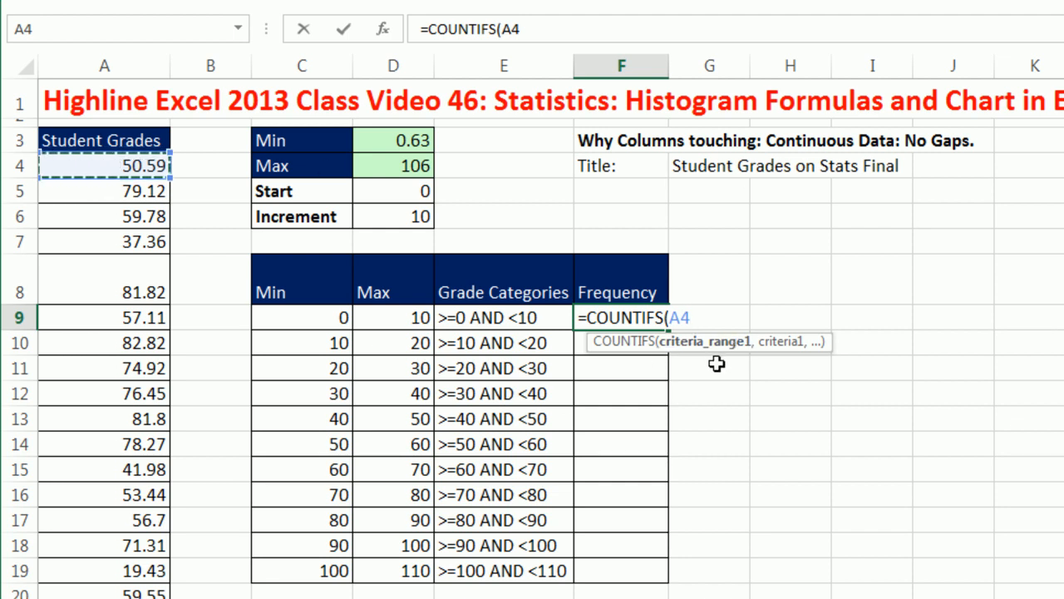
pyautogui.press('ctrl+shift+down')
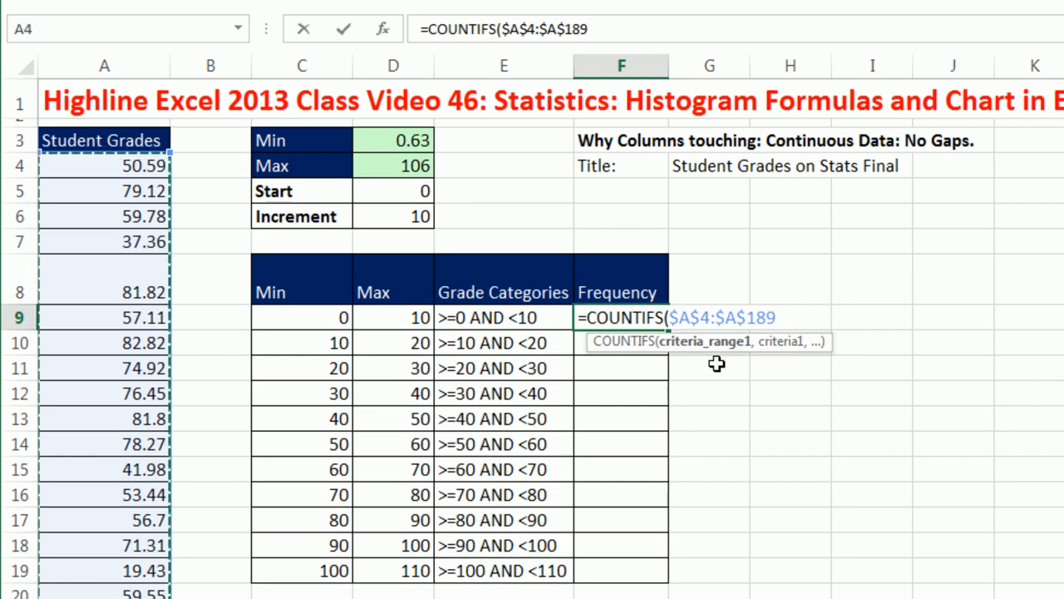
pyautogui.write(',')
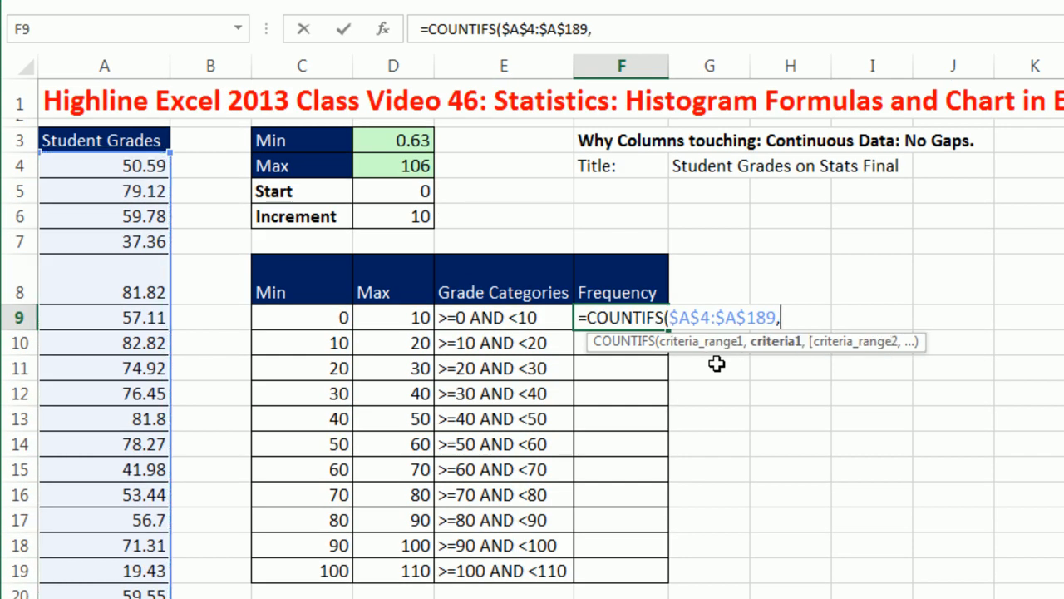
pyautogui.write('"')
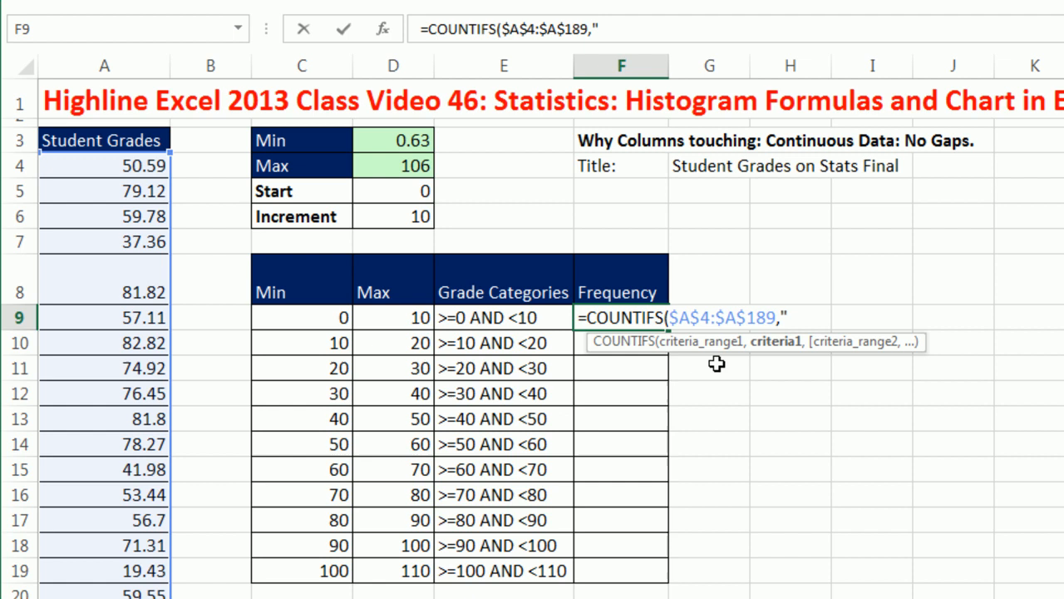
pyautogui.write('>=')
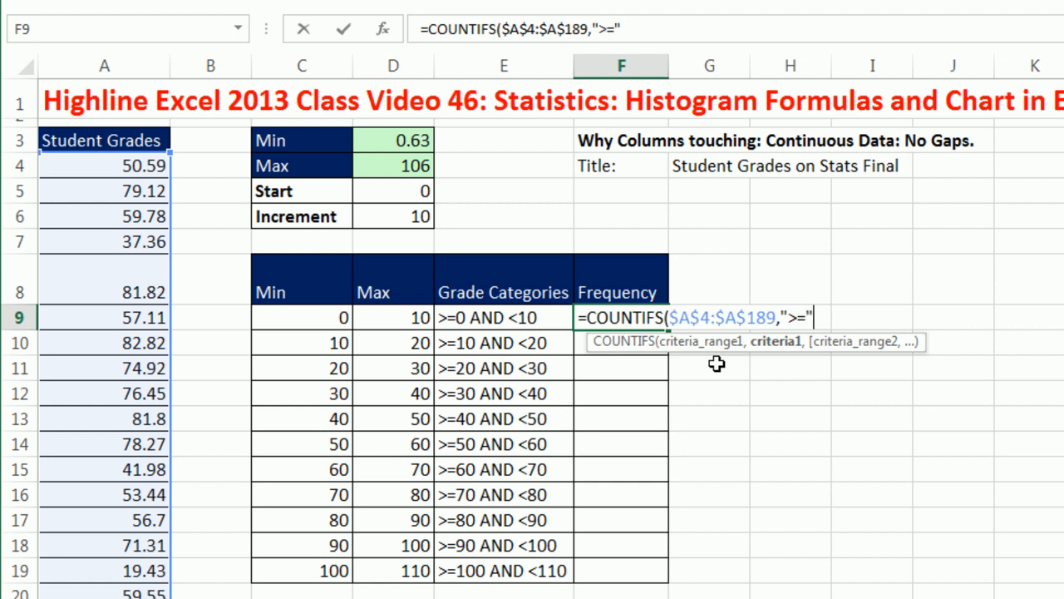
pyautogui.write('&')
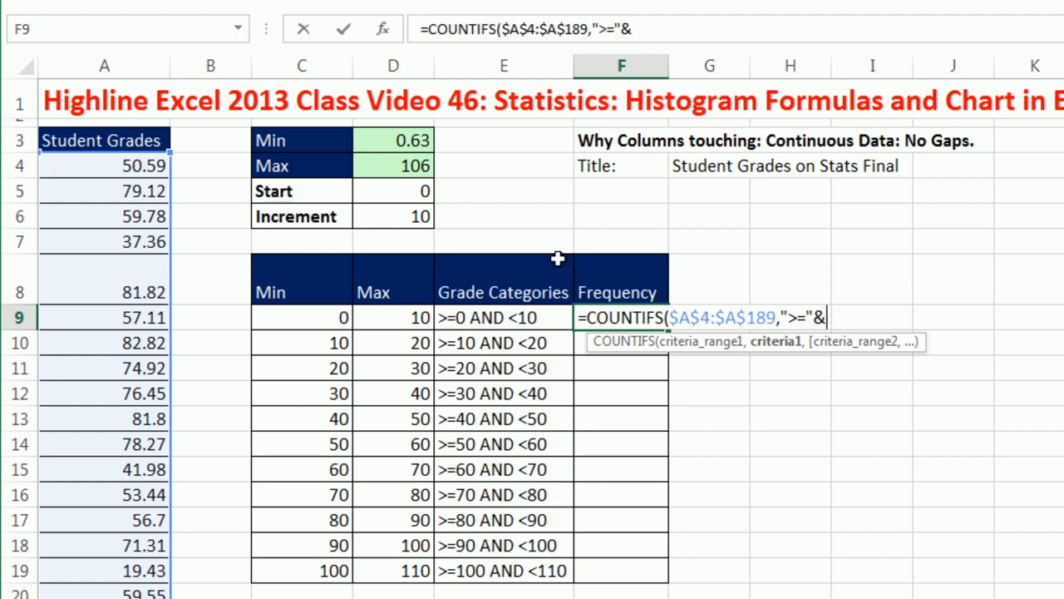
pyautogui.click(302, 317)
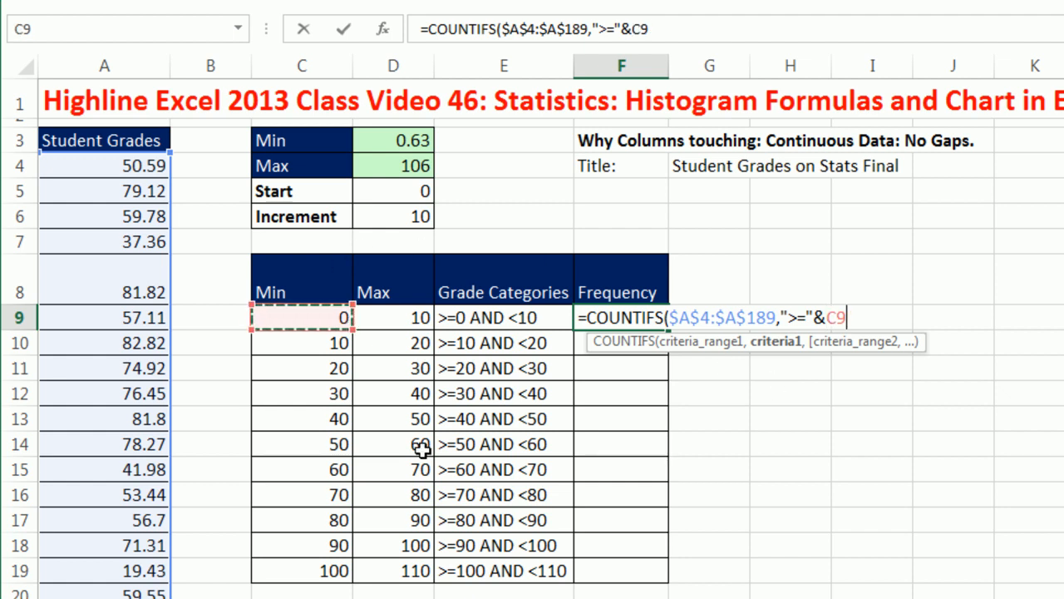
pyautogui.moveTo(775, 341)
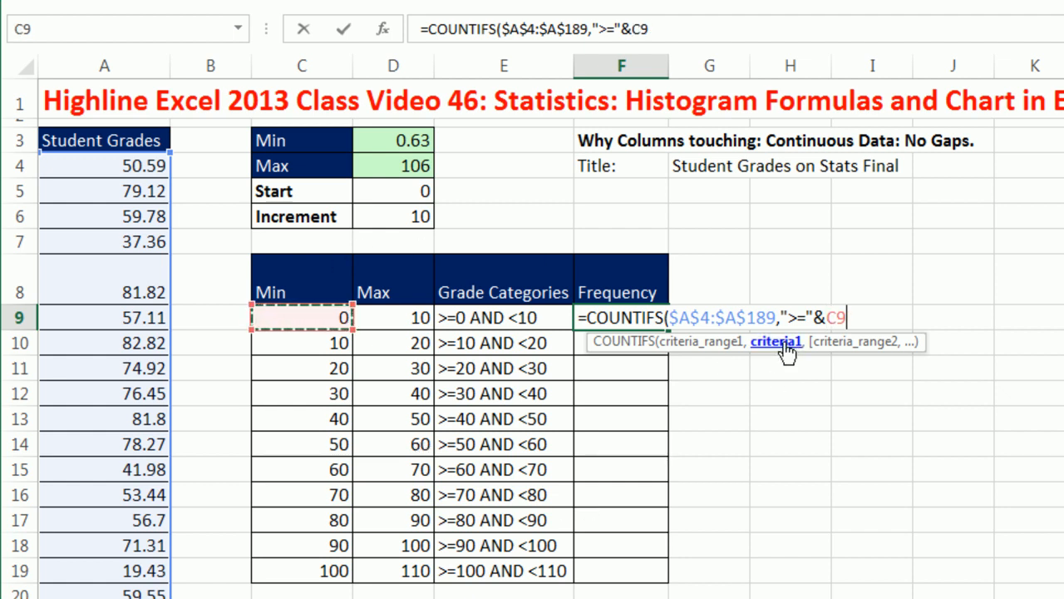
pyautogui.press('F9')
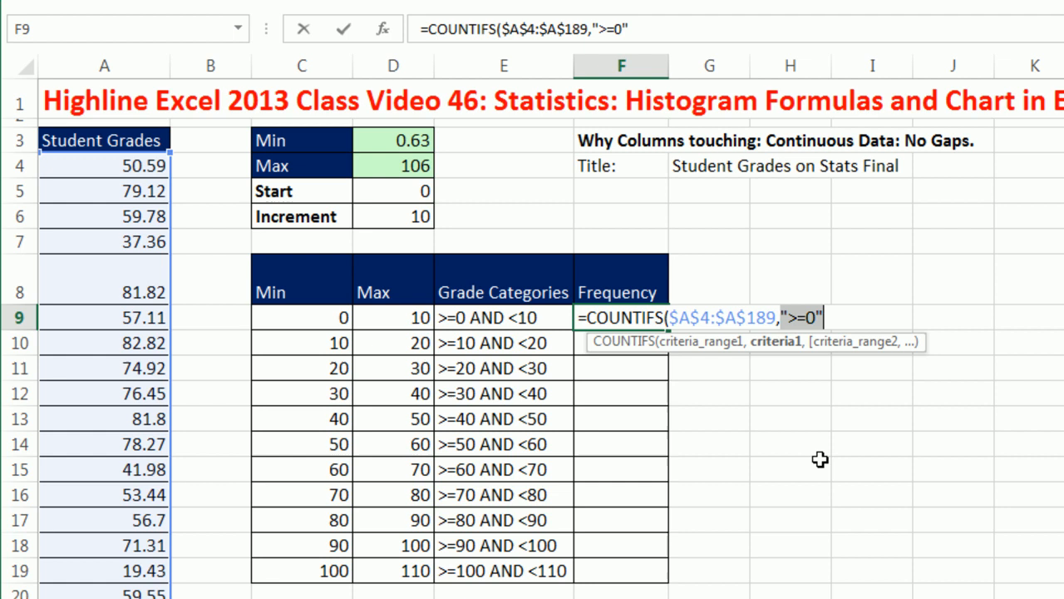
pyautogui.click(302, 317)
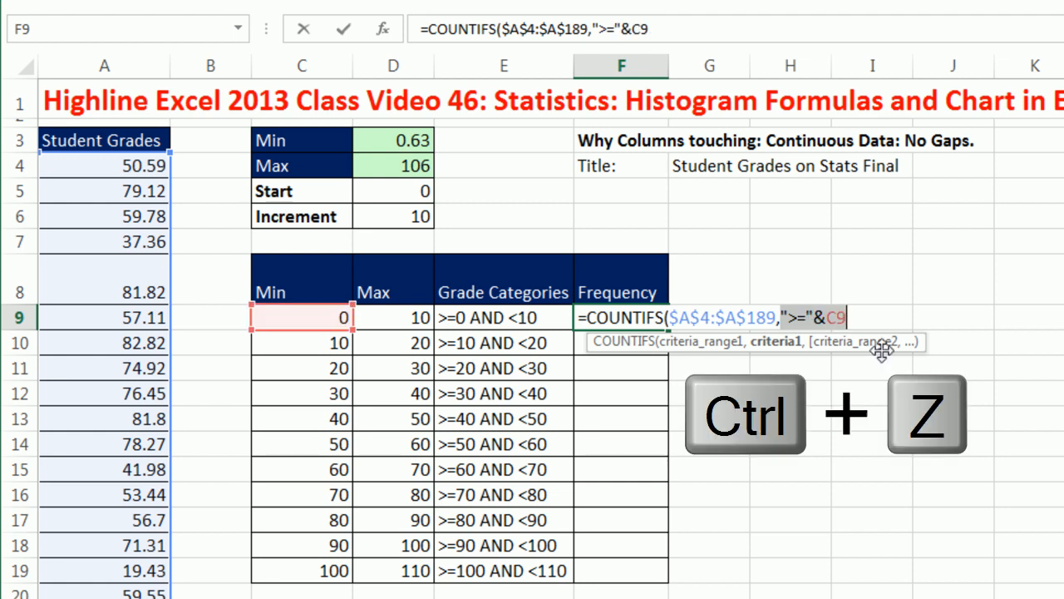
# Add the "<"&D9 criterion, close COUNTIFS, and fill frequencies down to F19
pyautogui.write(',')
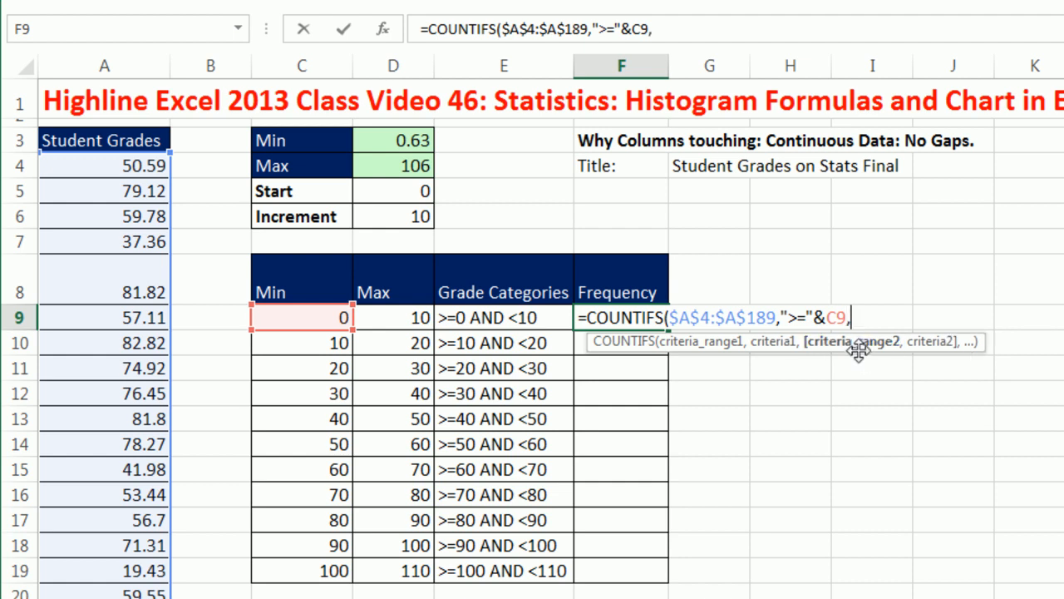
pyautogui.click(104, 166)
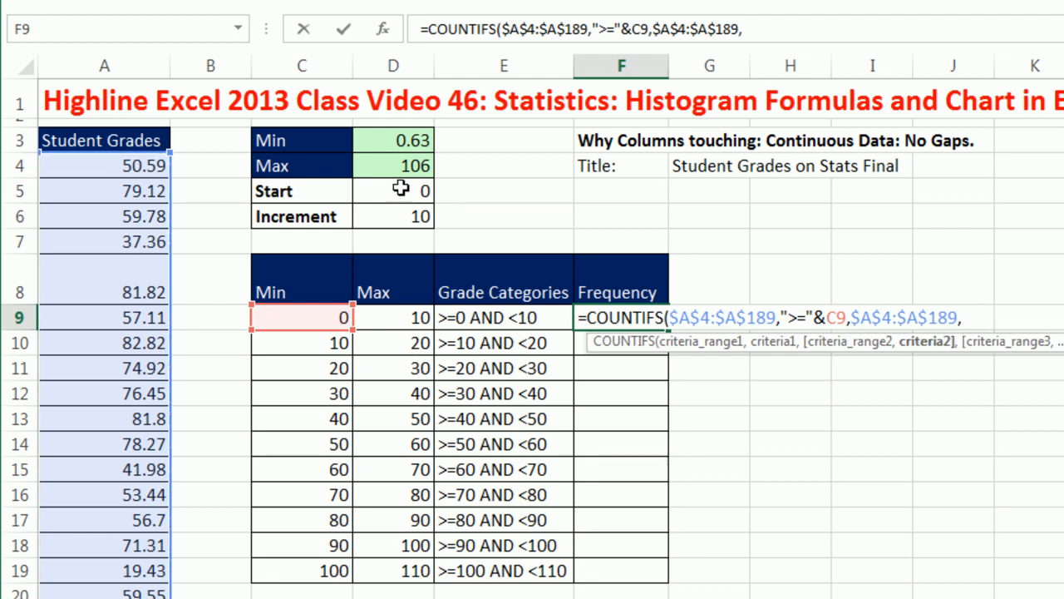
pyautogui.write('"<')
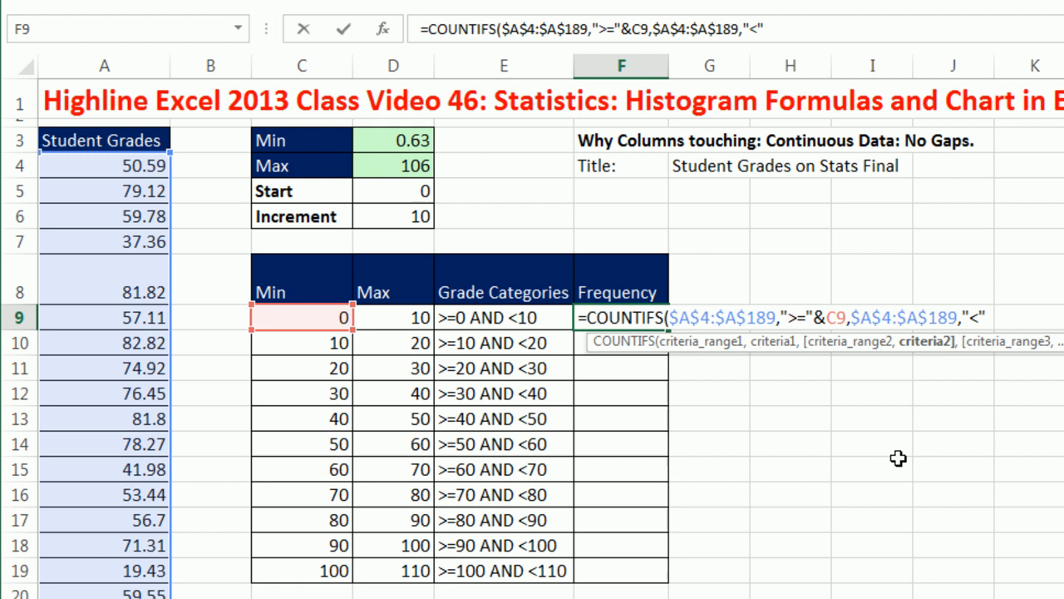
pyautogui.write('&')
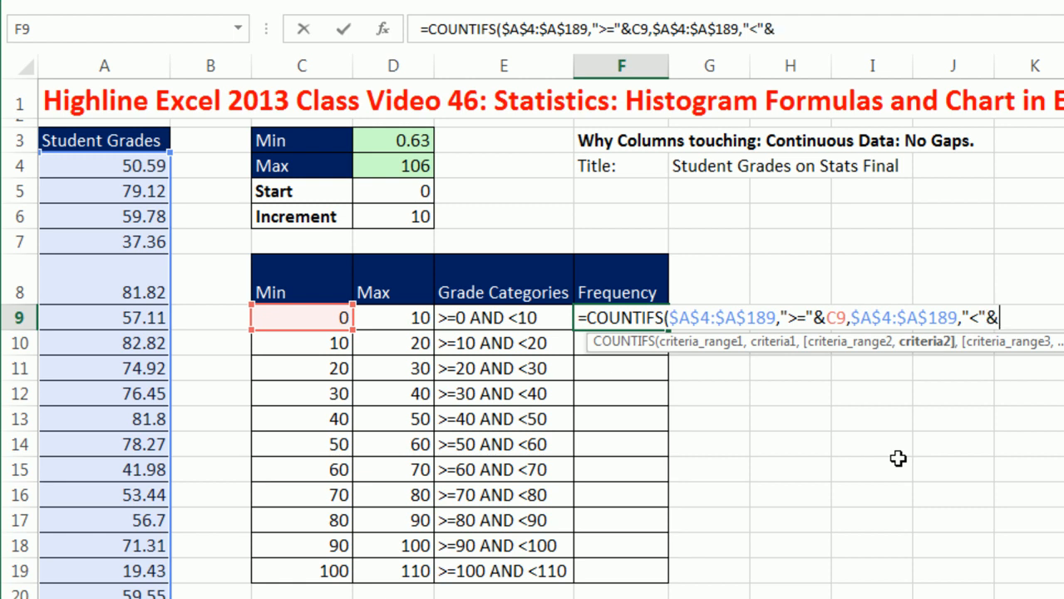
pyautogui.click(393, 317)
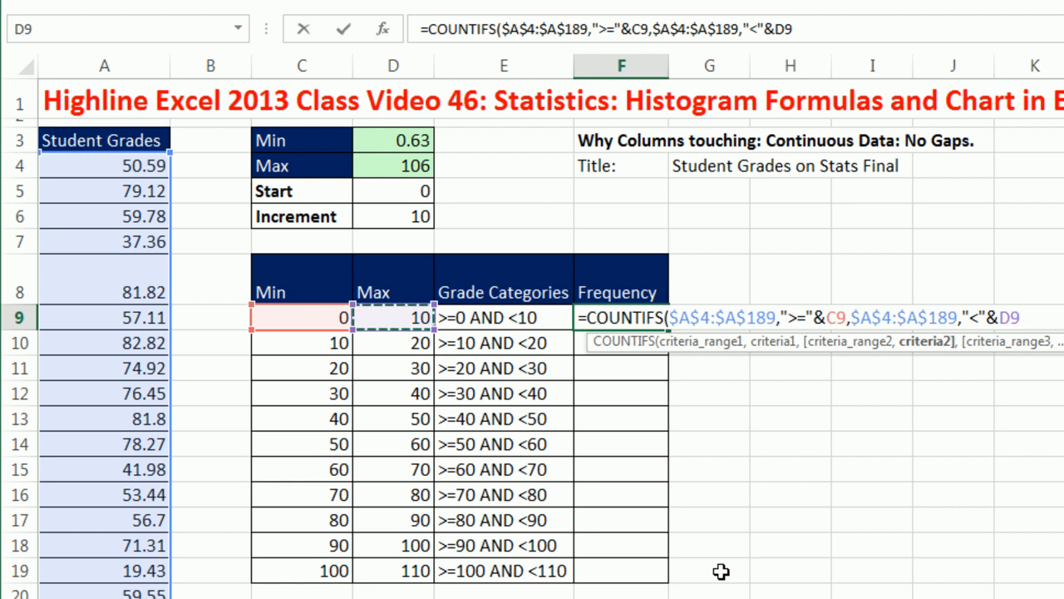
pyautogui.moveTo(341, 216)
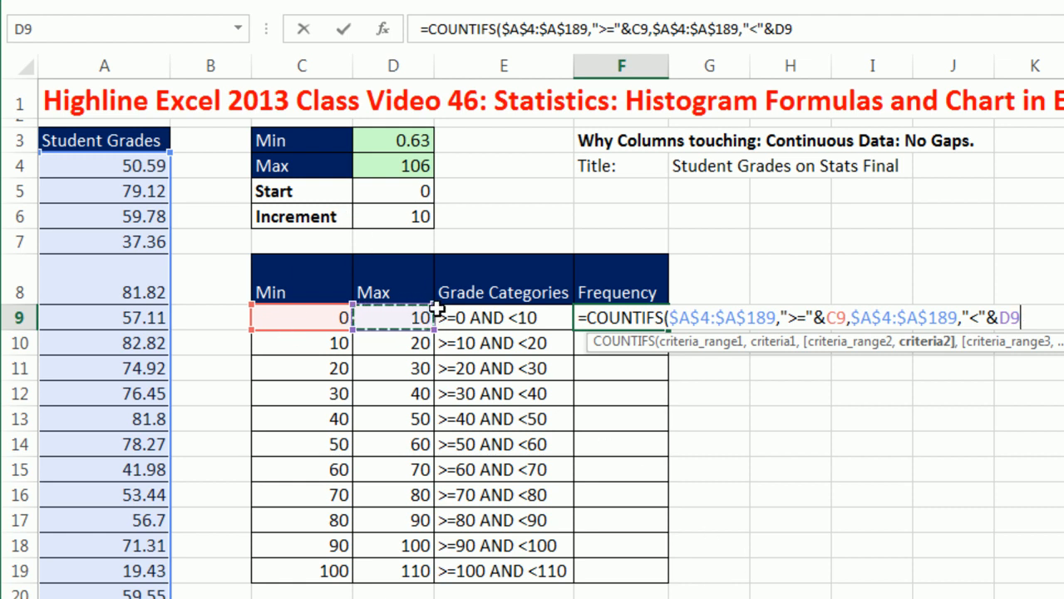
pyautogui.moveTo(393, 250)
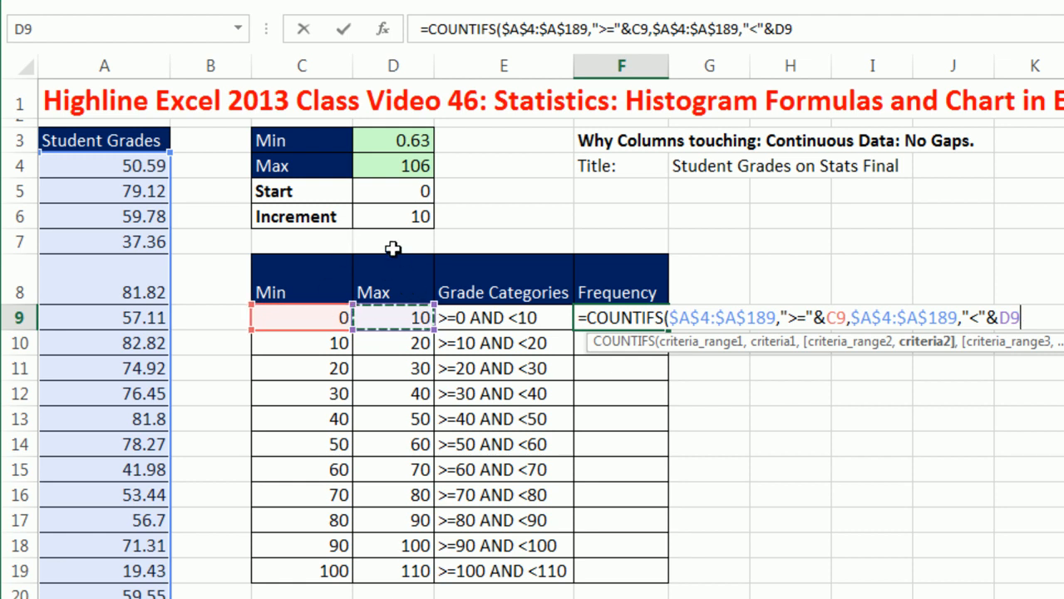
pyautogui.moveTo(817, 255)
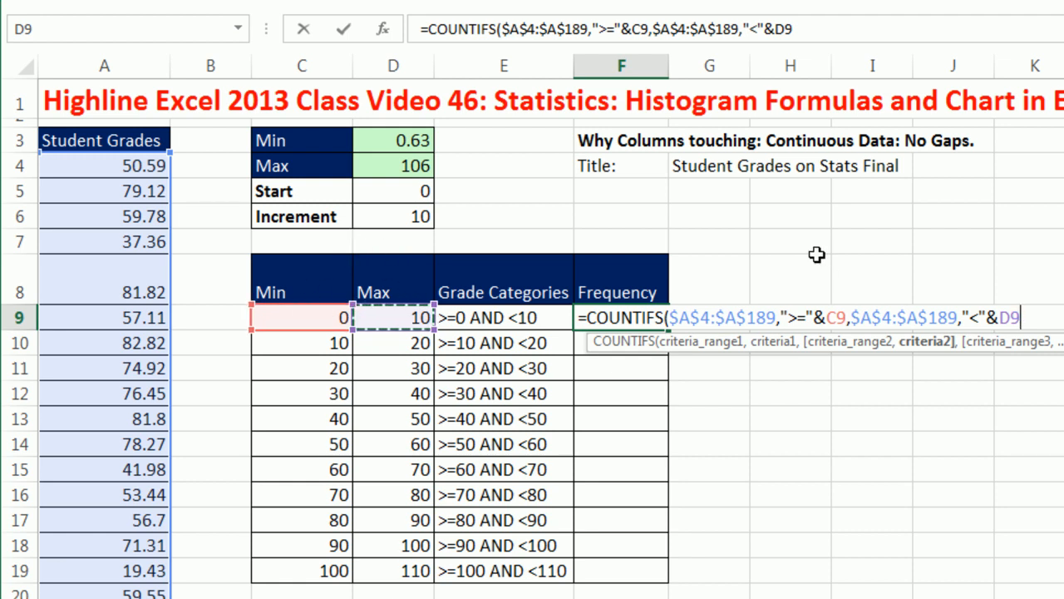
pyautogui.moveTo(1006, 349)
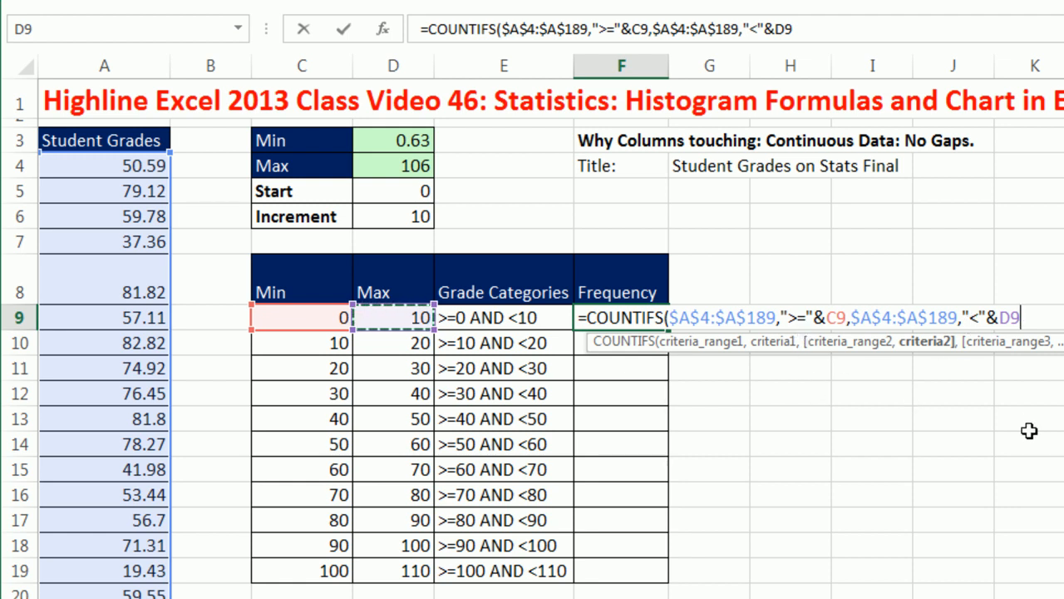
pyautogui.write(')')
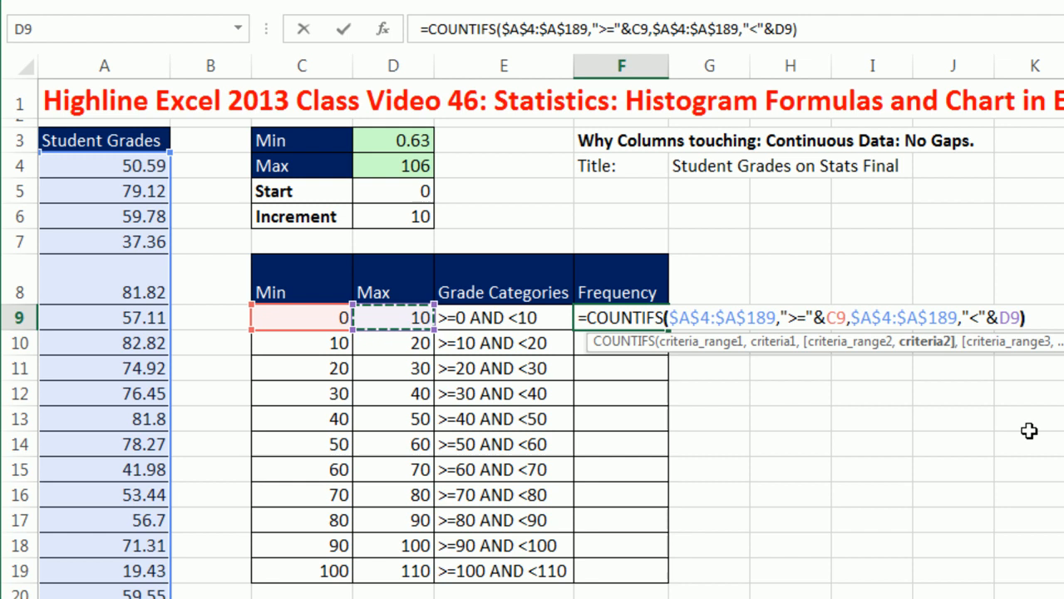
pyautogui.press('Enter')
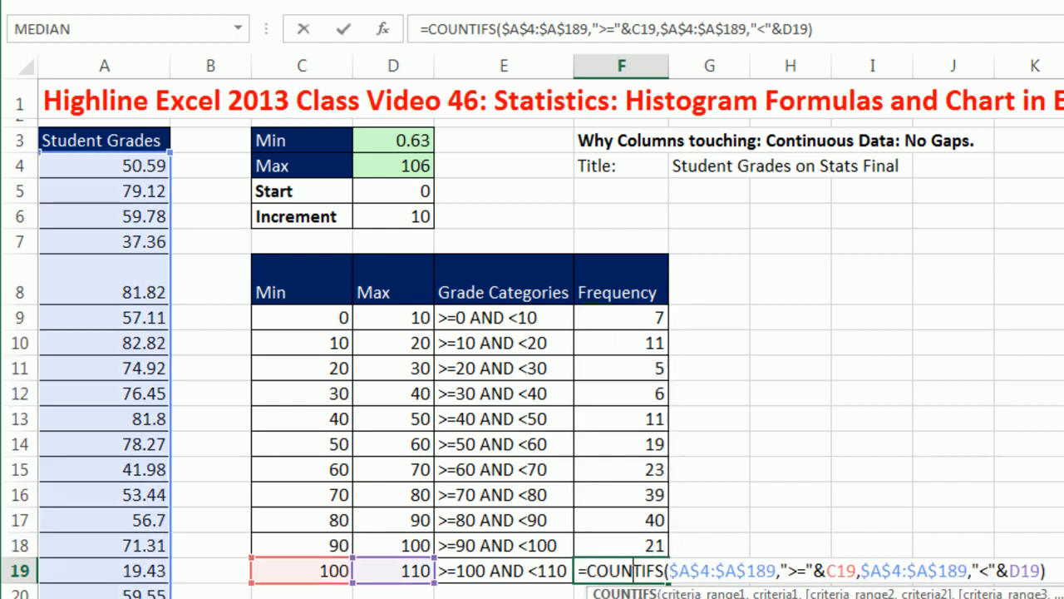
pyautogui.press('Enter')
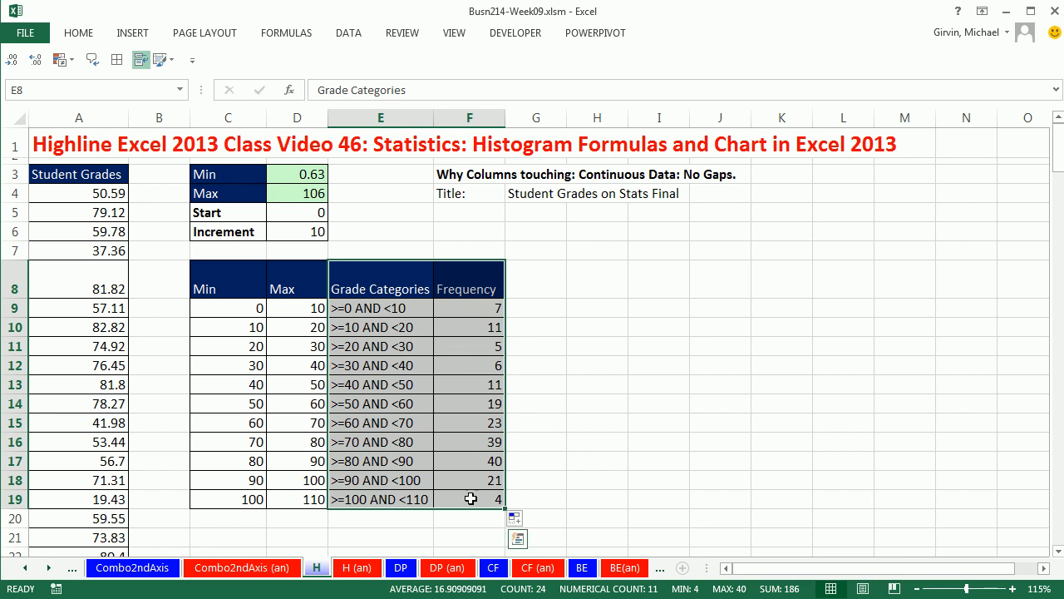
# Insert a column chart of E8:F19 and delete its vertical axis and gridlines
pyautogui.press('Alt+F1')
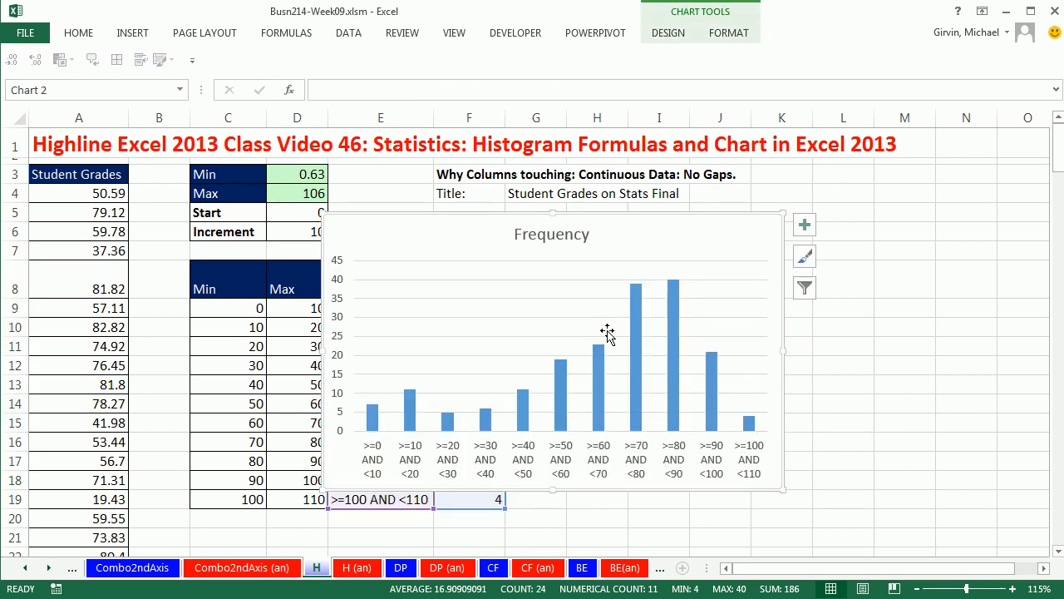
pyautogui.moveTo(324, 216)
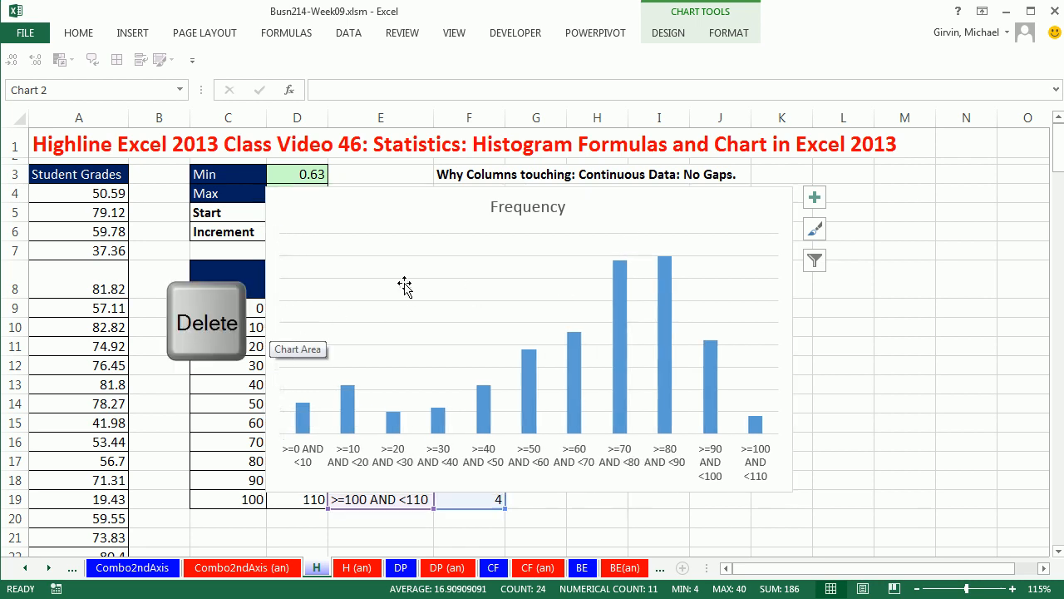
pyautogui.click(405, 287)
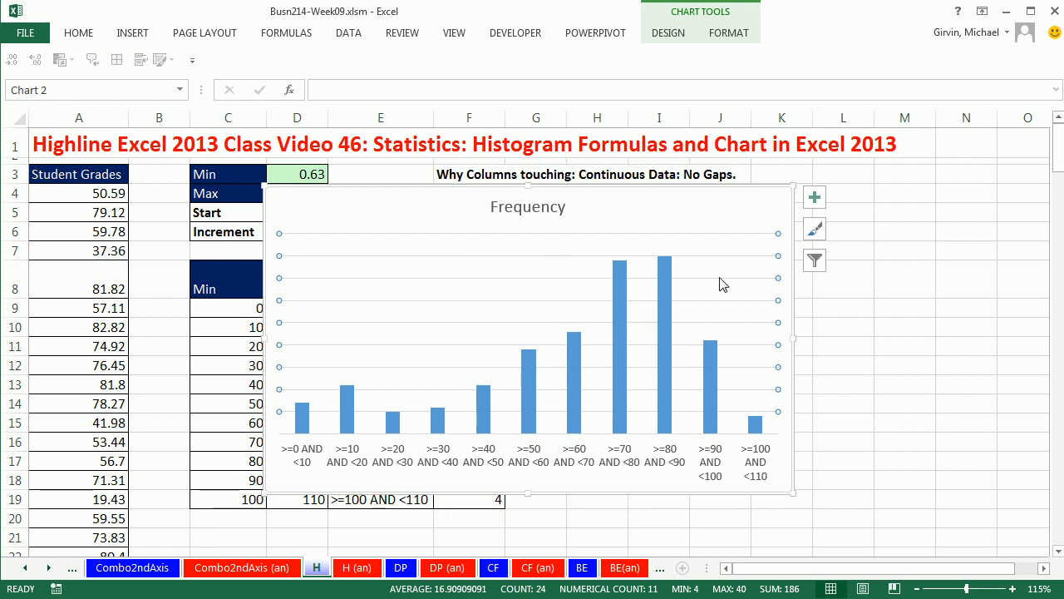
pyautogui.moveTo(670, 376)
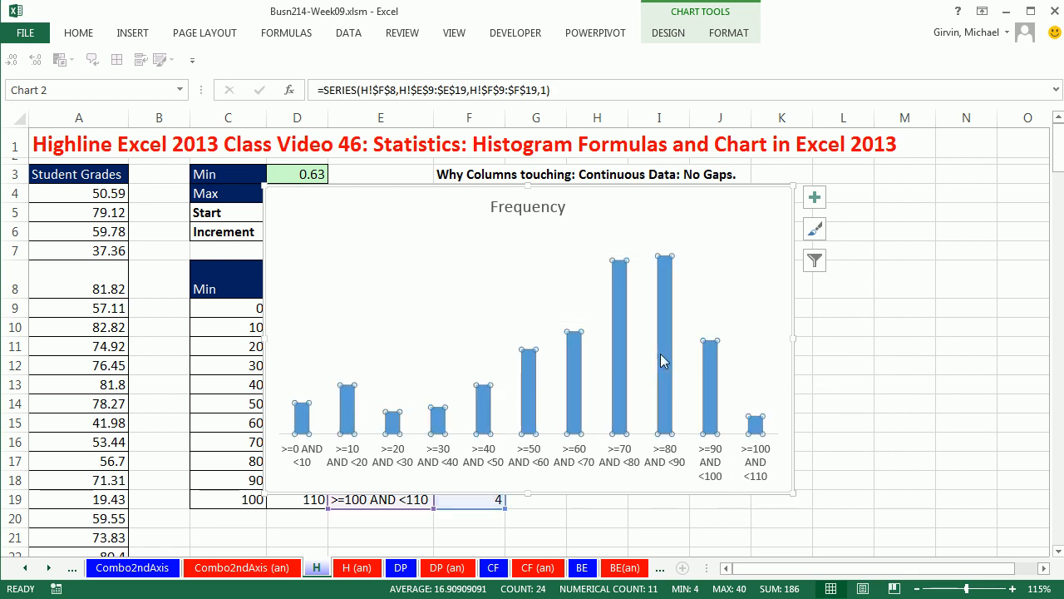
pyautogui.press('ctrl+1')
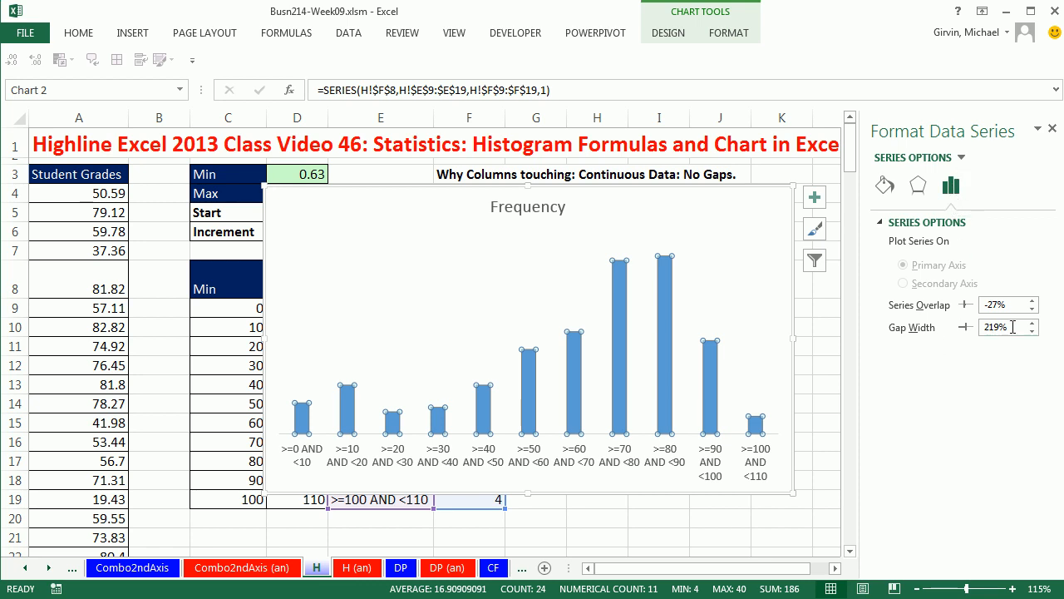
# Set the data series Gap Width to 0% so the columns touch
pyautogui.write('0')
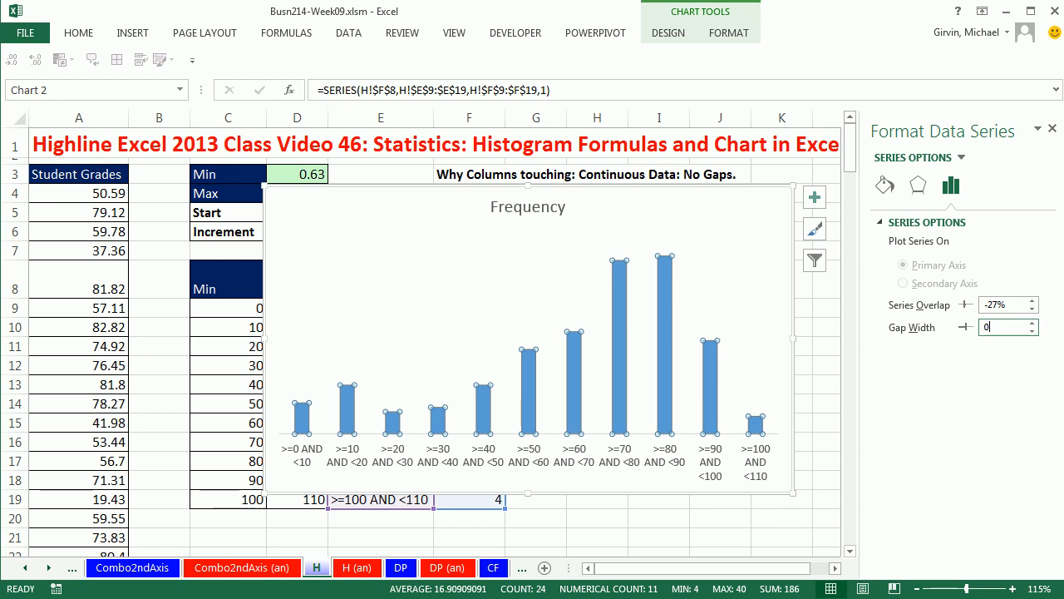
pyautogui.write('0%')
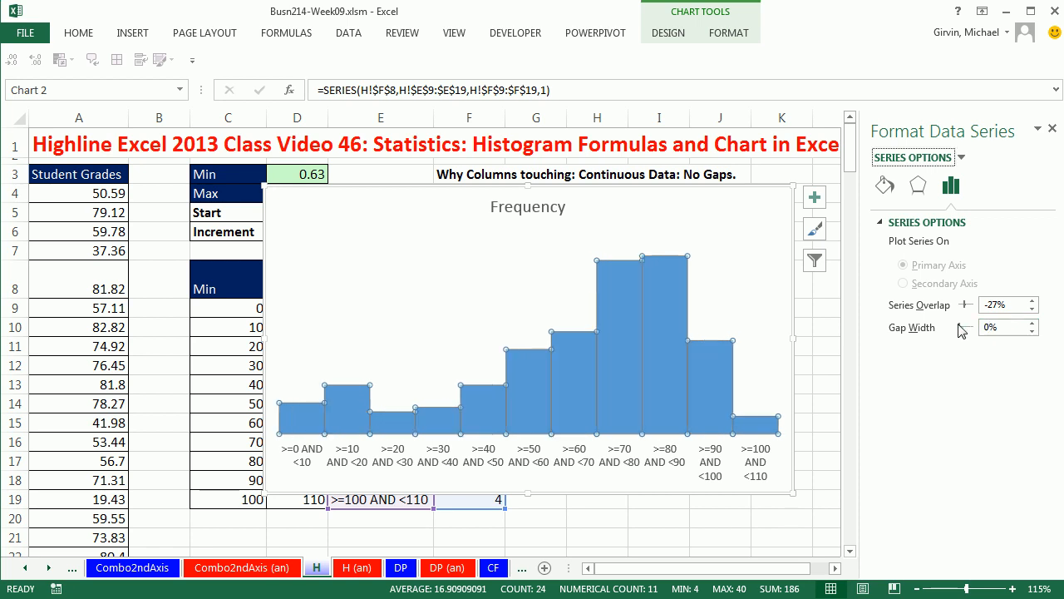
pyautogui.moveTo(684, 346)
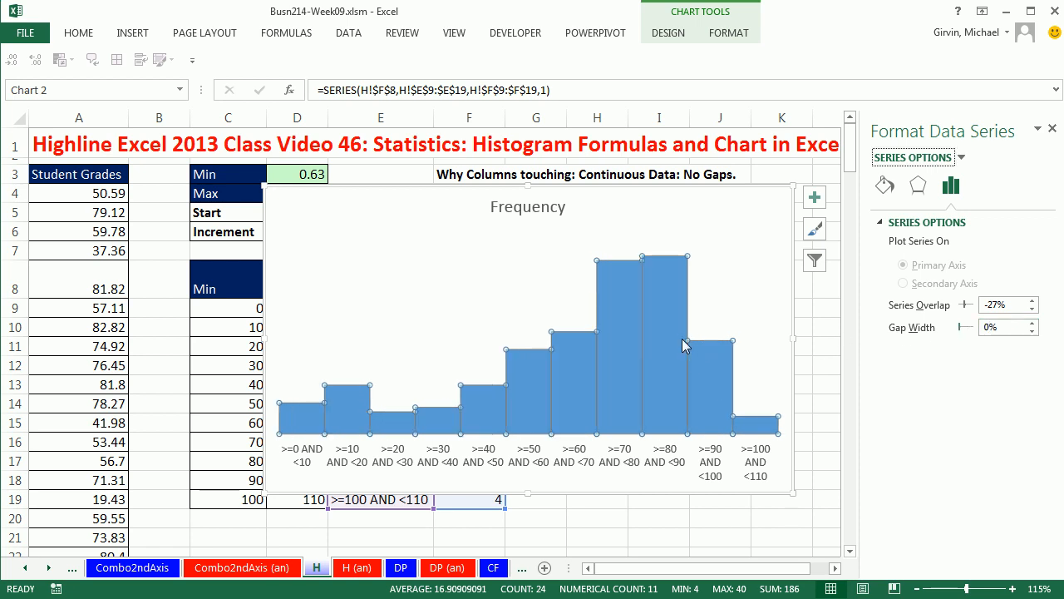
pyautogui.moveTo(683, 344)
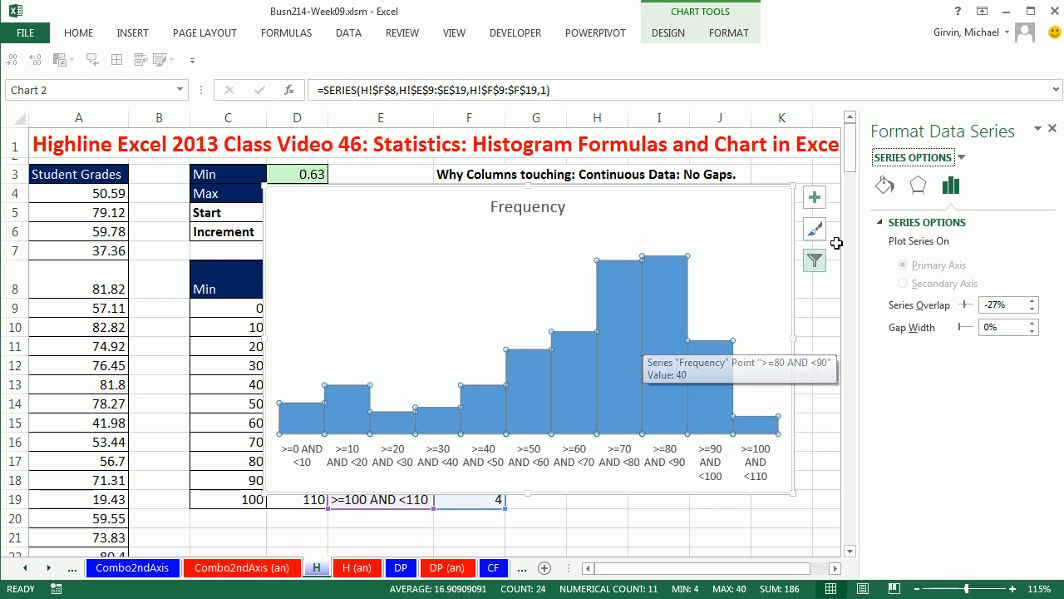
pyautogui.click(885, 186)
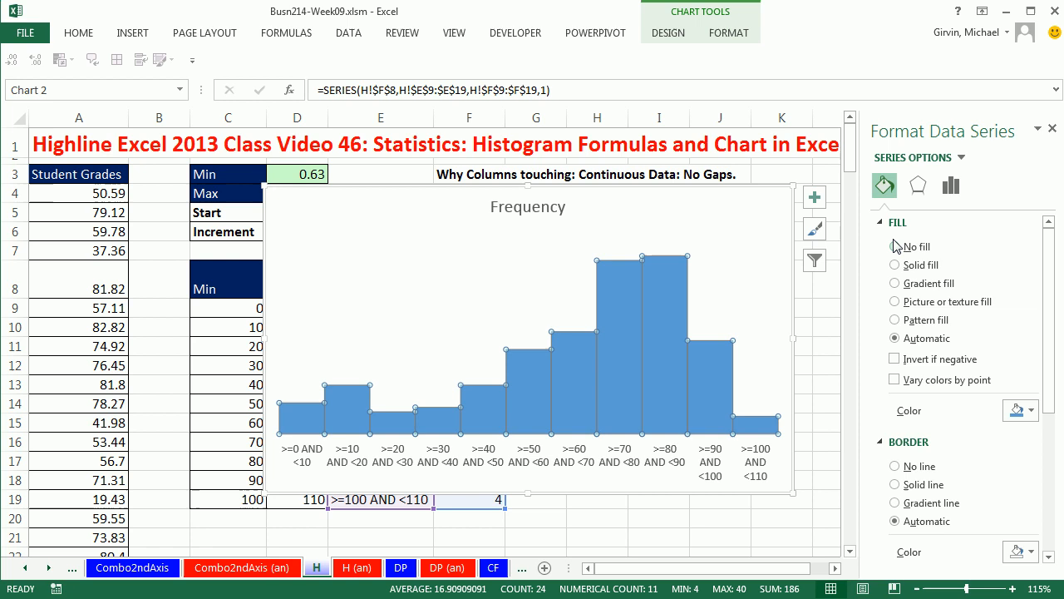
# Turn on Vary colors by point and give the columns a solid border line
pyautogui.click(895, 380)
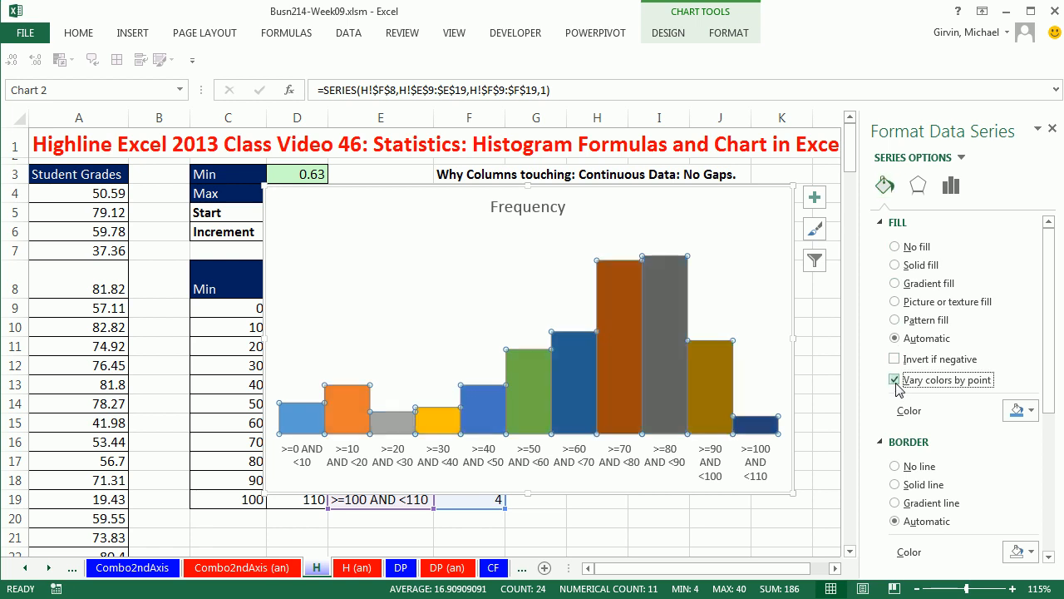
pyautogui.moveTo(898, 401)
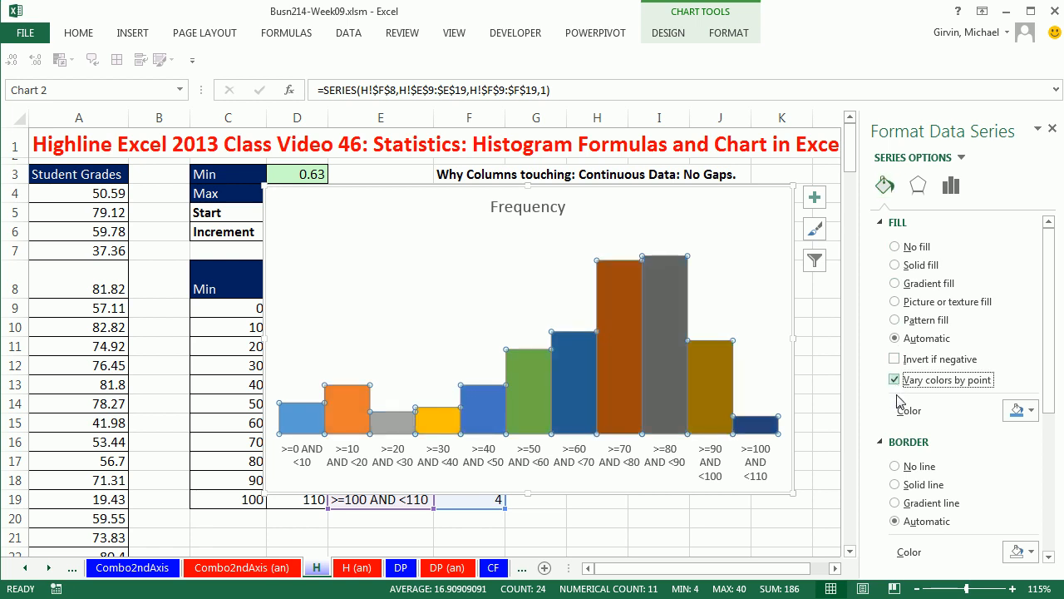
pyautogui.click(895, 485)
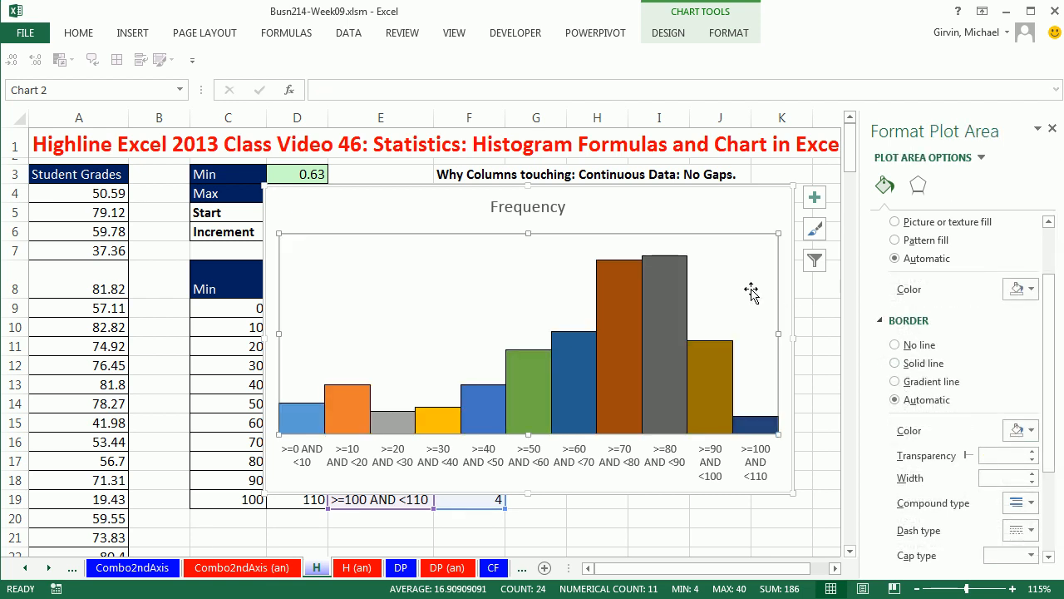
pyautogui.moveTo(730, 363)
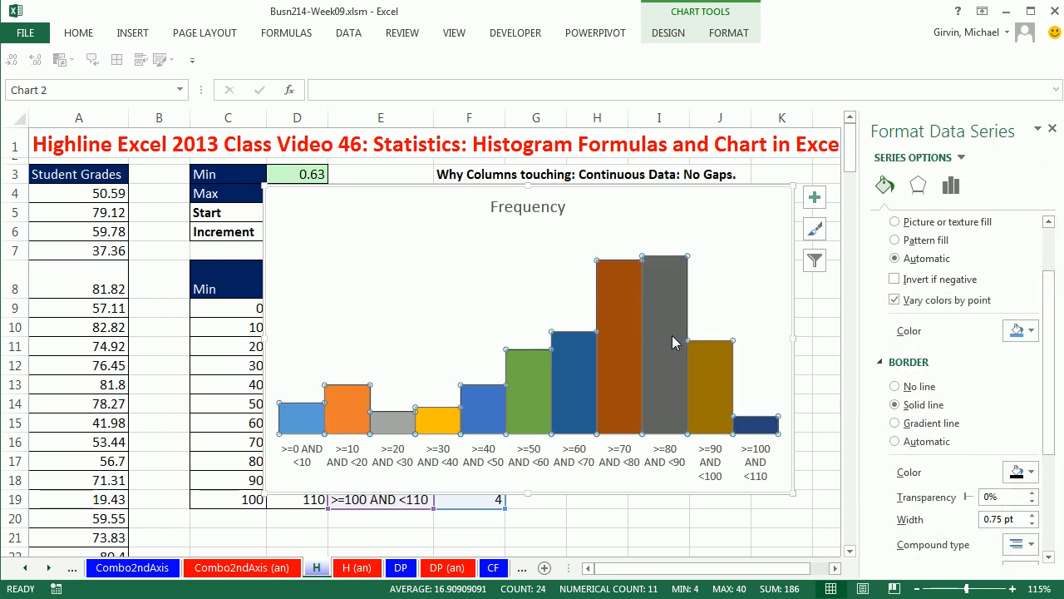
# Enable Data Labels from Chart Elements to show each column's frequency count
pyautogui.click(673, 341)
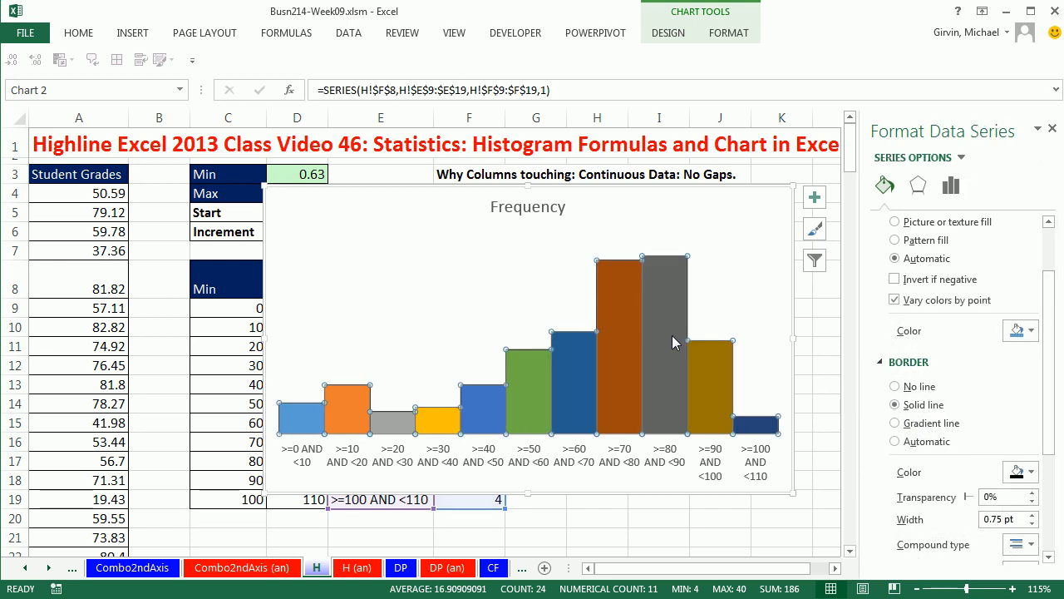
pyautogui.click(814, 198)
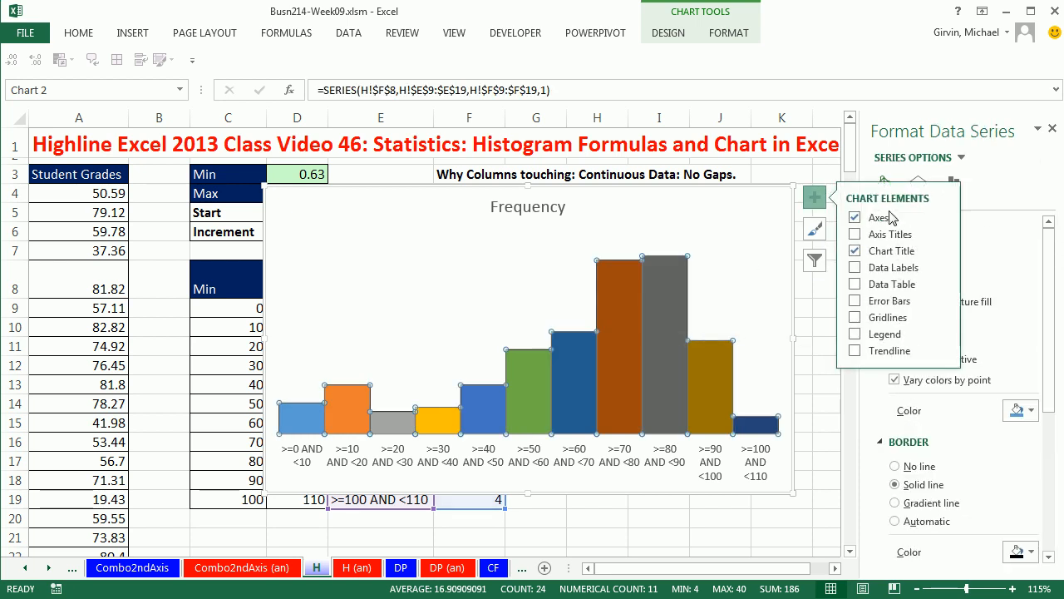
pyautogui.click(855, 267)
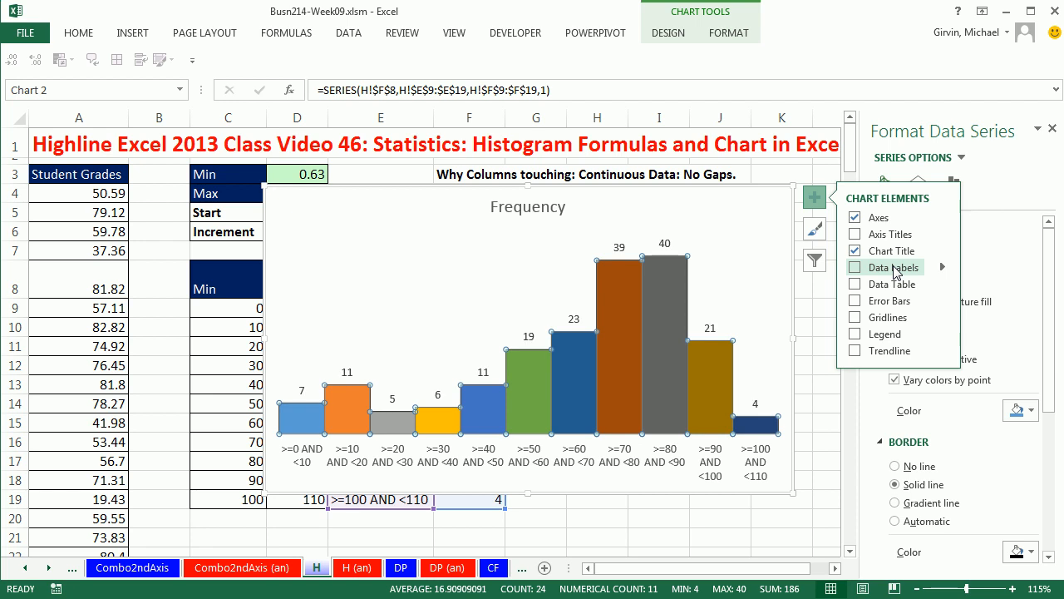
pyautogui.click(855, 267)
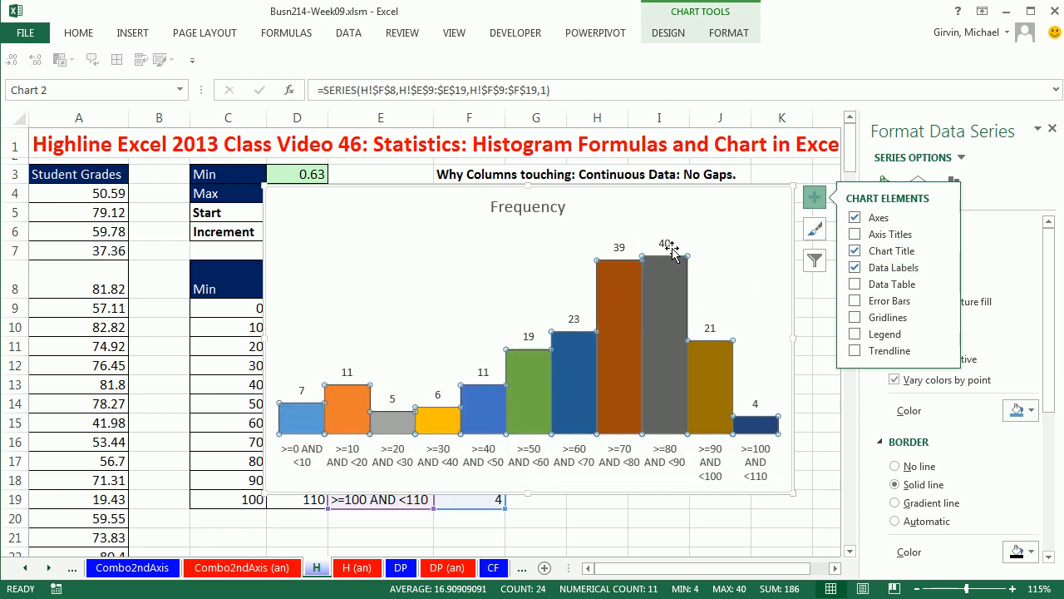
pyautogui.moveTo(632, 469)
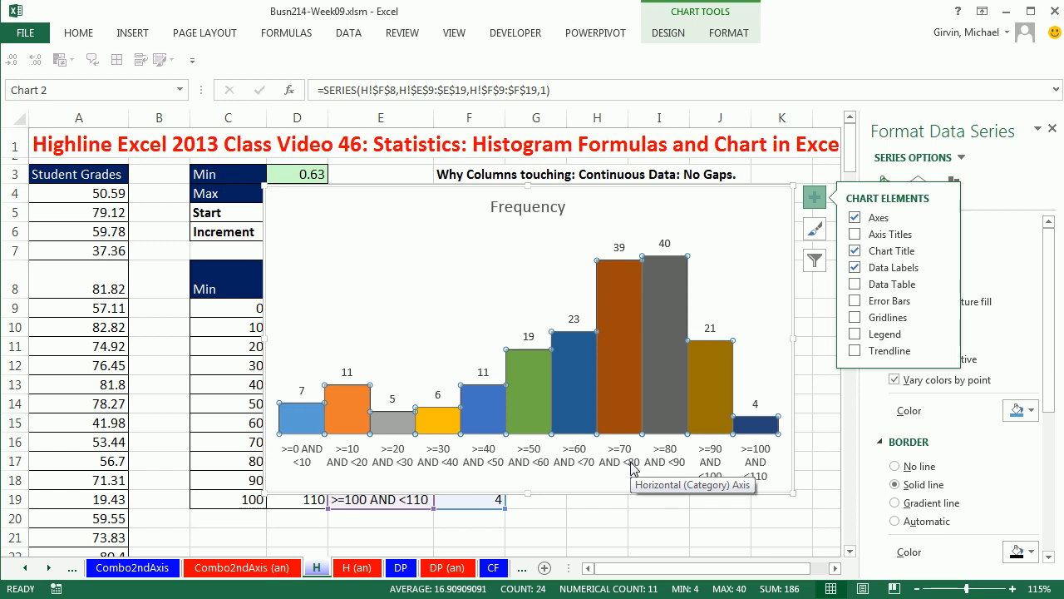
pyautogui.moveTo(326, 205)
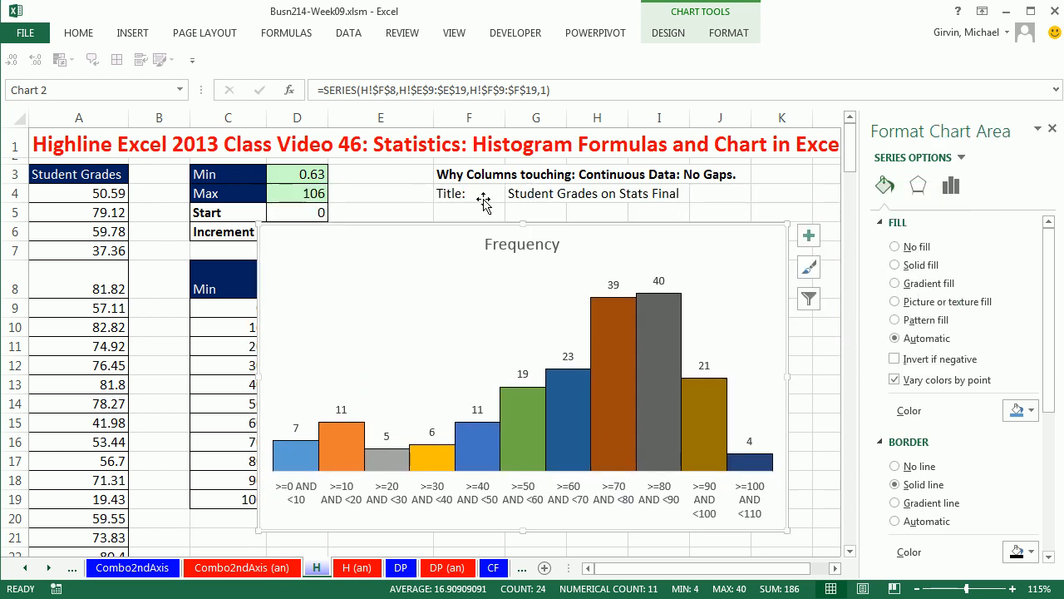
# Link the chart title to cell G4 so it reads 'Student Grades on Stats Final'
pyautogui.click(522, 243)
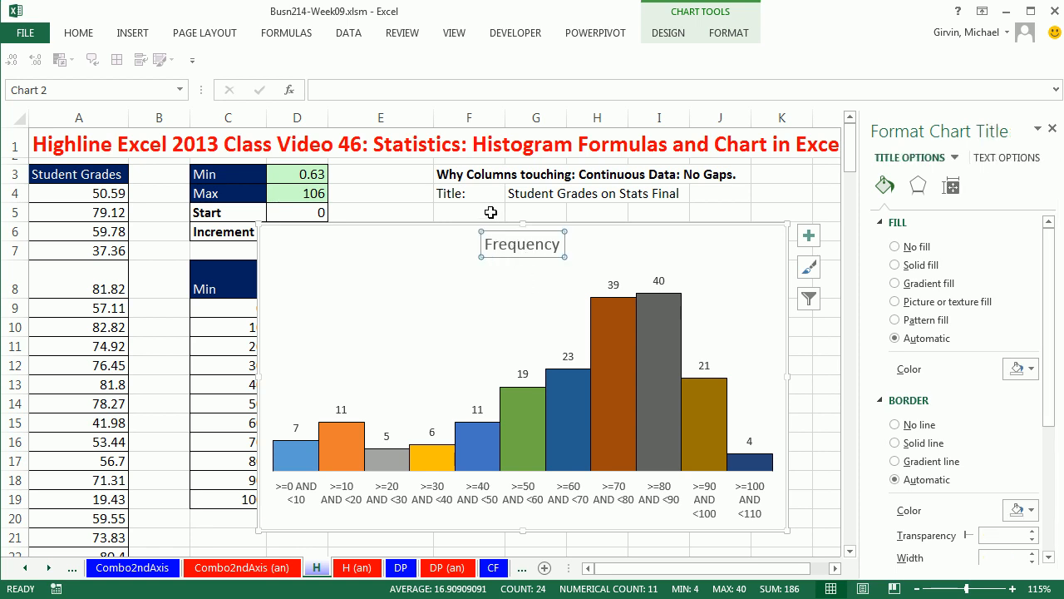
pyautogui.press('f2')
pyautogui.write('=')
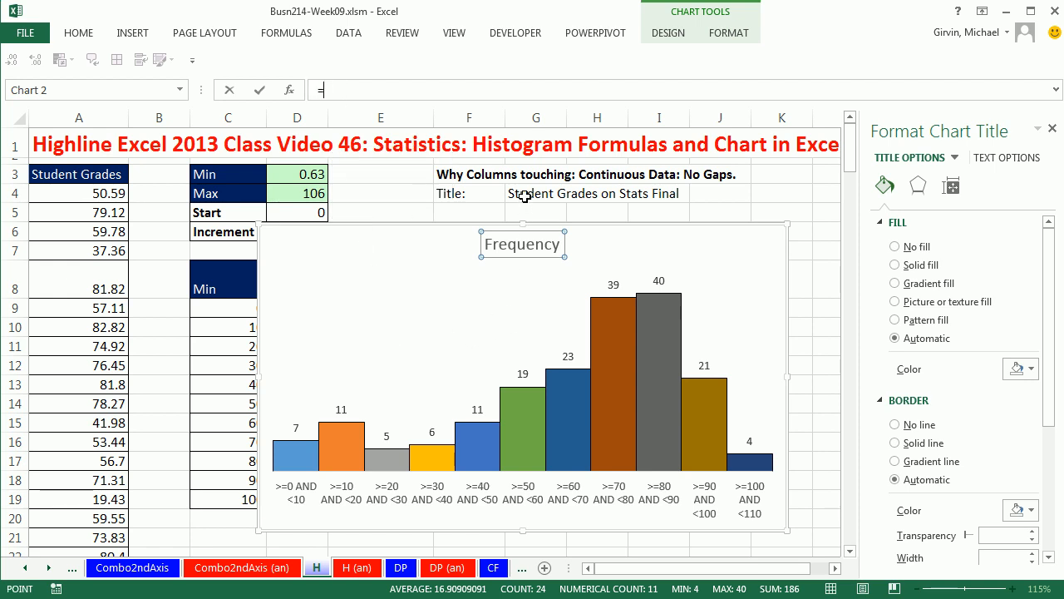
pyautogui.click(536, 193)
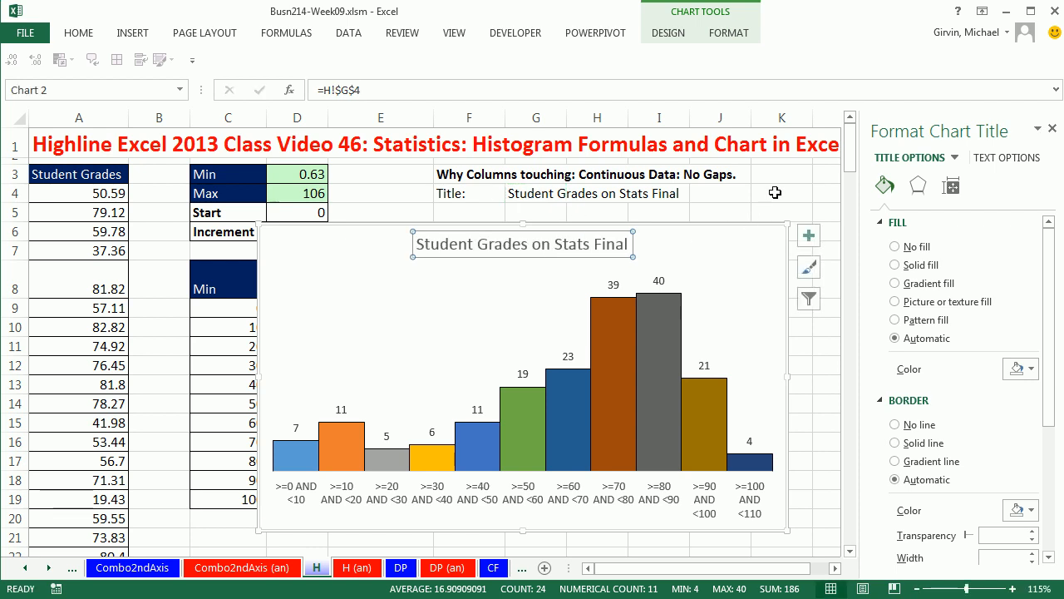
# Add axis titles and link the vertical axis title to the Frequency header cell
pyautogui.click(807, 234)
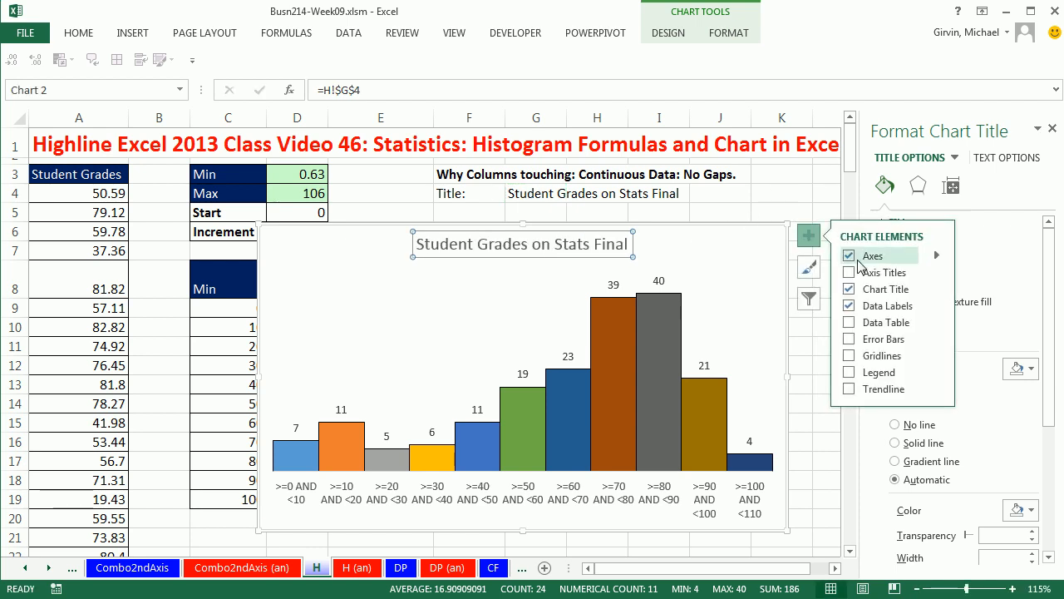
pyautogui.click(849, 271)
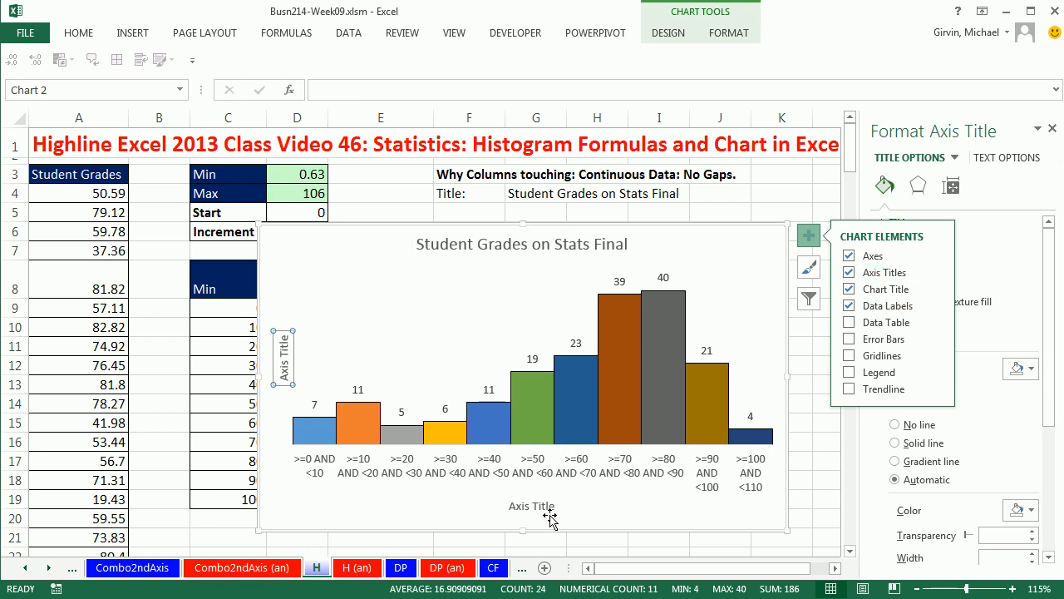
pyautogui.moveTo(285, 281)
pyautogui.write('=')
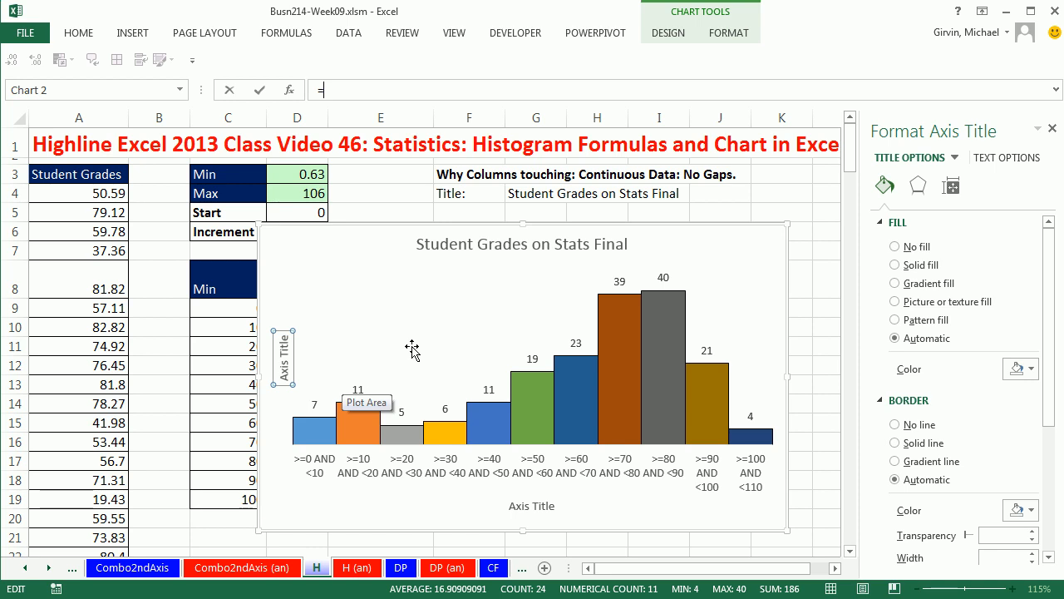
pyautogui.moveTo(312, 226)
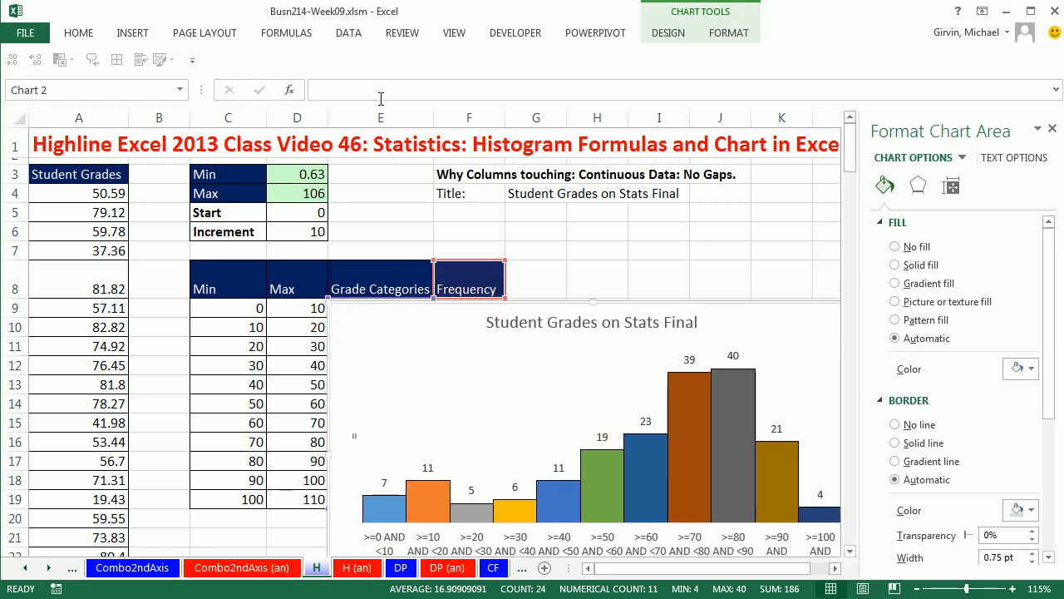
pyautogui.click(353, 435)
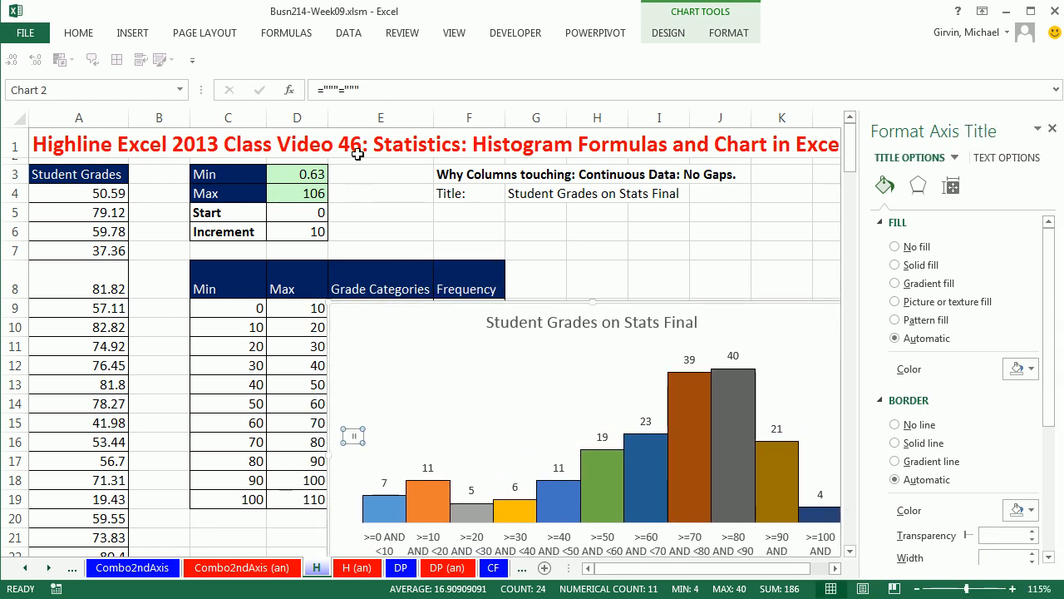
pyautogui.moveTo(337, 89)
pyautogui.write('=')
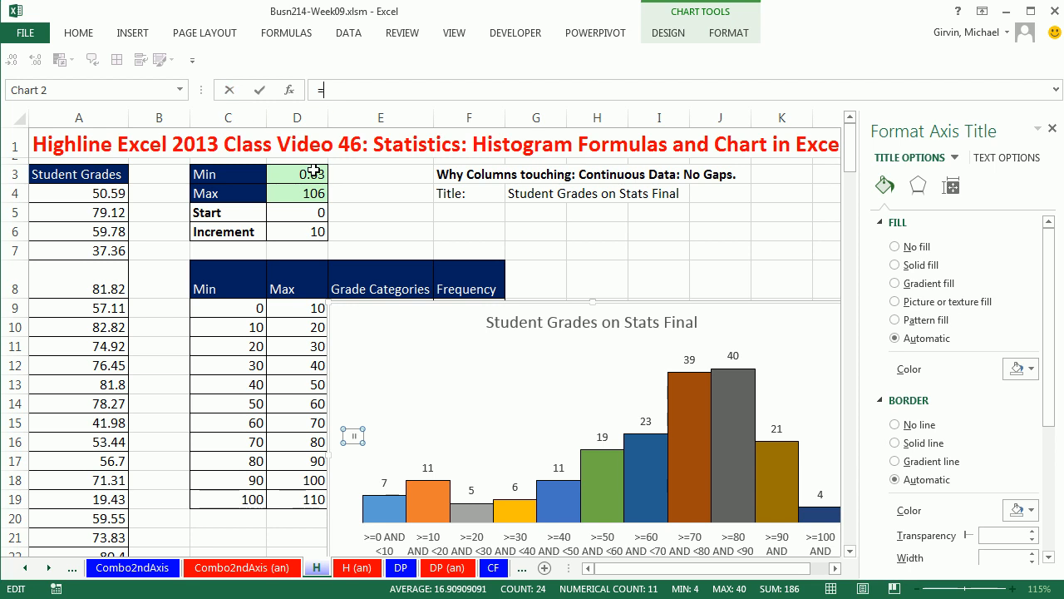
pyautogui.click(468, 289)
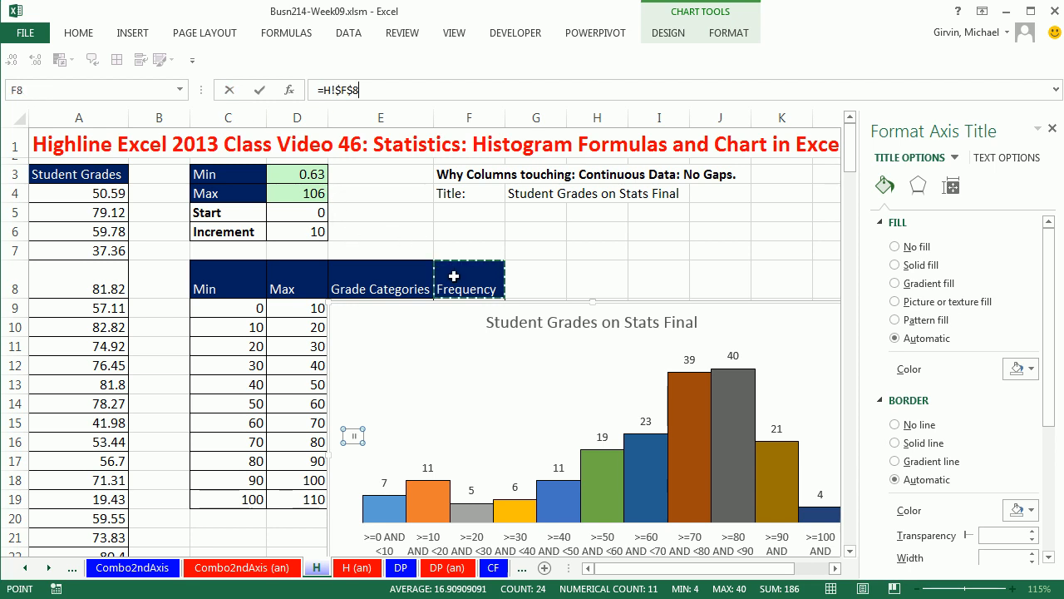
pyautogui.moveTo(487, 279)
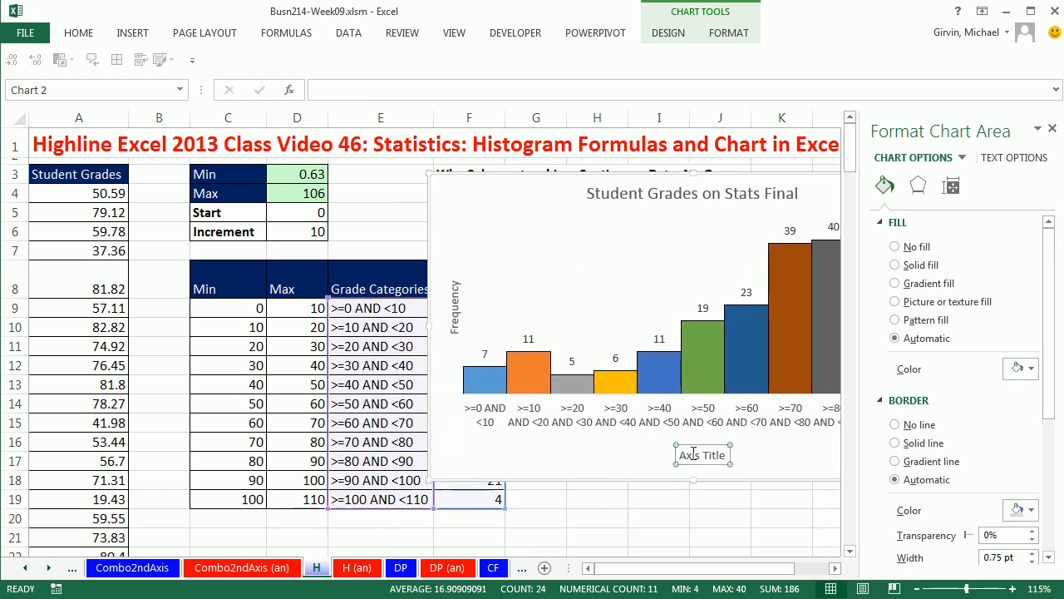
# Link the horizontal axis title to the Grade Categories header in E8
pyautogui.click(703, 454)
pyautogui.write('=')
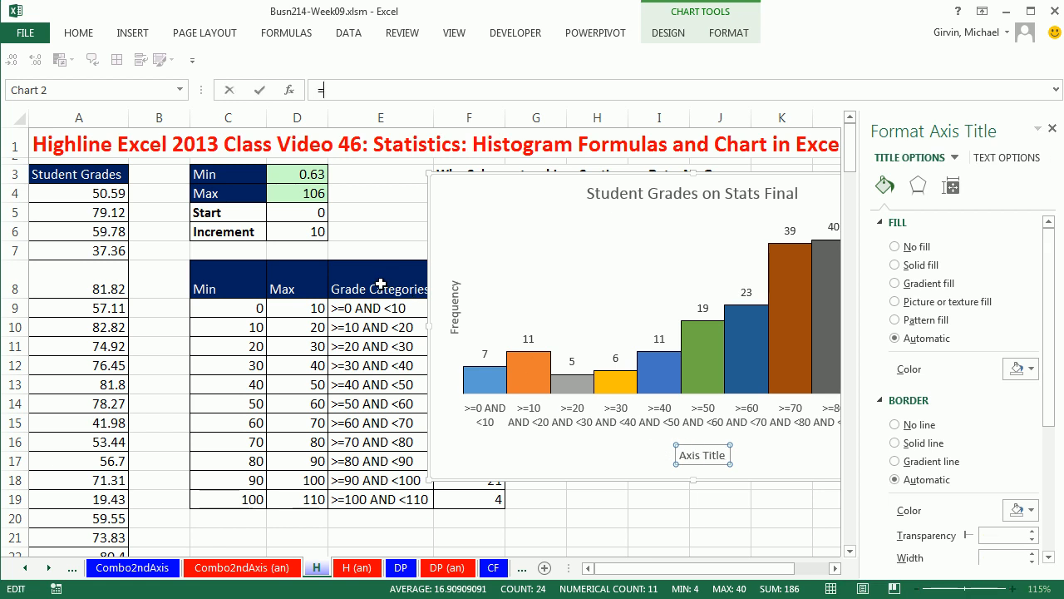
pyautogui.click(381, 288)
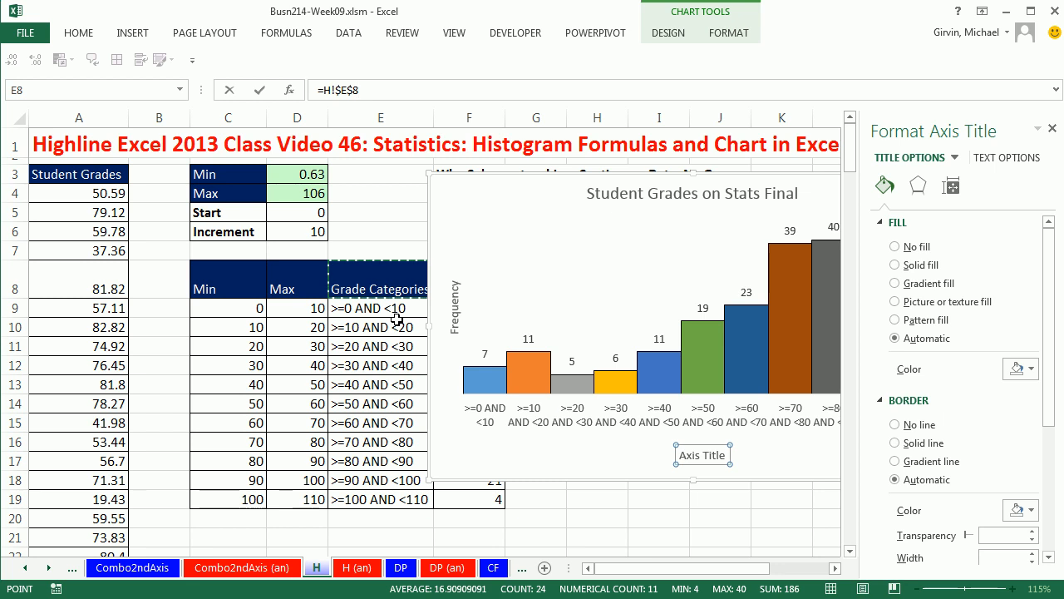
pyautogui.write('Grade Categories')
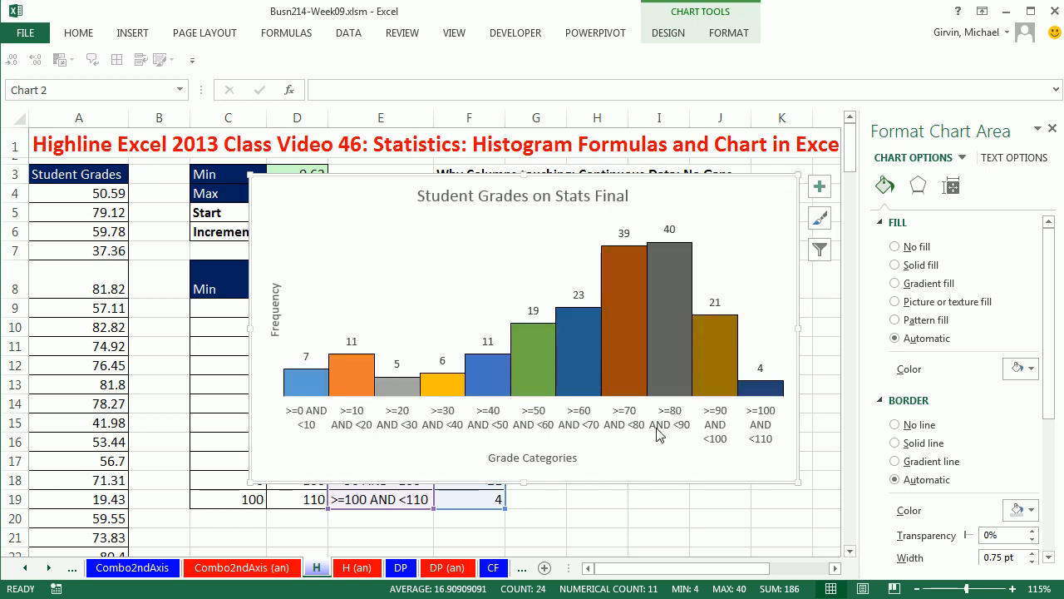
pyautogui.moveTo(657, 429)
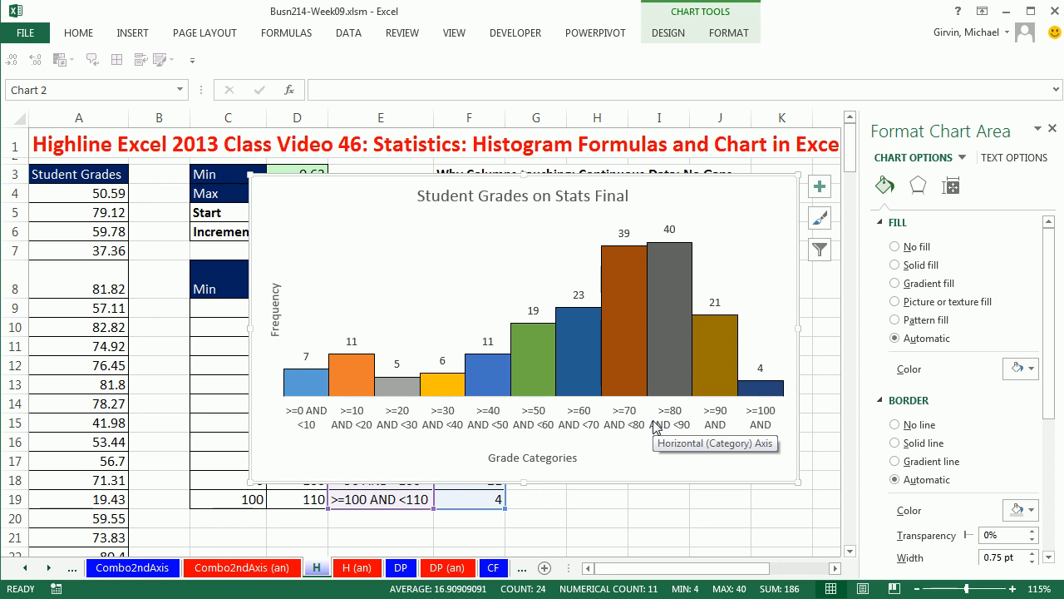
pyautogui.moveTo(649, 431)
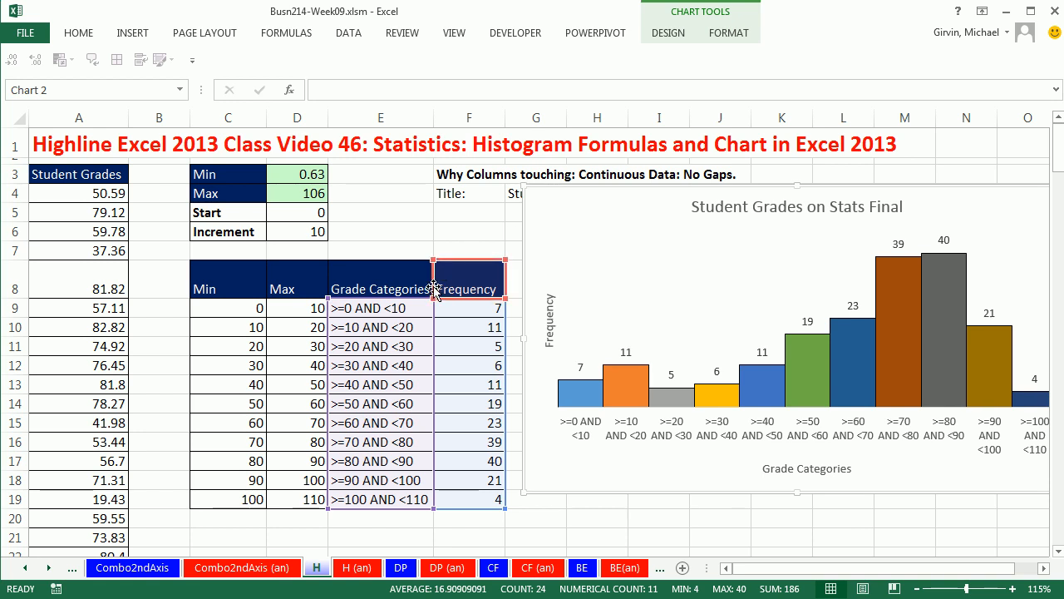
# Check E9's label formula and get the Grade Categories header back onto one line
pyautogui.click(380, 306)
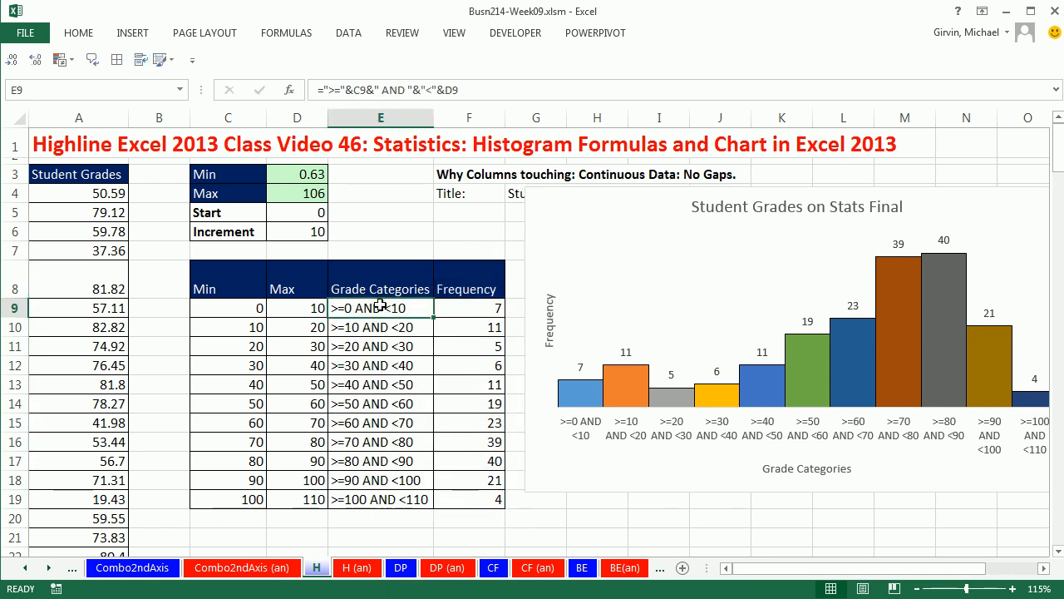
pyautogui.moveTo(374, 306)
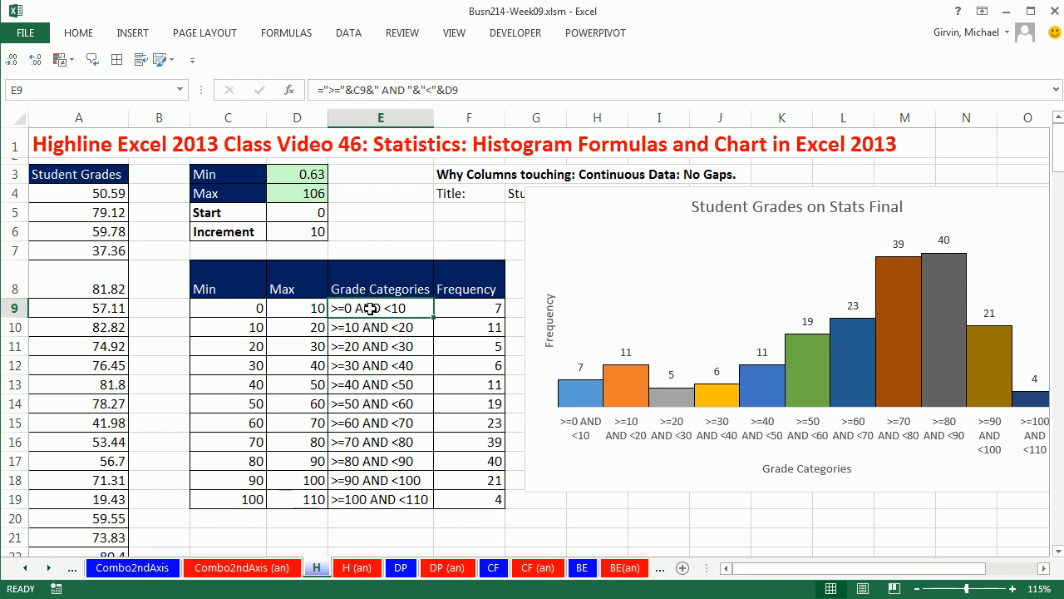
pyautogui.click(380, 288)
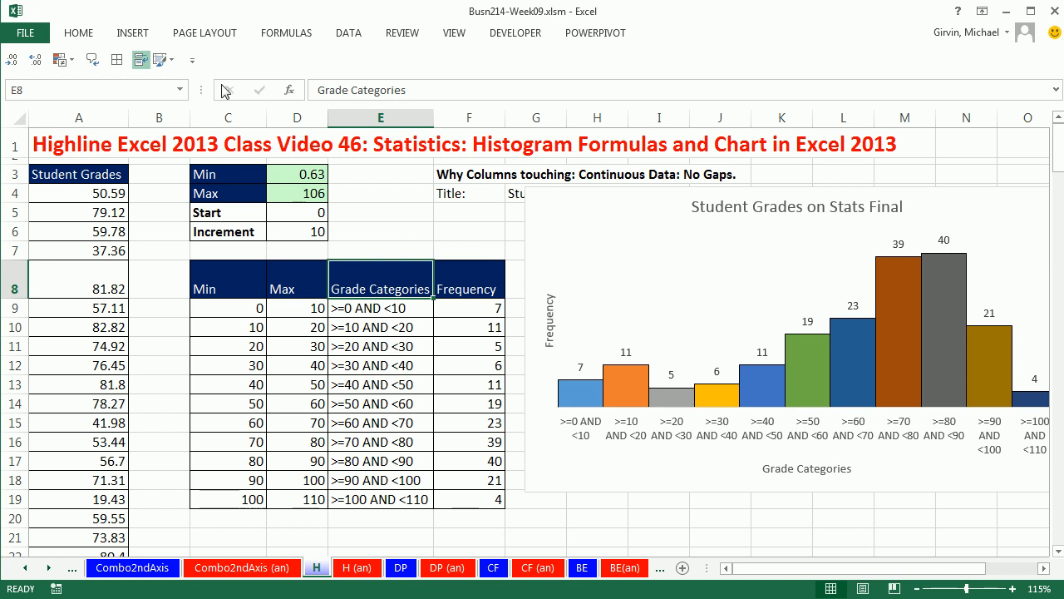
pyautogui.click(77, 32)
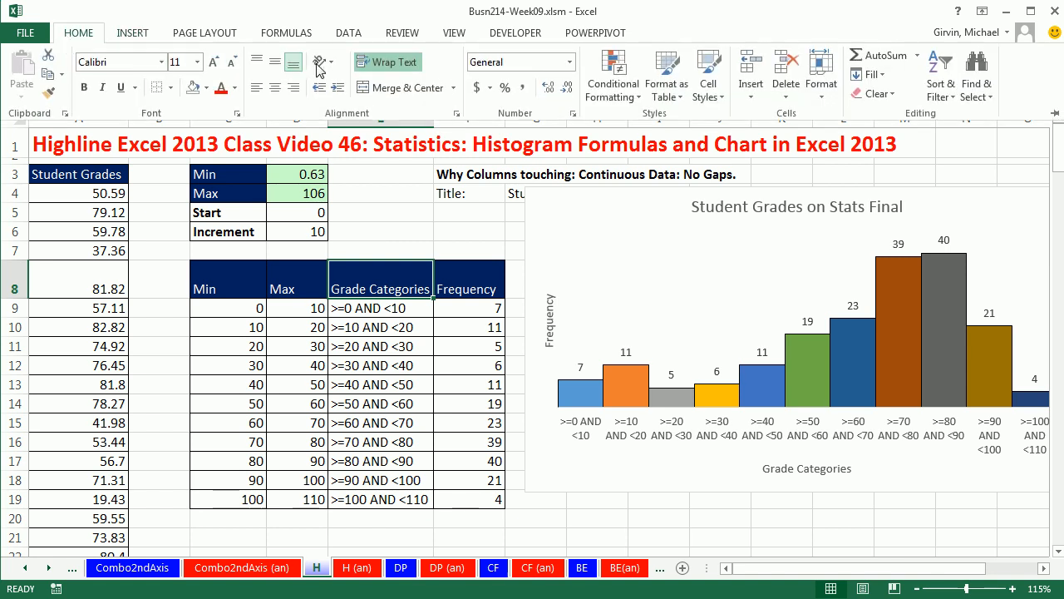
pyautogui.moveTo(388, 62)
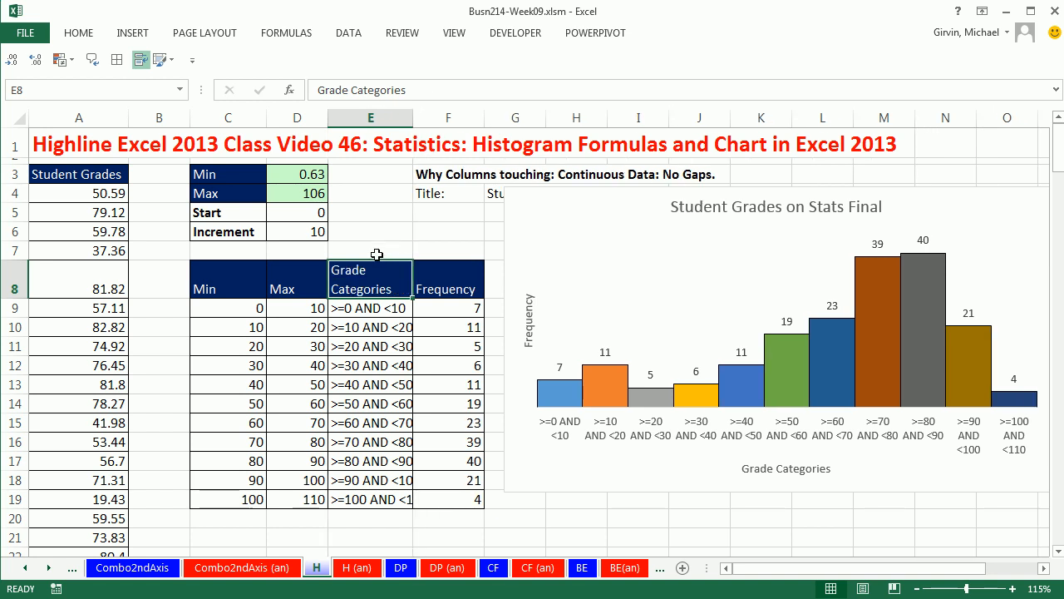
pyautogui.moveTo(403, 325)
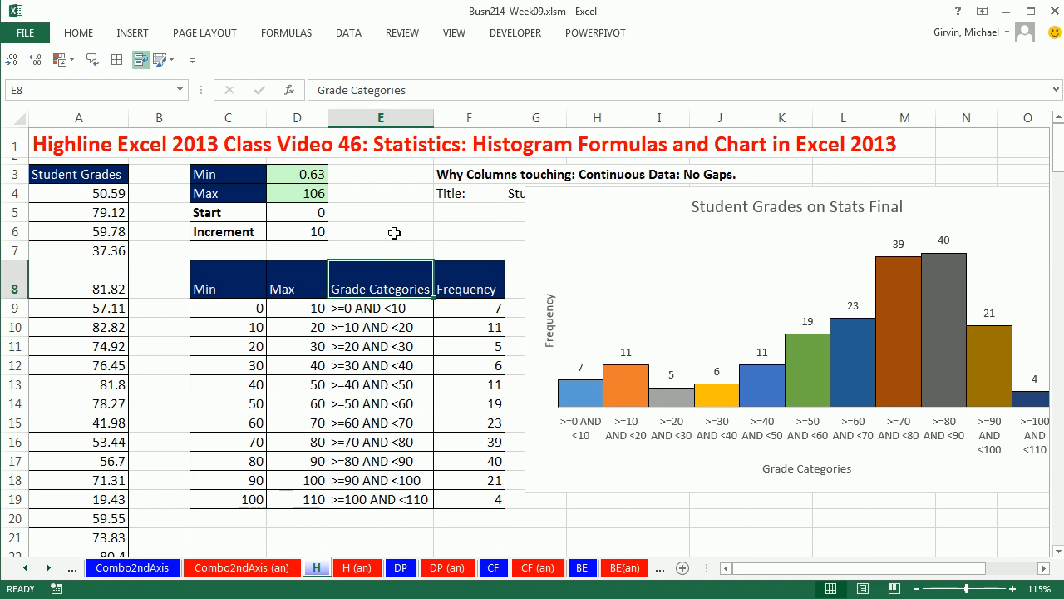
pyautogui.click(380, 231)
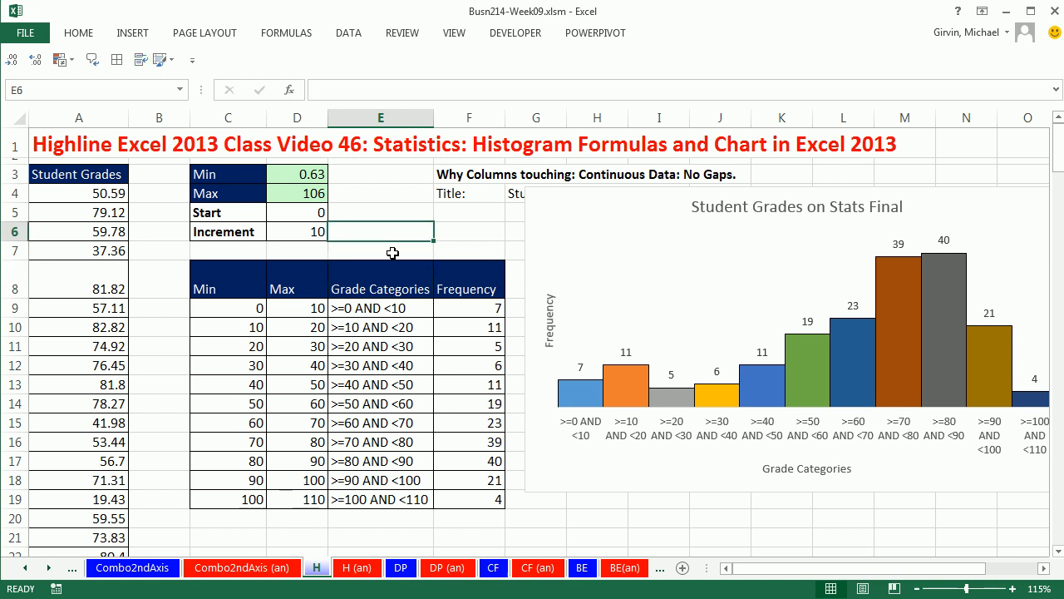
pyautogui.moveTo(390, 249)
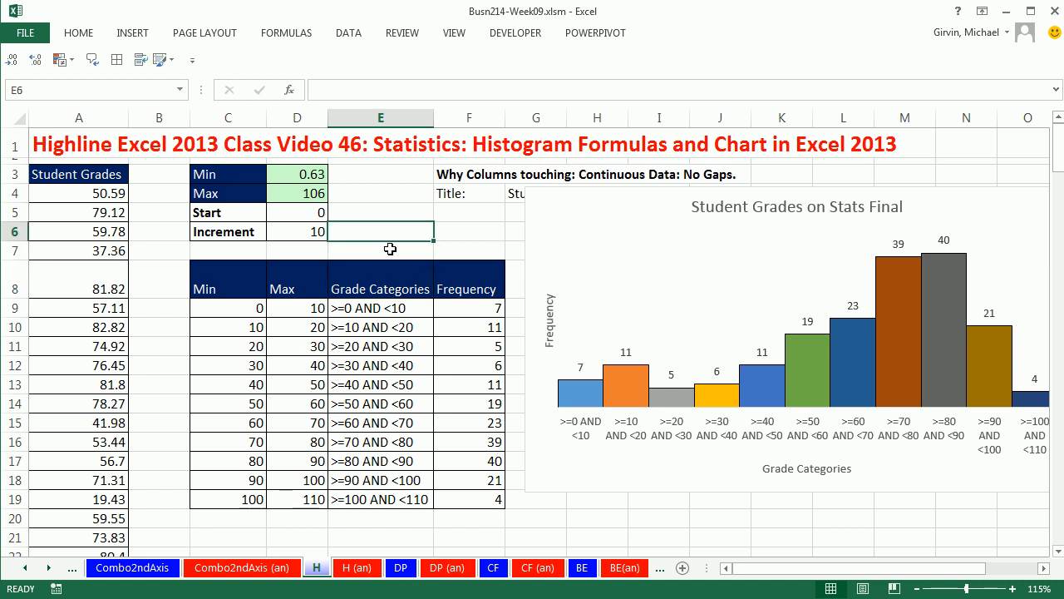
# Try an in-cell line break after 'Grade' in a blank cell, then reopen the first category formula
pyautogui.click(380, 249)
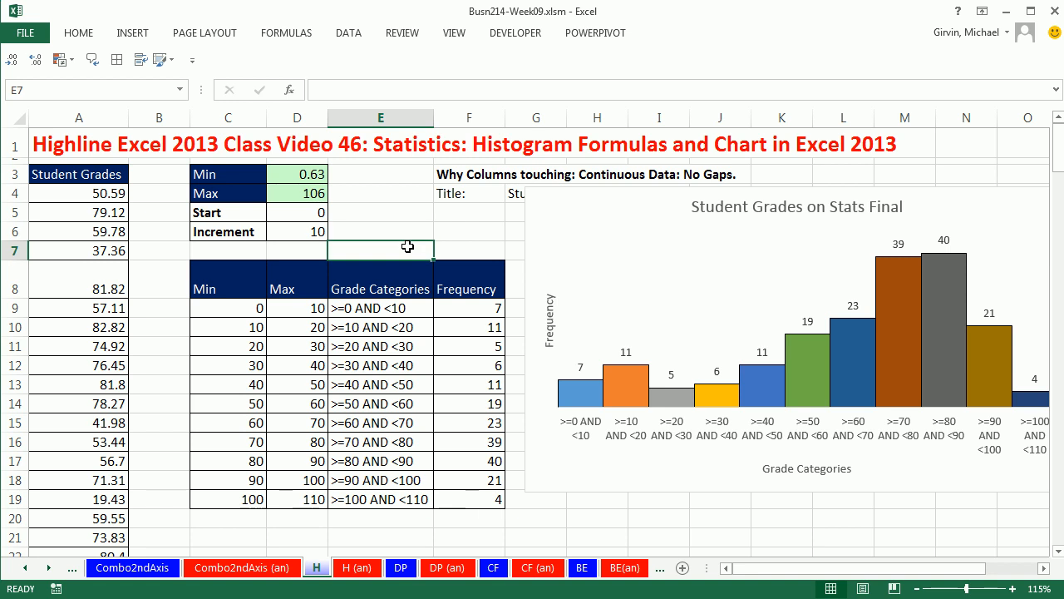
pyautogui.scroll(-3)
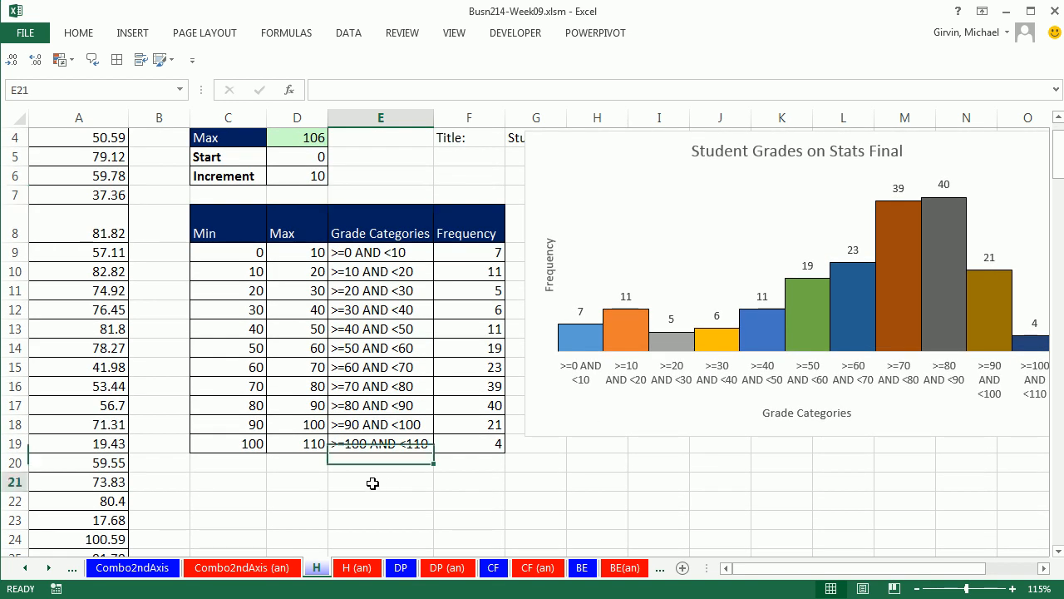
pyautogui.write('Grade')
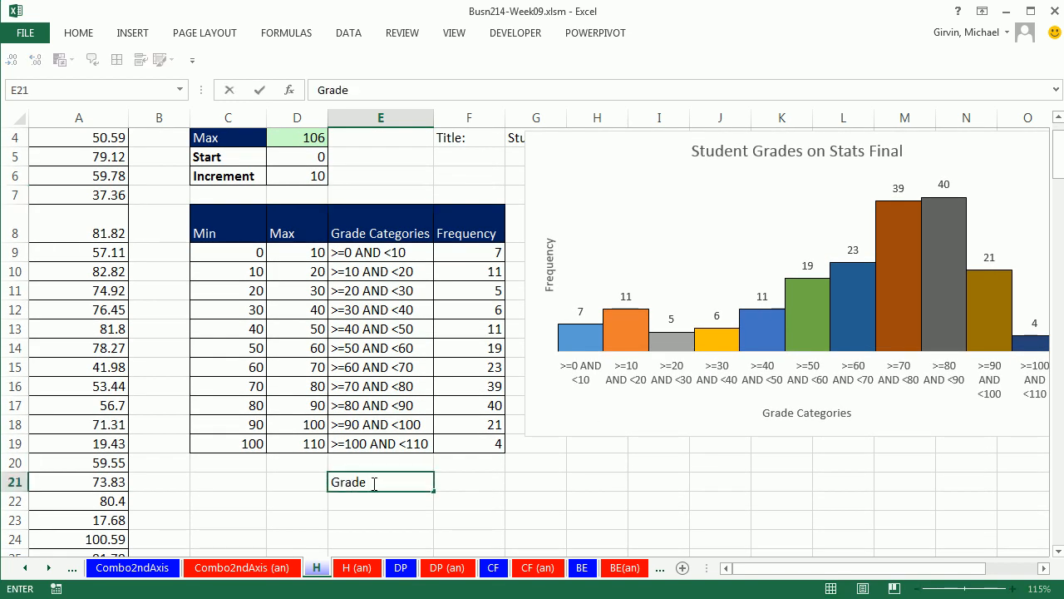
pyautogui.moveTo(374, 473)
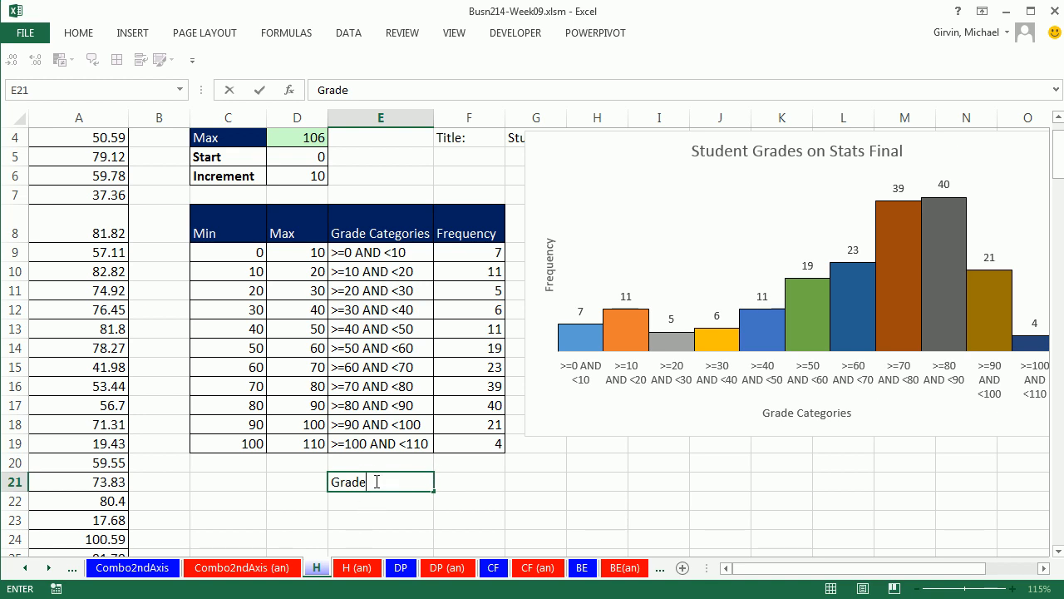
pyautogui.press('alt+enter')
pyautogui.write('Categories')
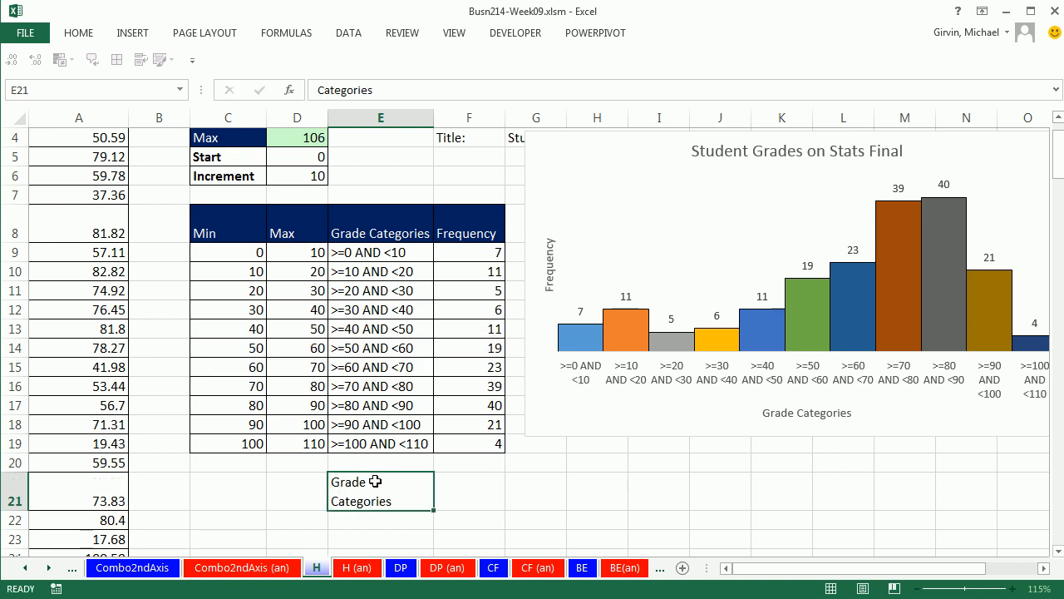
pyautogui.doubleClick(381, 491)
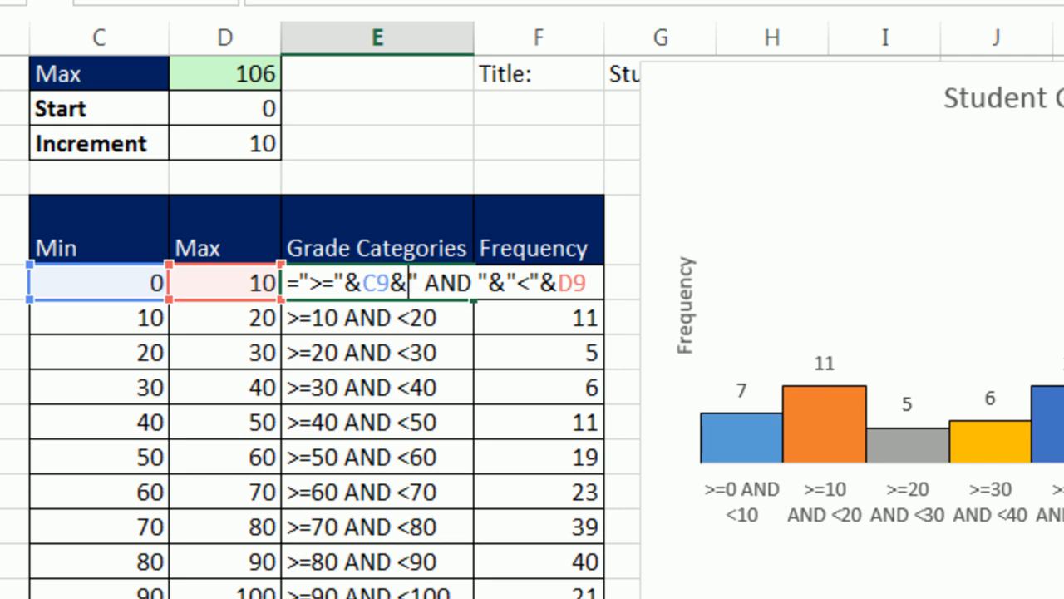
# Rewrite the E9:E19 label formulas with CHAR(10) breaks around 'AND' for three-line labels
pyautogui.write('ch')
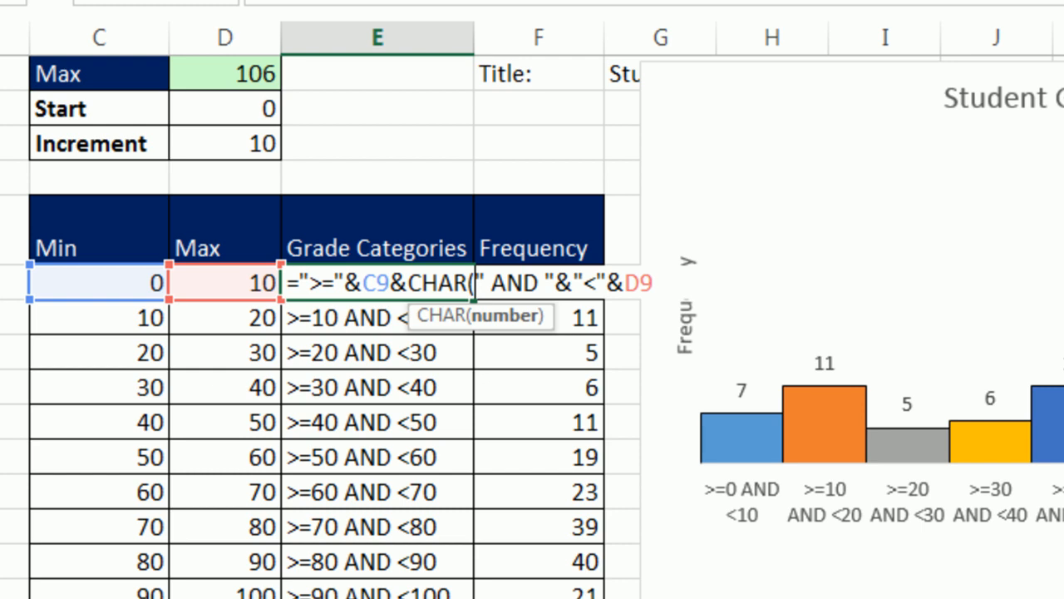
pyautogui.write('10)')
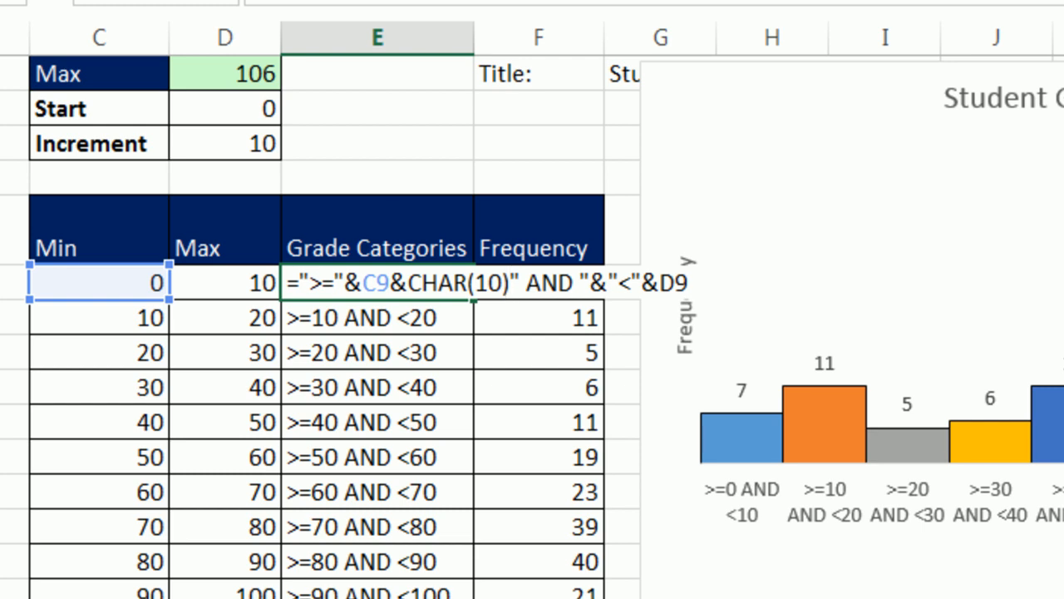
pyautogui.moveTo(372, 589)
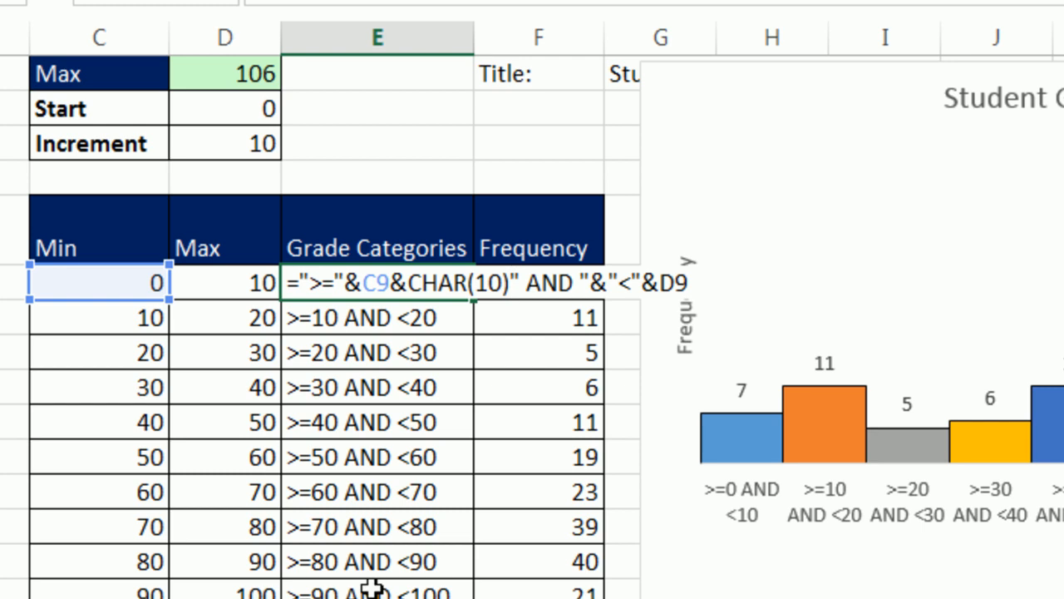
pyautogui.moveTo(478, 319)
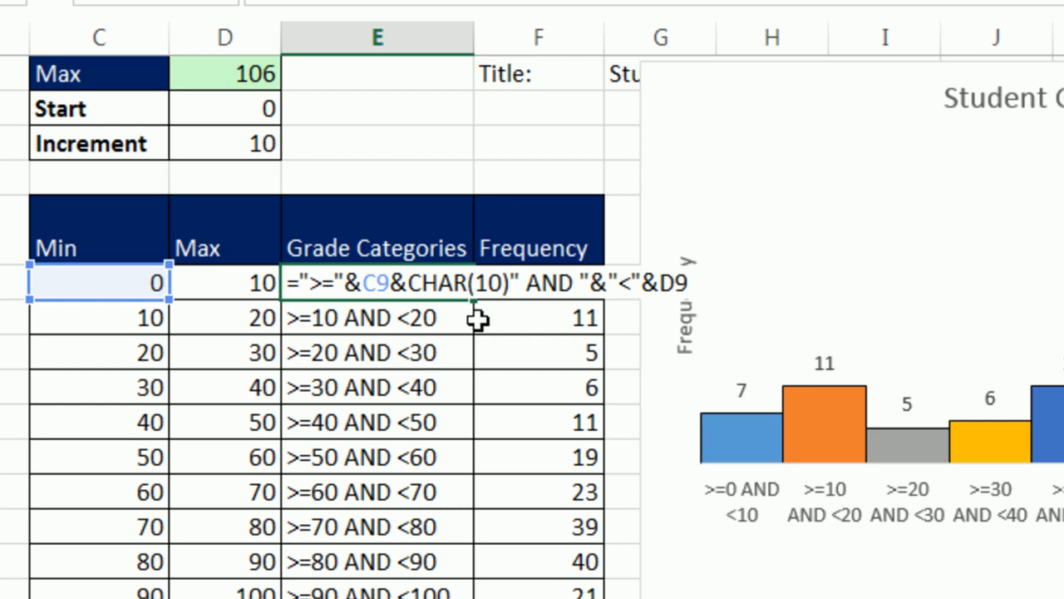
pyautogui.write('&')
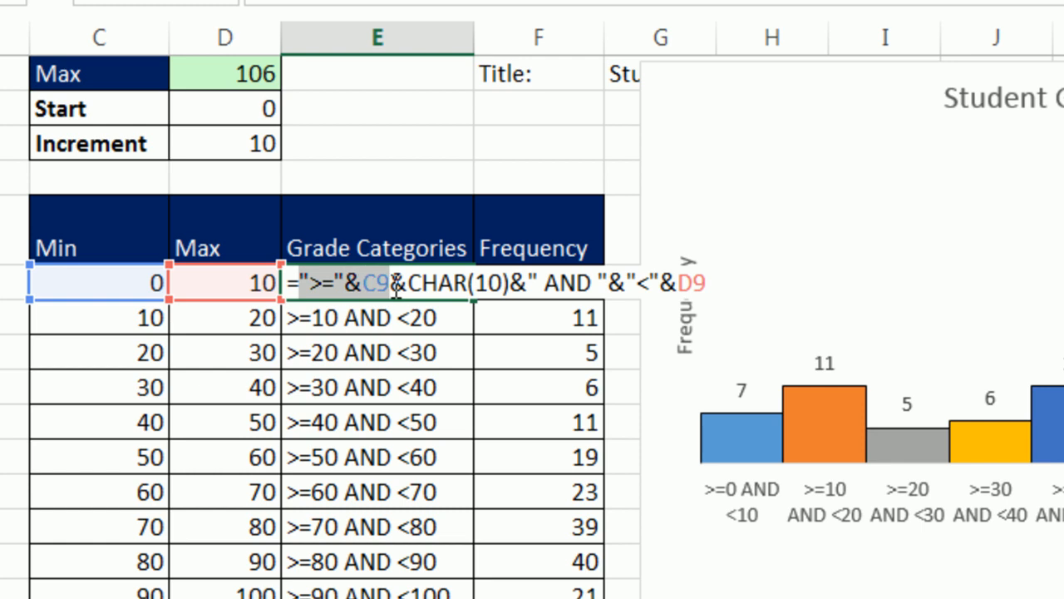
pyautogui.moveTo(287, 330)
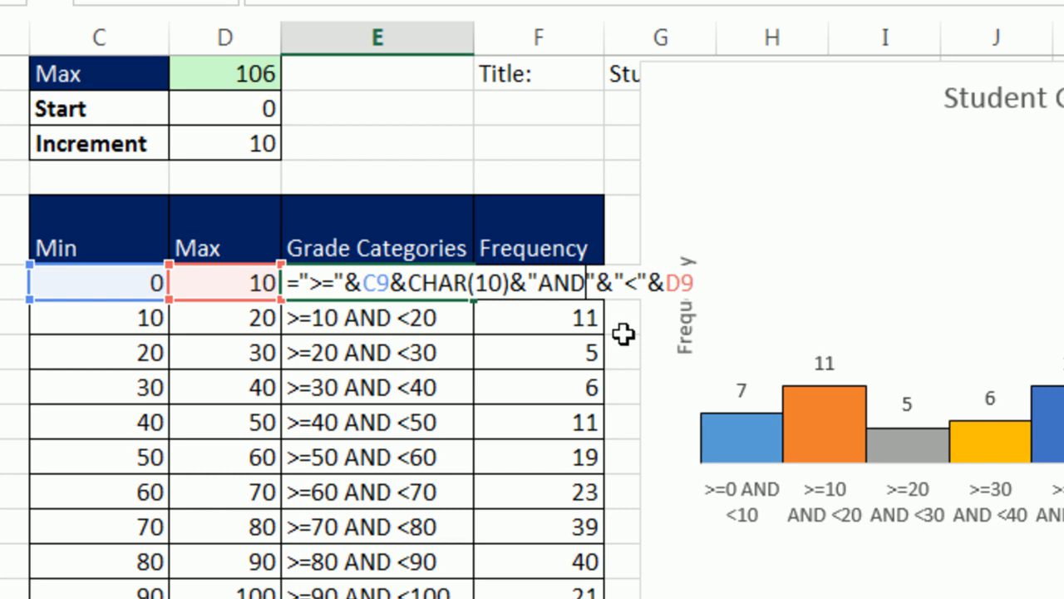
pyautogui.moveTo(615, 299)
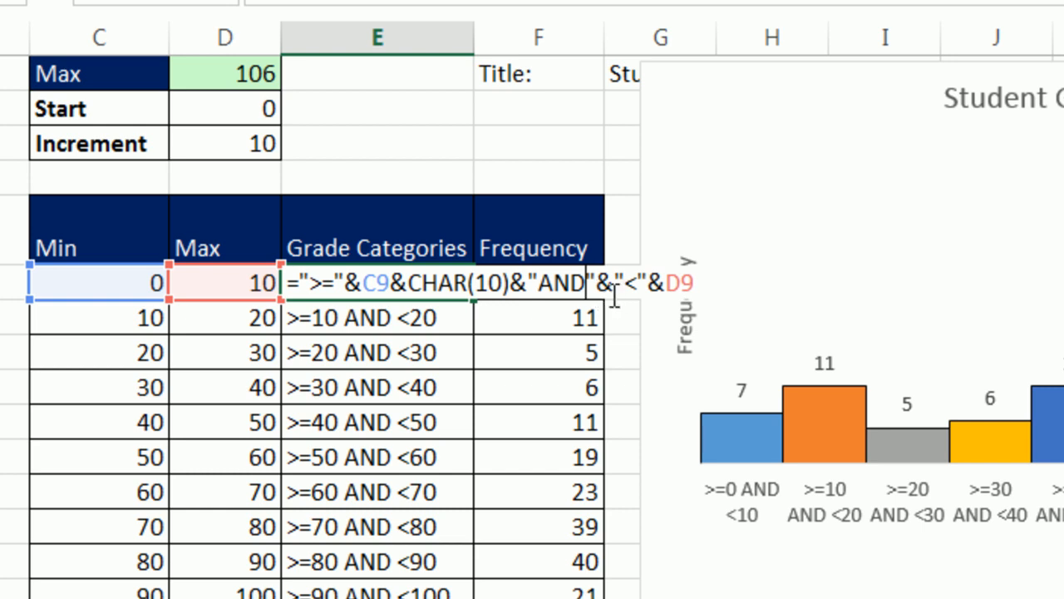
pyautogui.moveTo(635, 339)
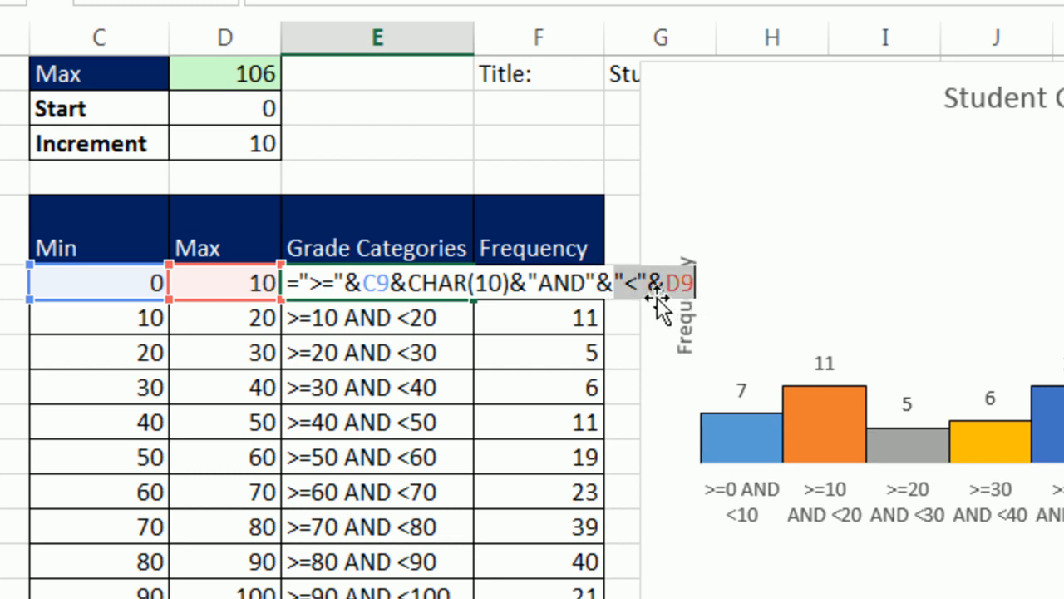
pyautogui.write('c')
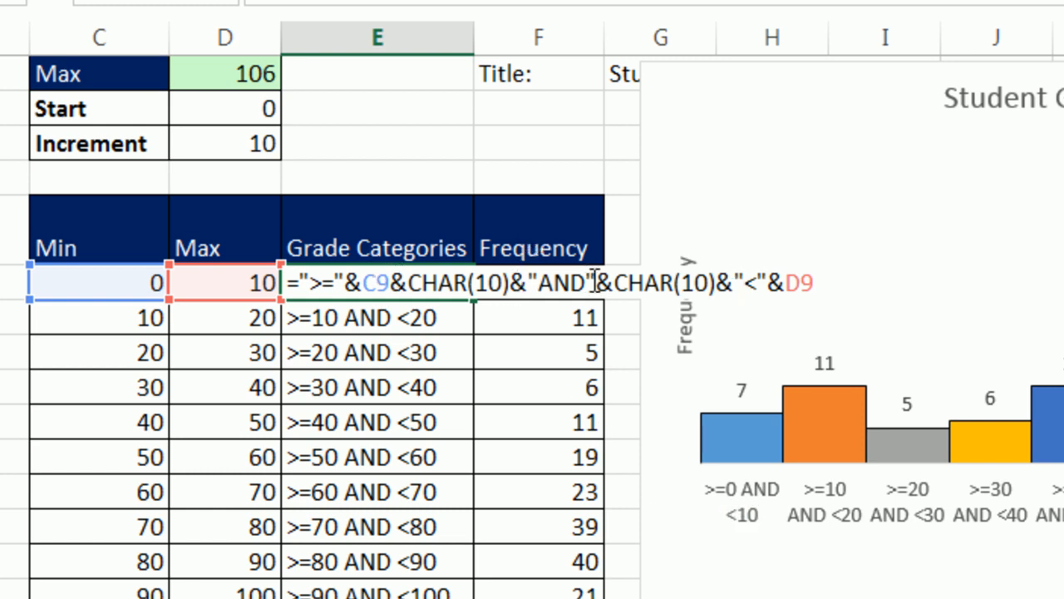
pyautogui.moveTo(730, 295)
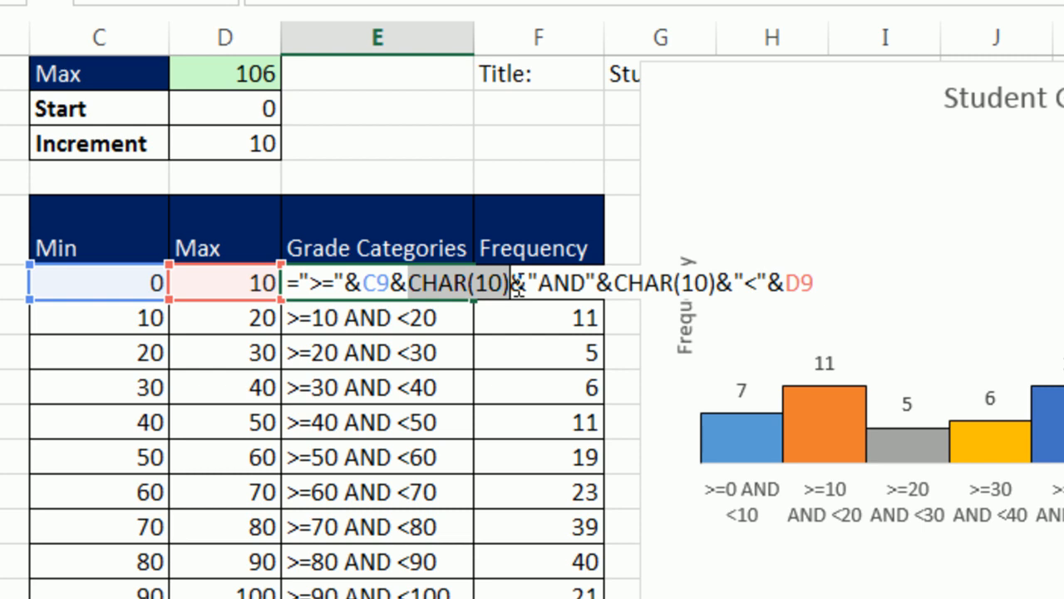
pyautogui.press('Enter')
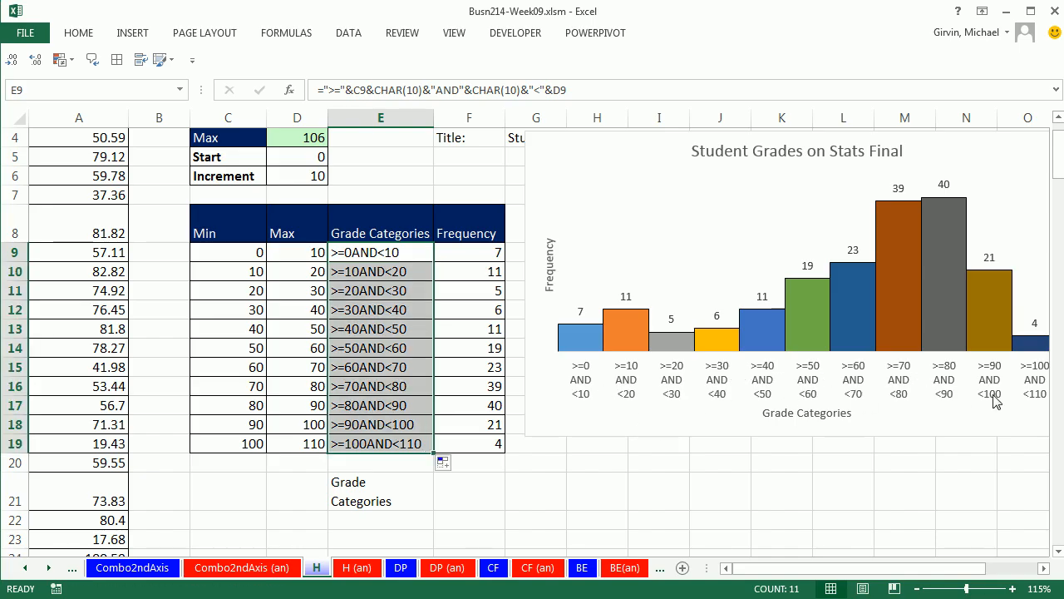
pyautogui.click(1049, 568)
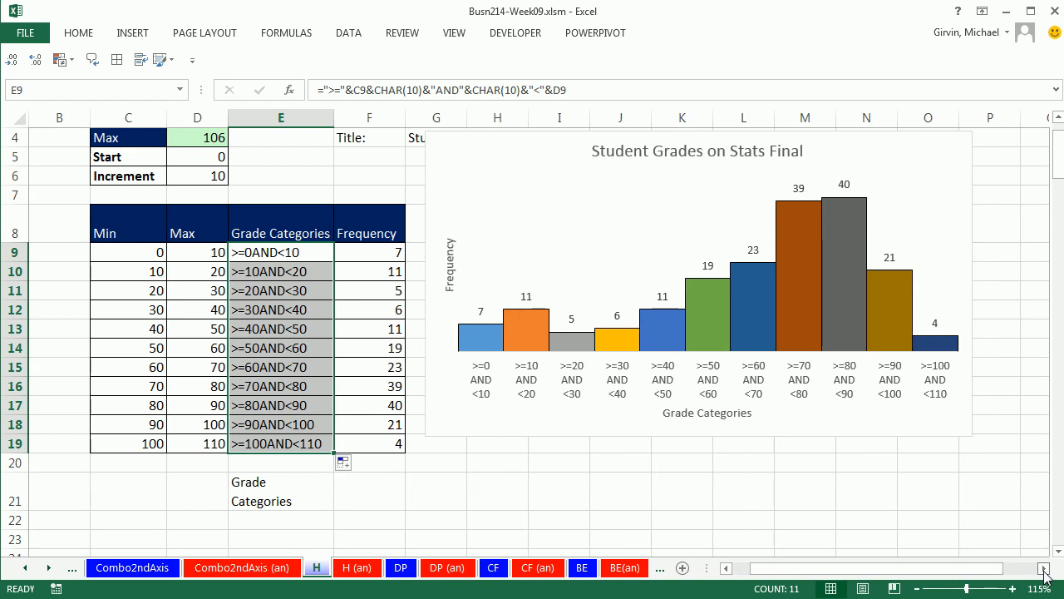
pyautogui.moveTo(508, 450)
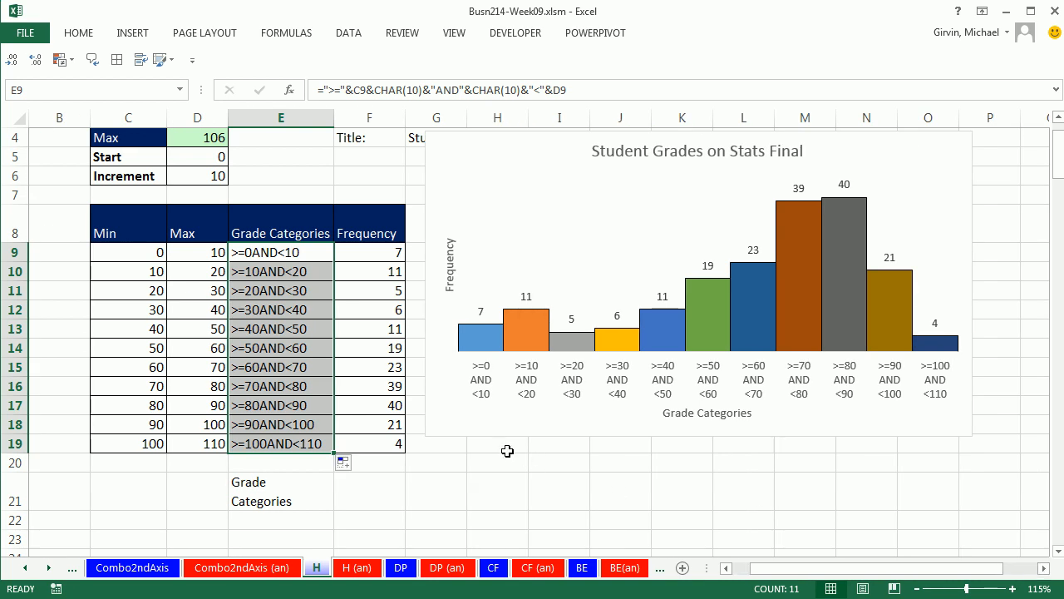
pyautogui.moveTo(305, 351)
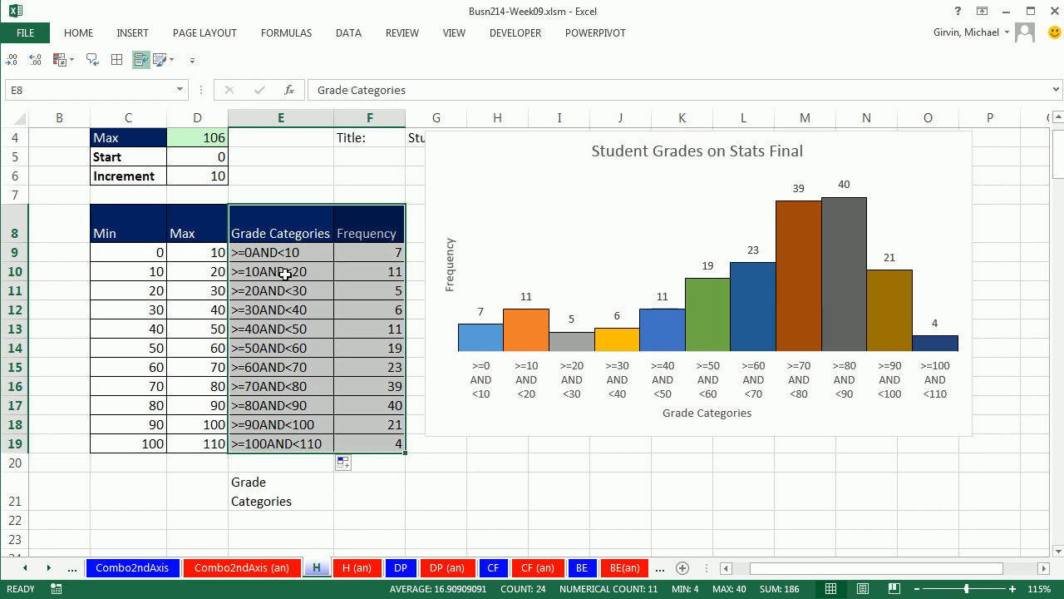
pyautogui.moveTo(750, 207)
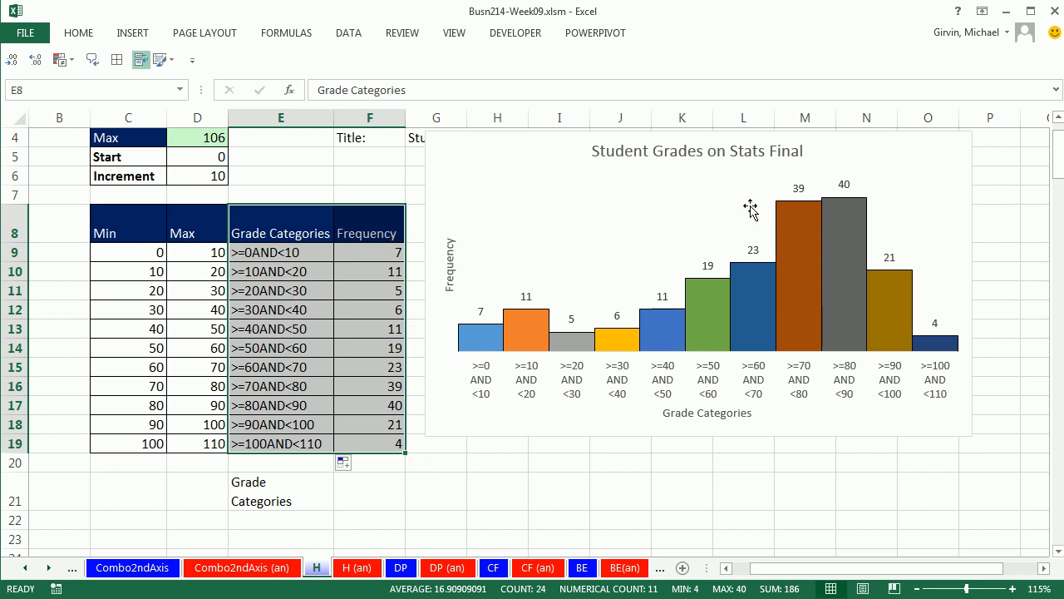
pyautogui.moveTo(629, 281)
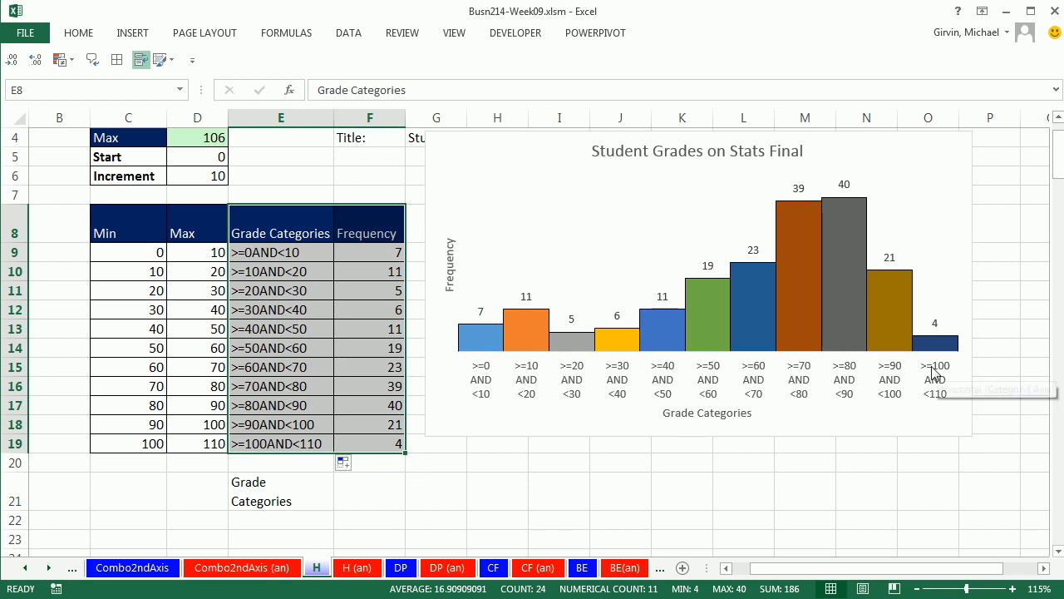
pyautogui.moveTo(788, 339)
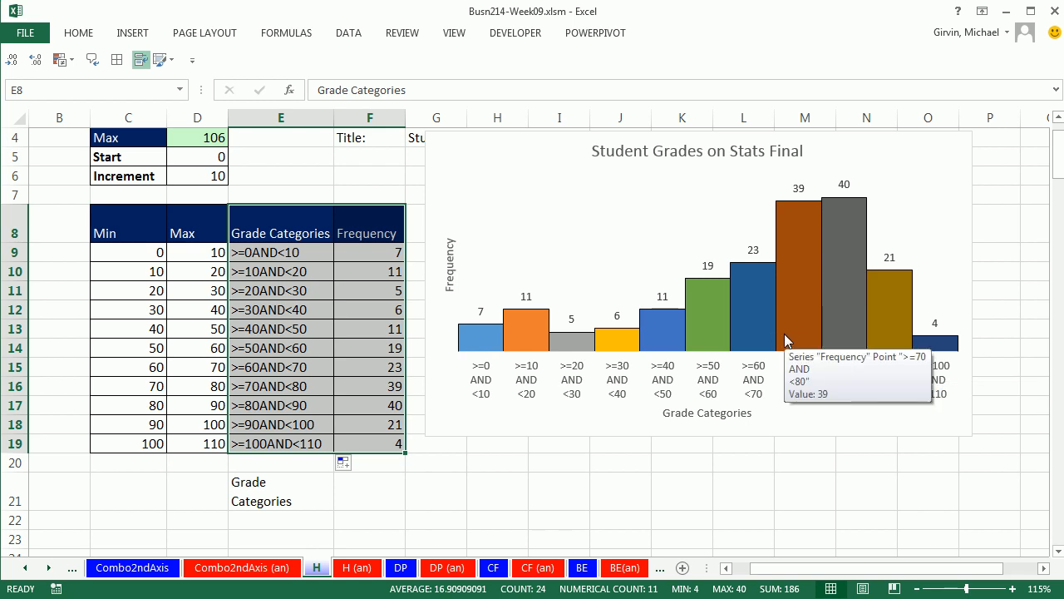
pyautogui.moveTo(750, 321)
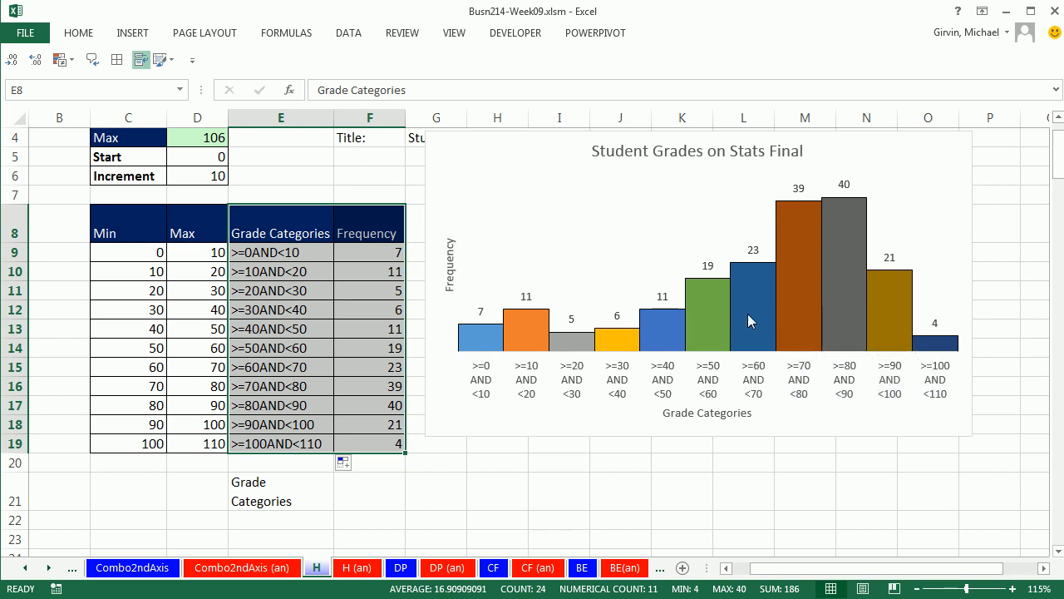